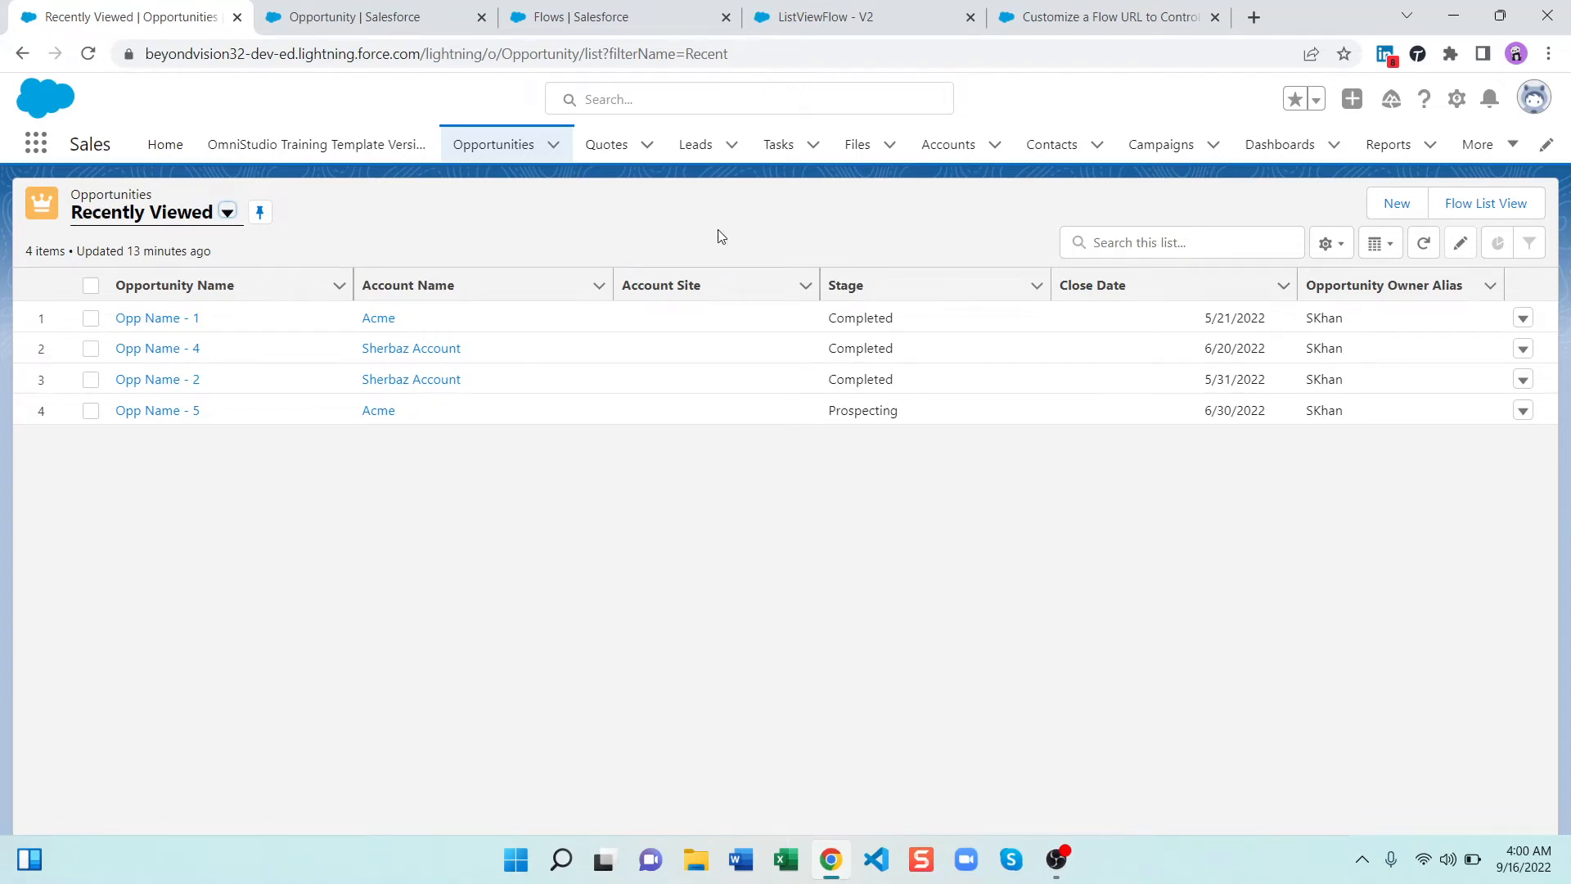
mouse_move(1396, 204)
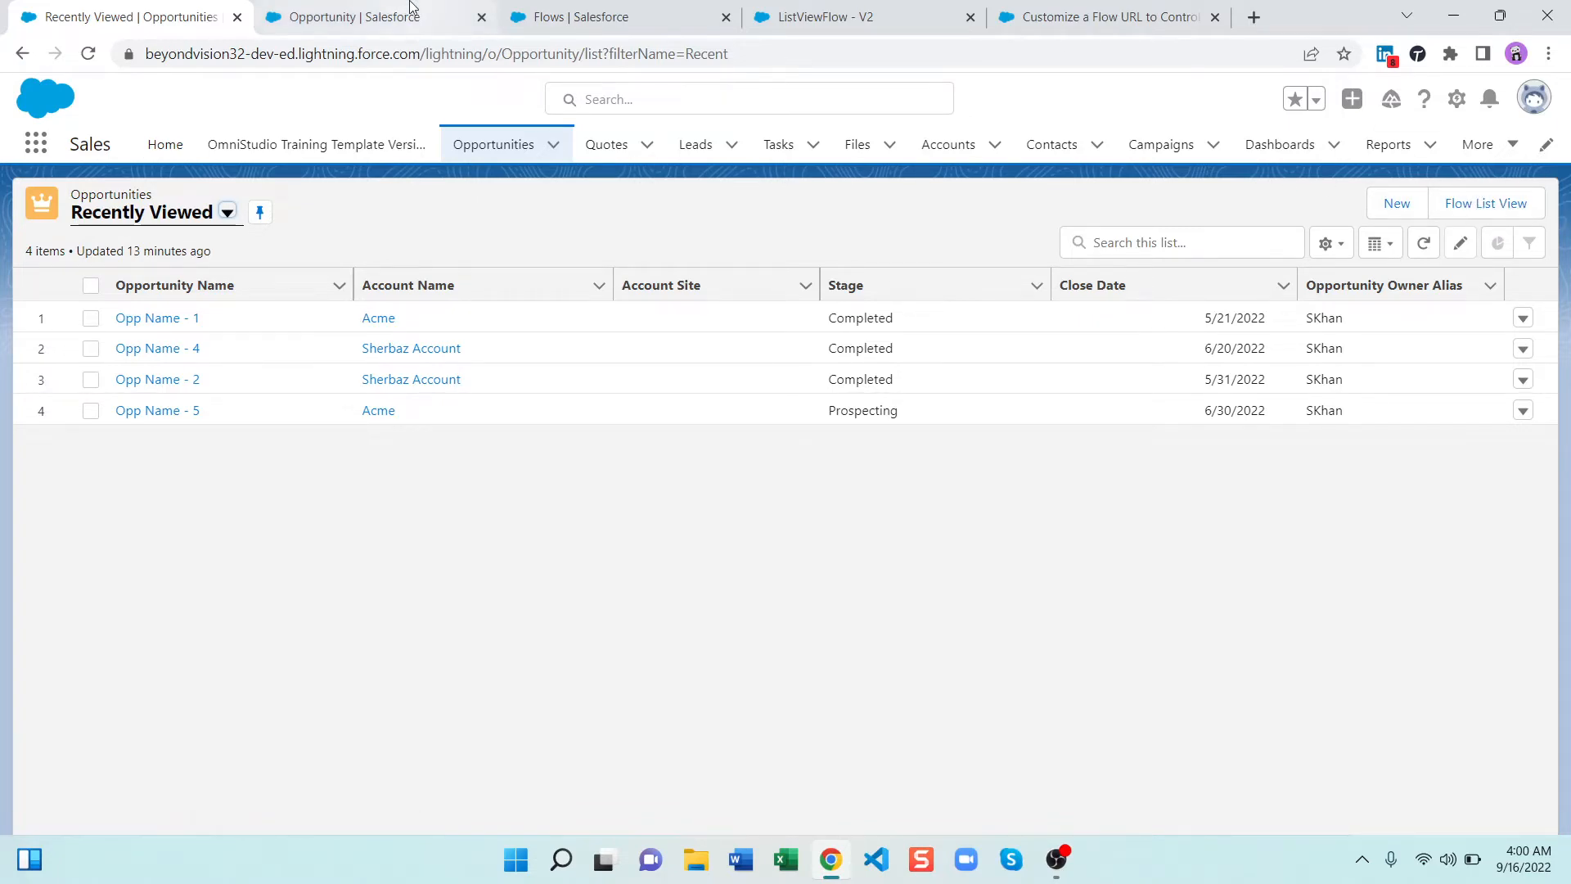
Review ListViewFlow and the Flow List View button URL, then run the flow from Opportunities
click(857, 18)
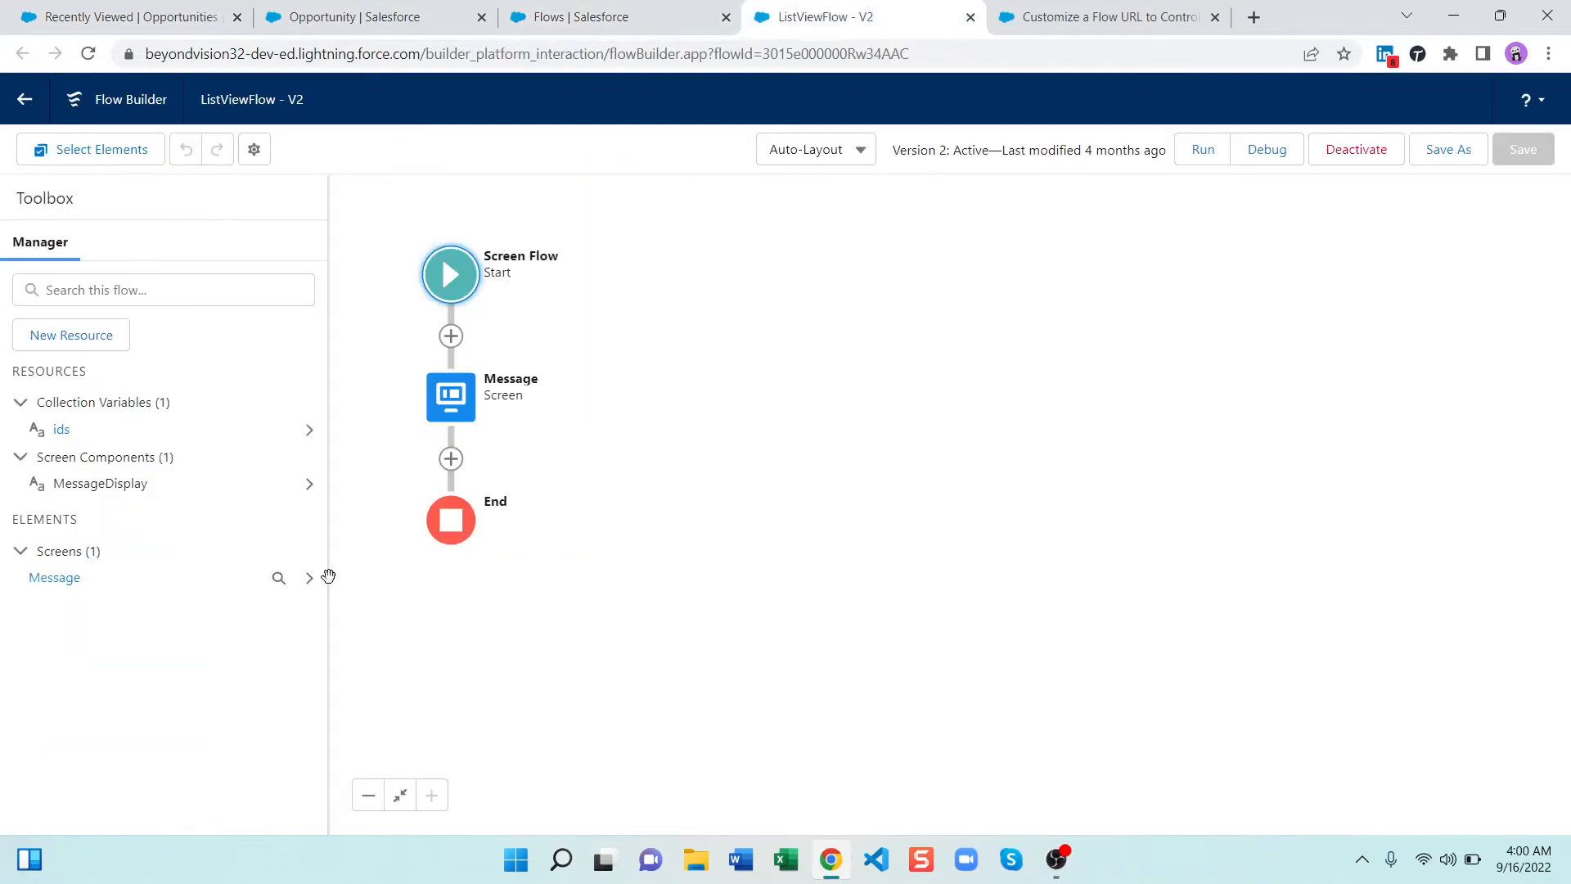
double_click(450, 396)
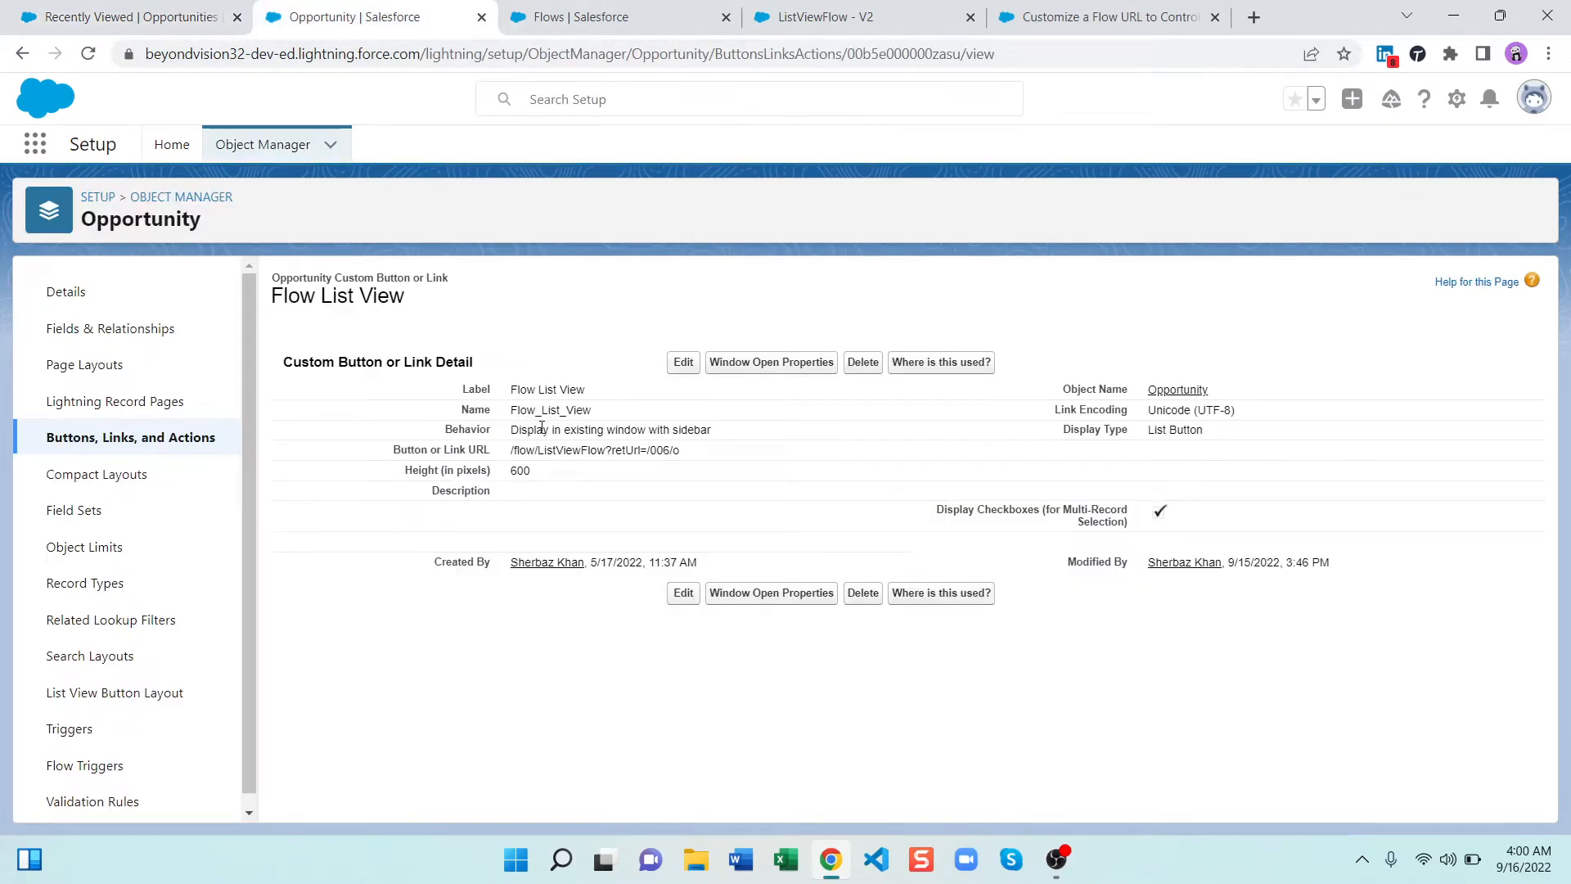
double_click(551, 450)
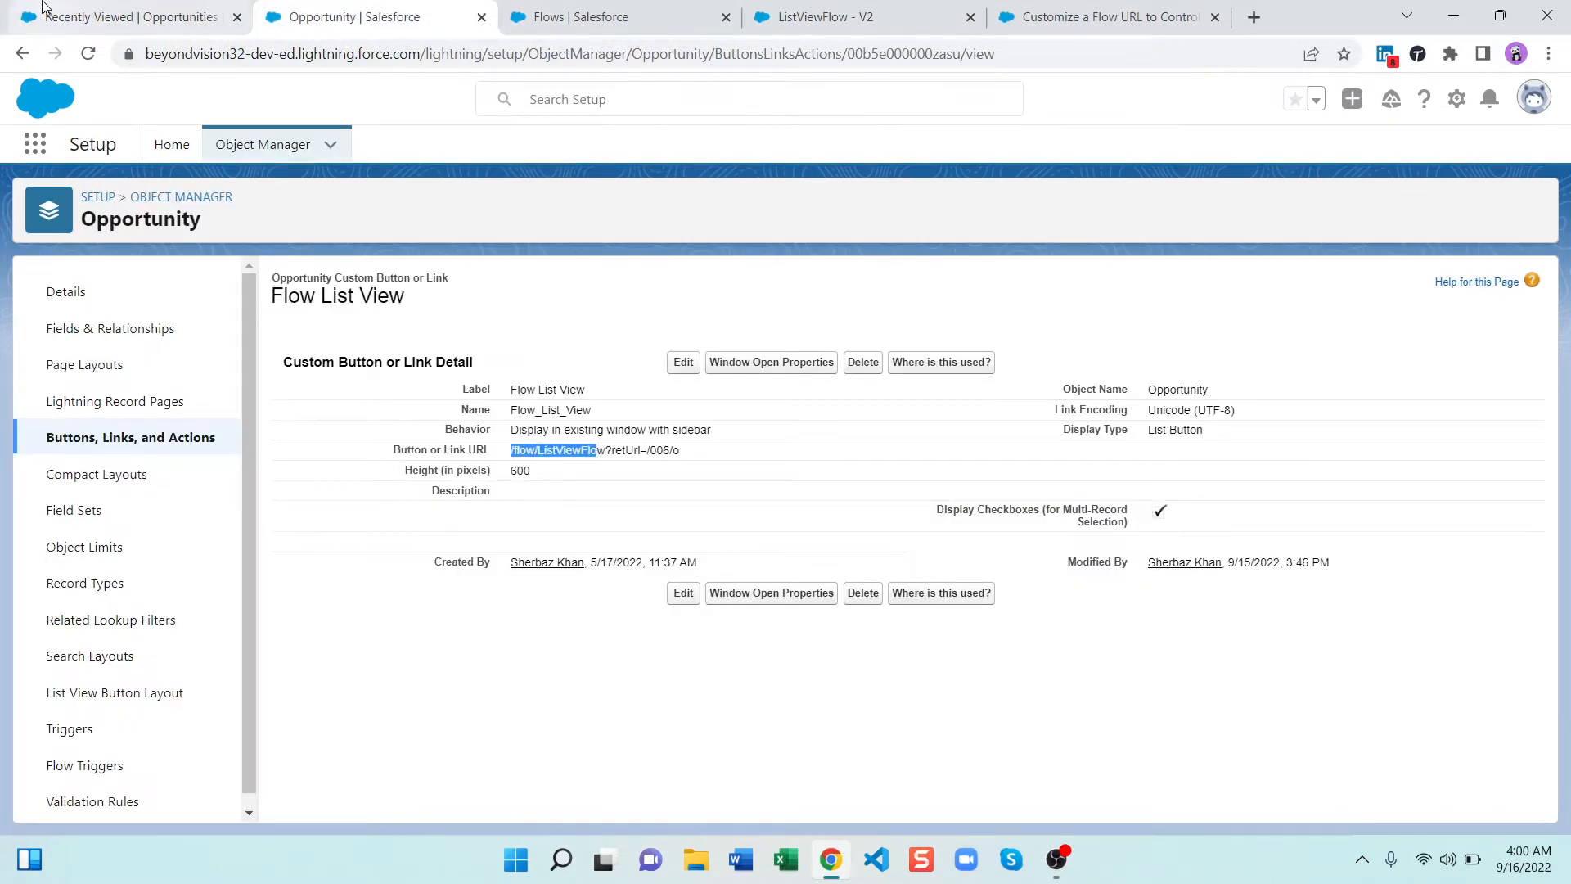
click(125, 17)
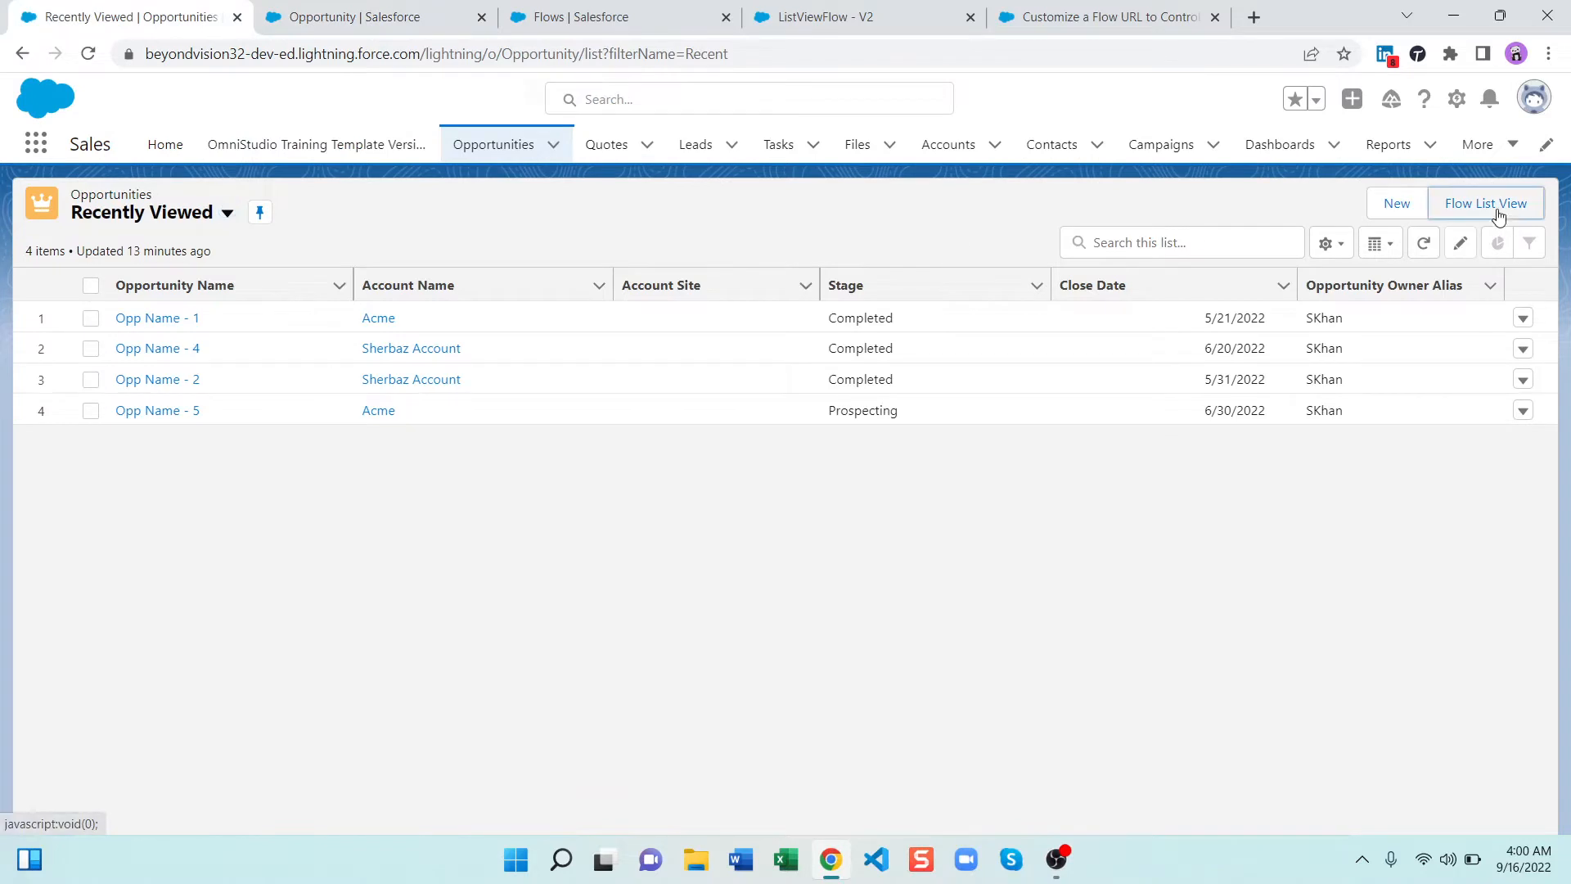
click(1486, 202)
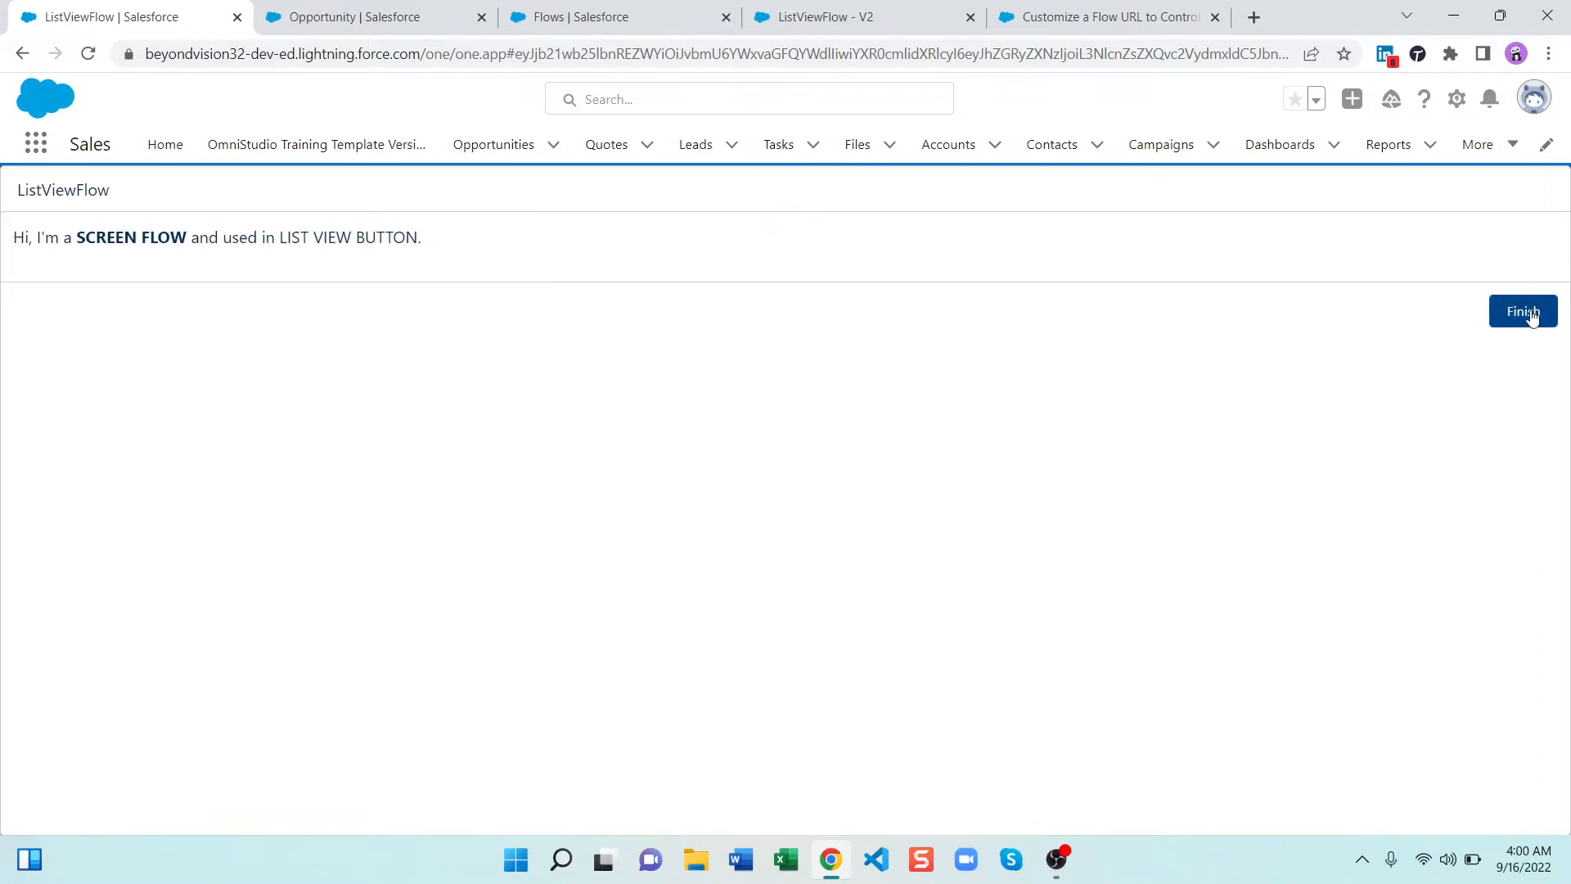
mouse_move(443, 217)
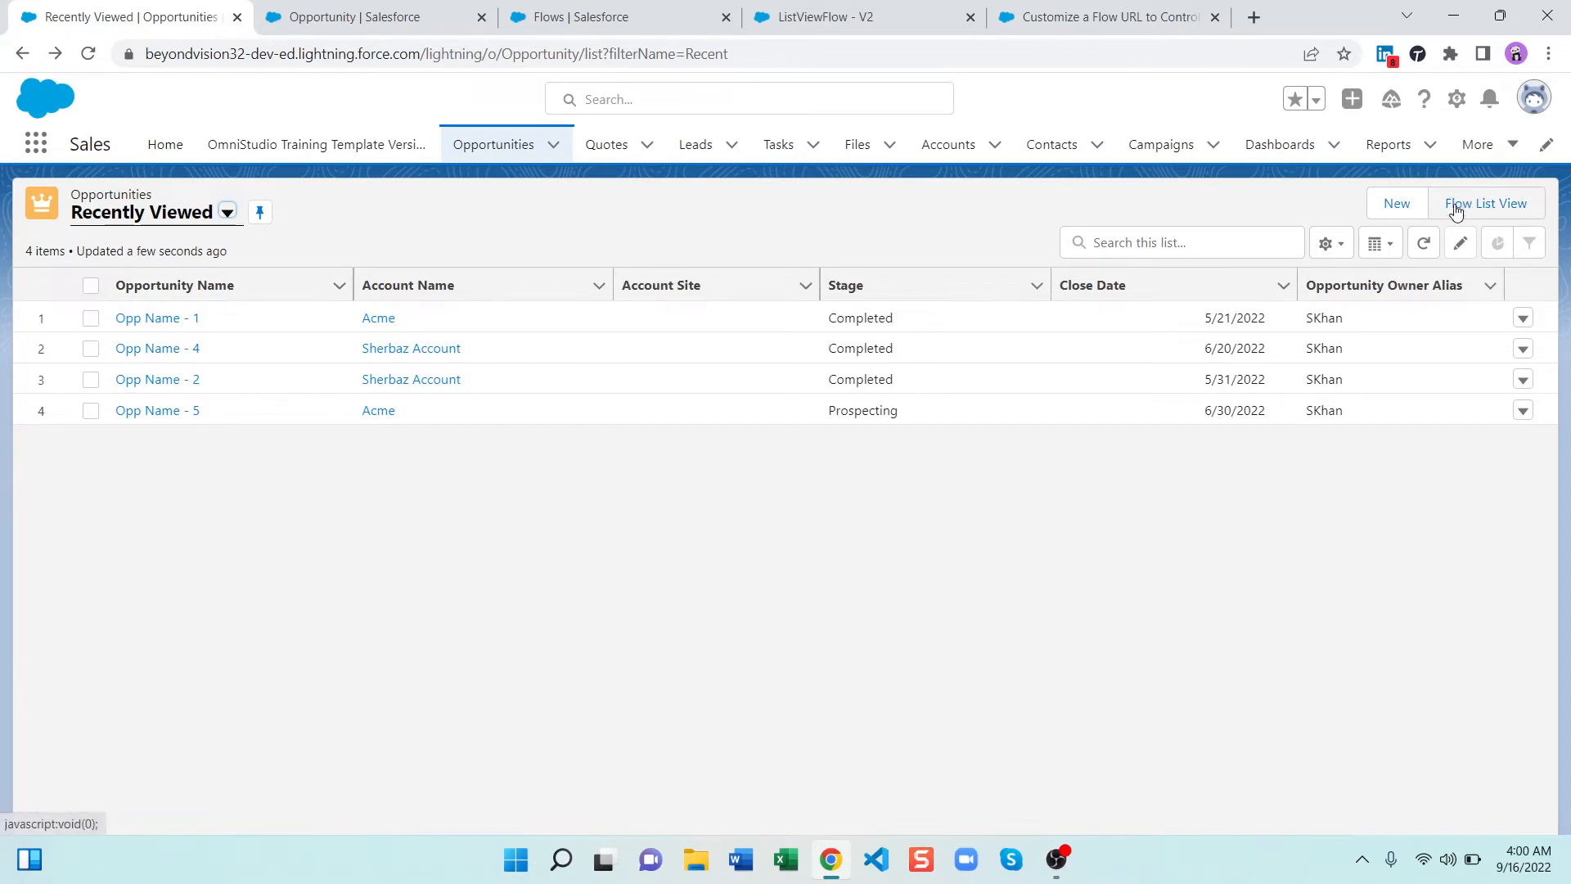
mouse_move(465, 33)
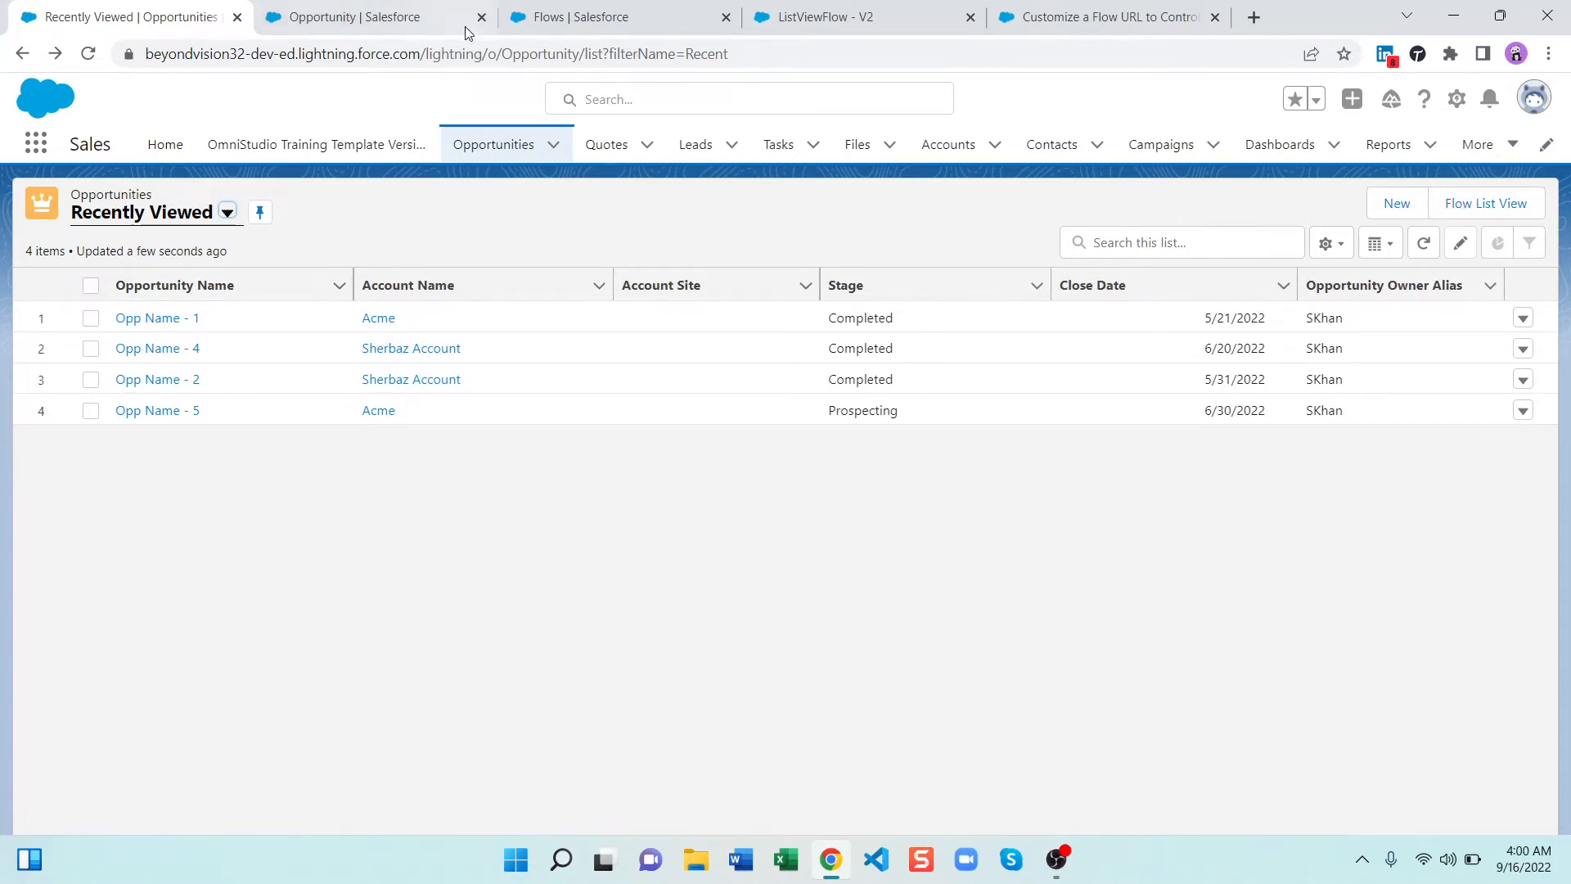
Start editing the Flow List View button and view ListViewFlow V2 in Flow Builder
click(571, 17)
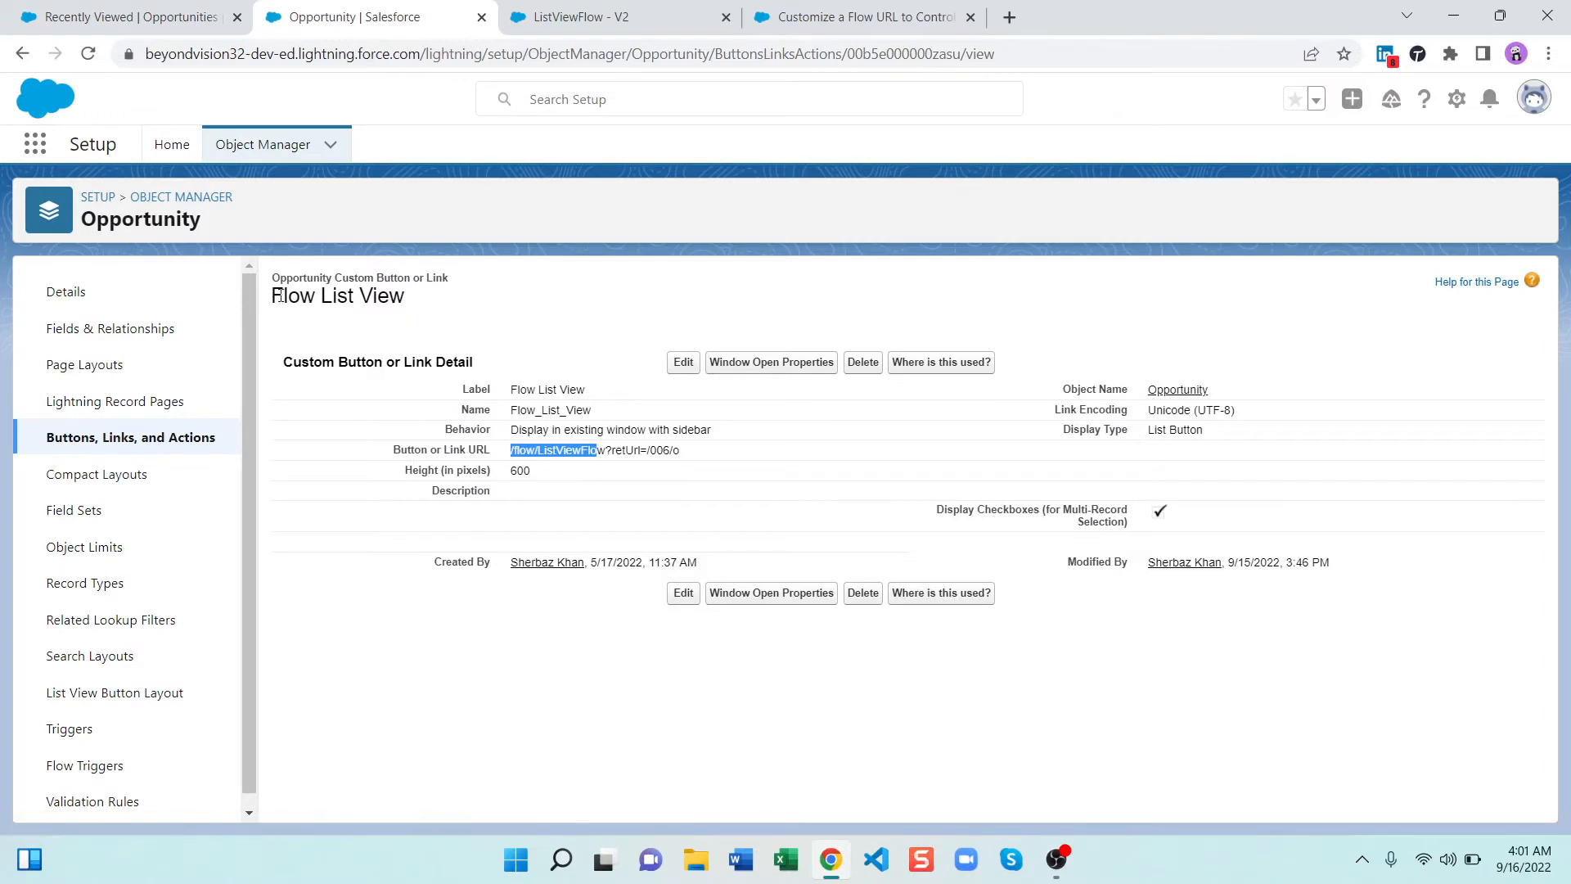
click(120, 17)
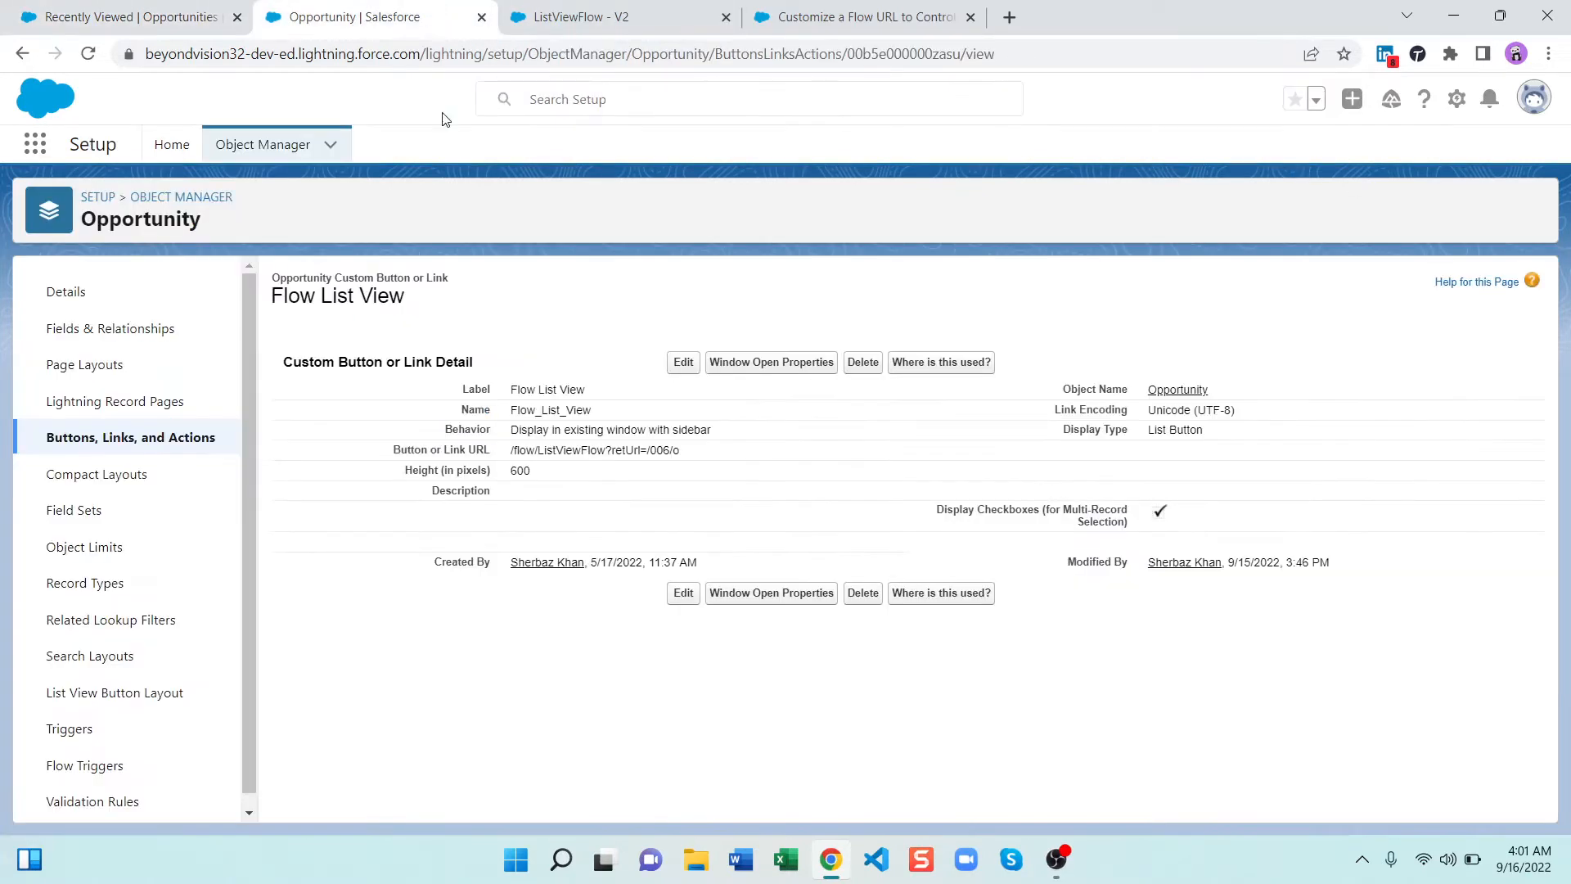
click(682, 362)
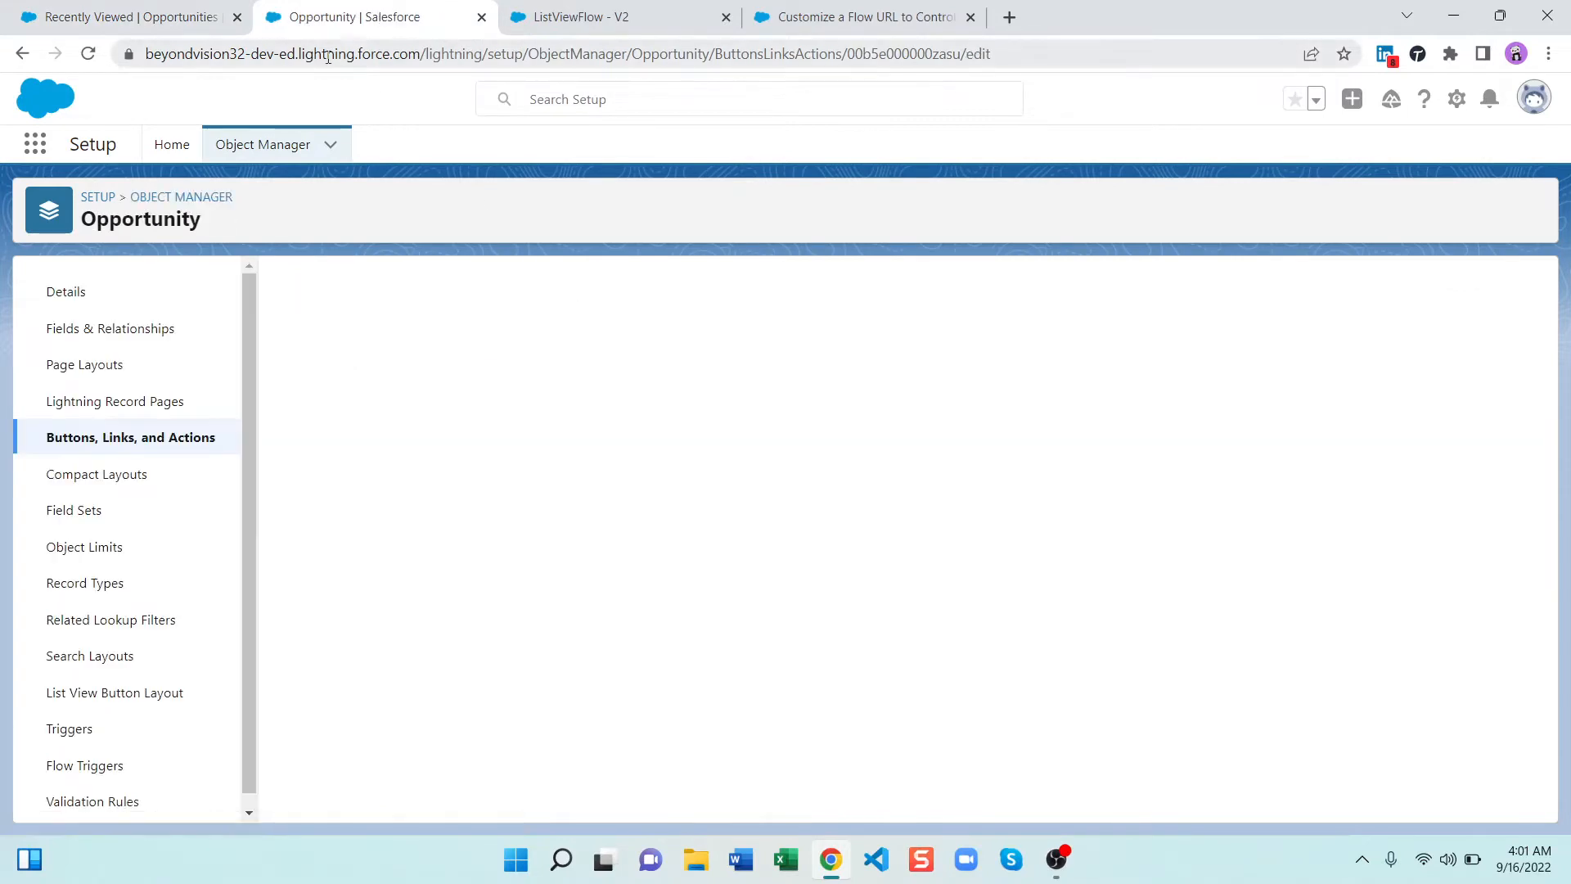
click(586, 17)
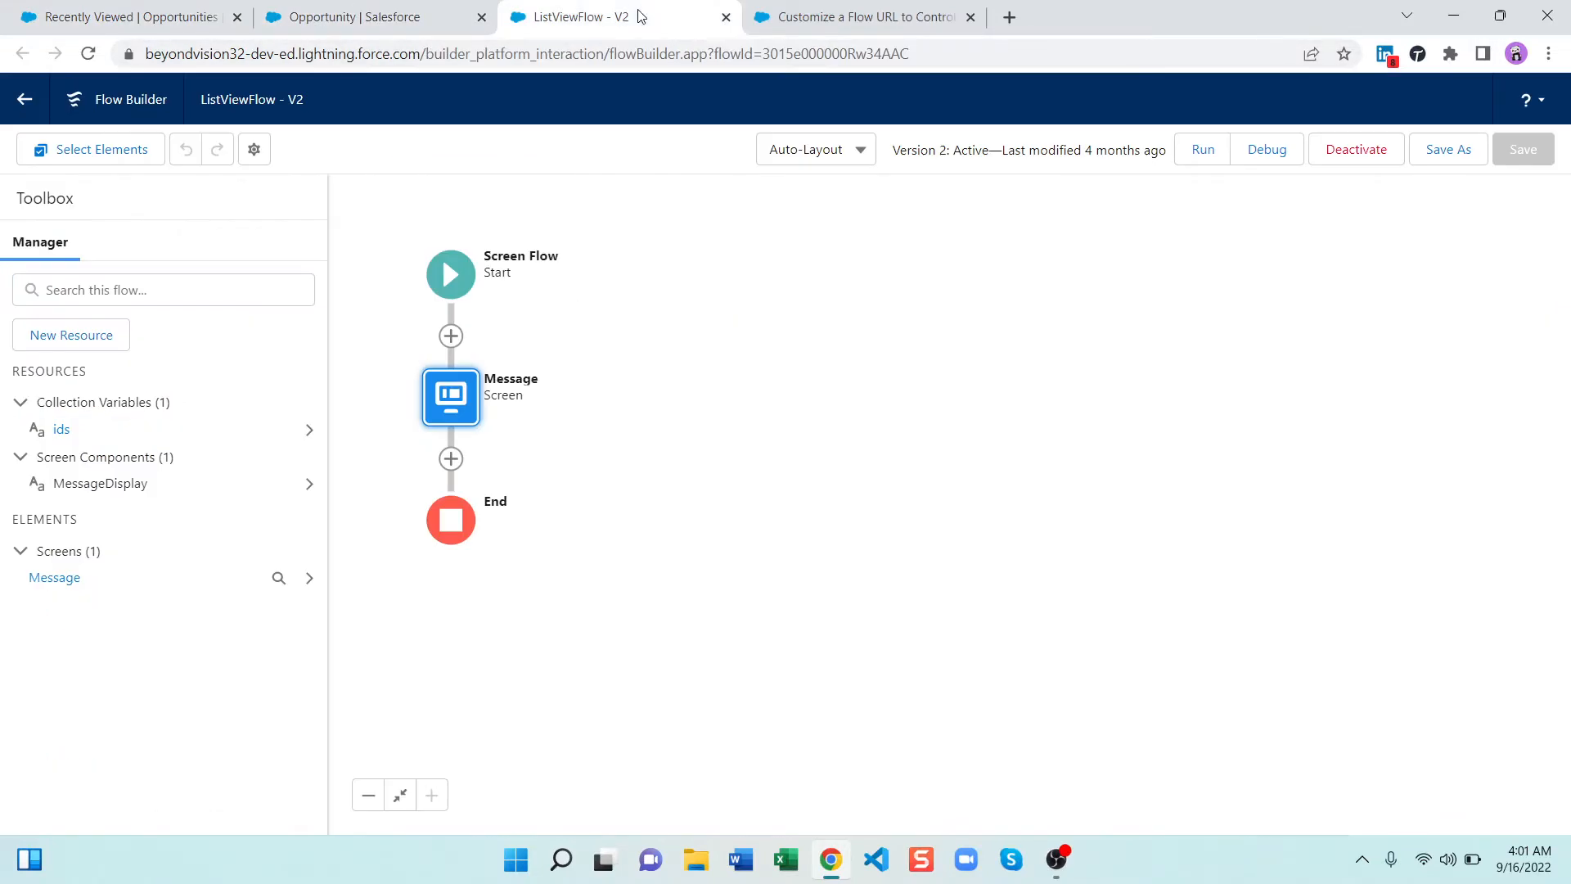
Append ?retUrl= to /flow/ListViewFlow in the button URL and consult the finish-behavior article
click(371, 17)
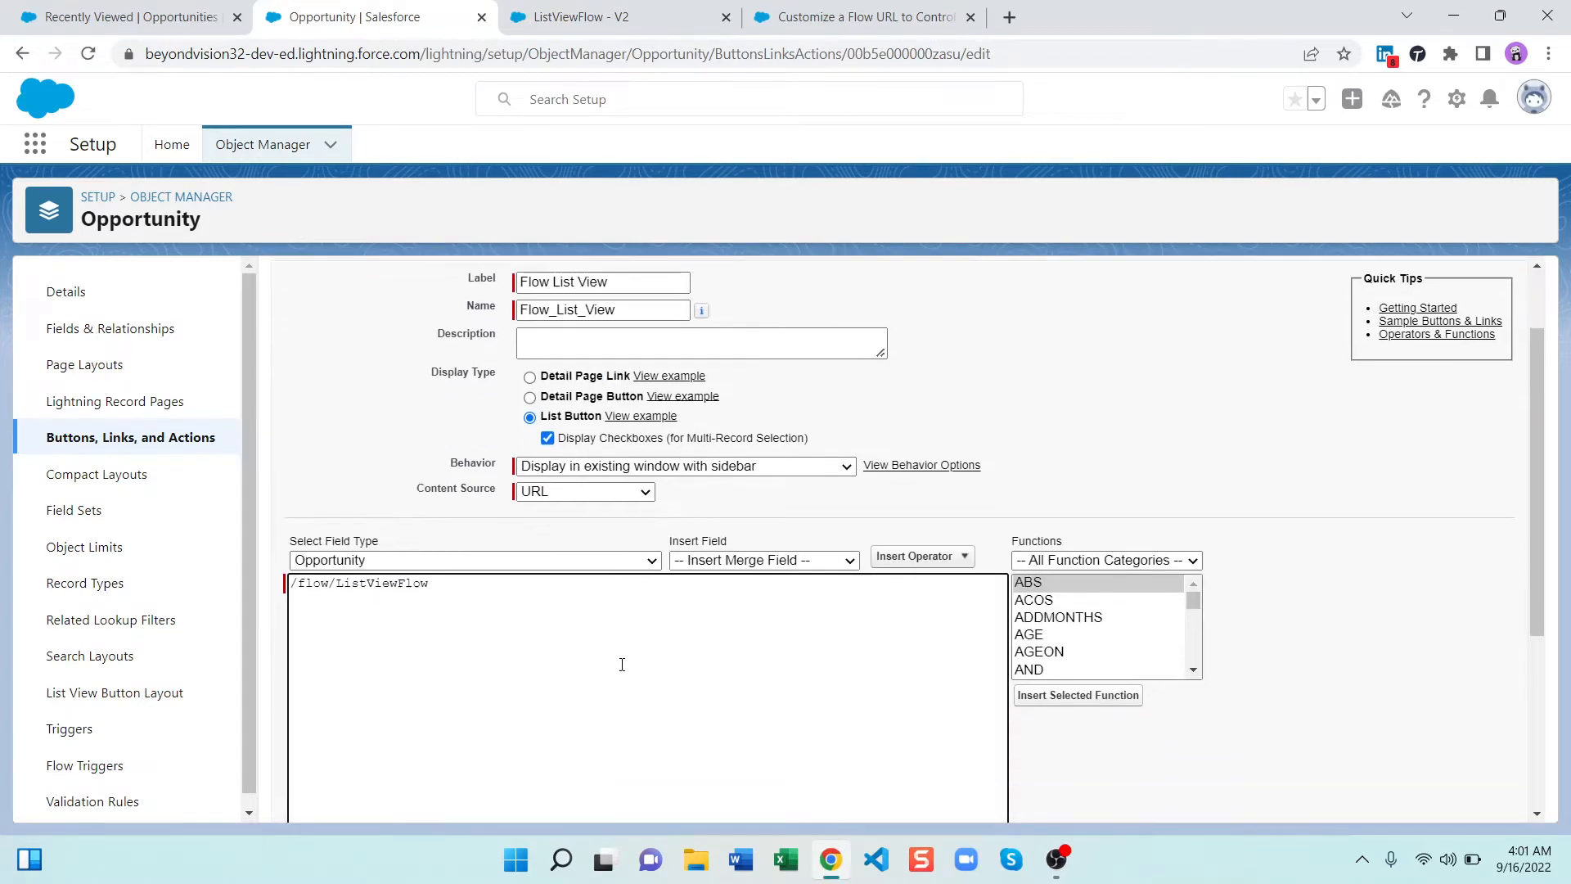
mouse_move(476, 599)
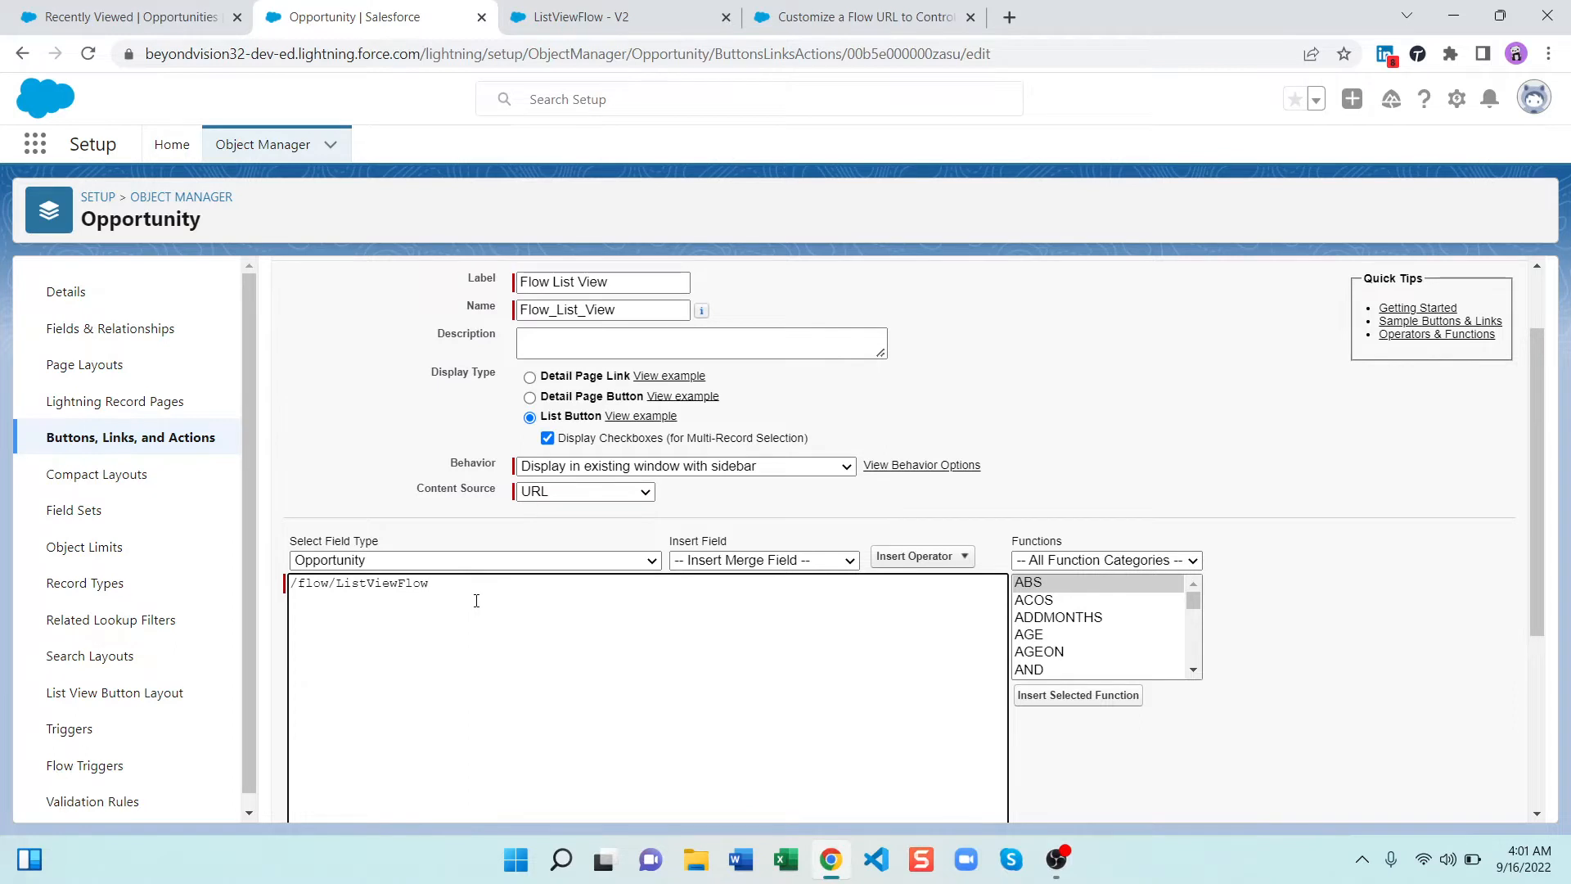
text(?z)
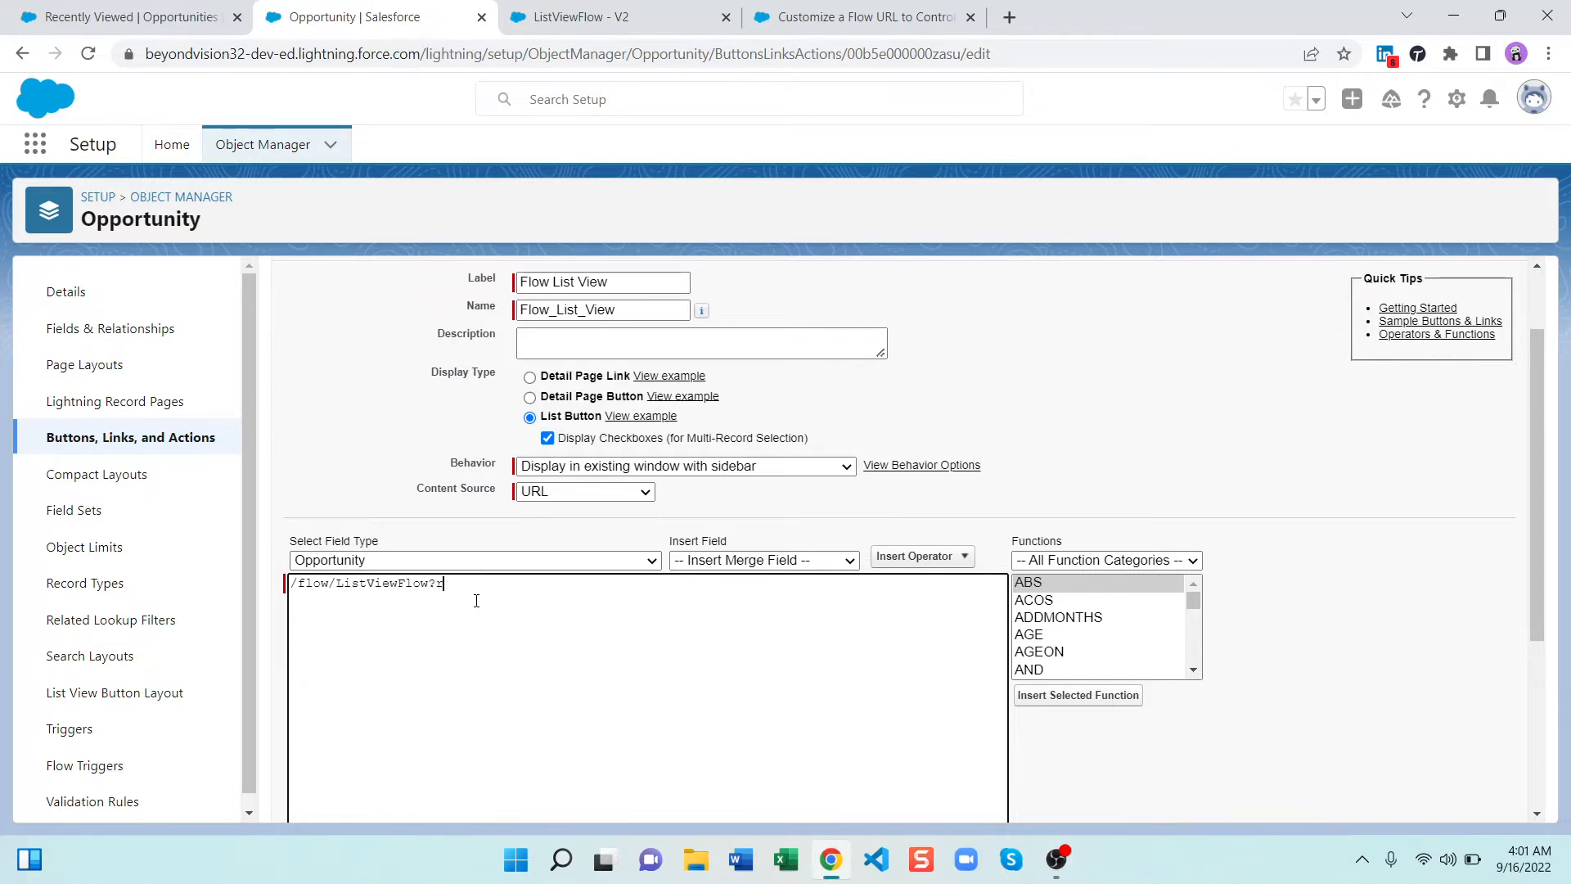
text(retUr)
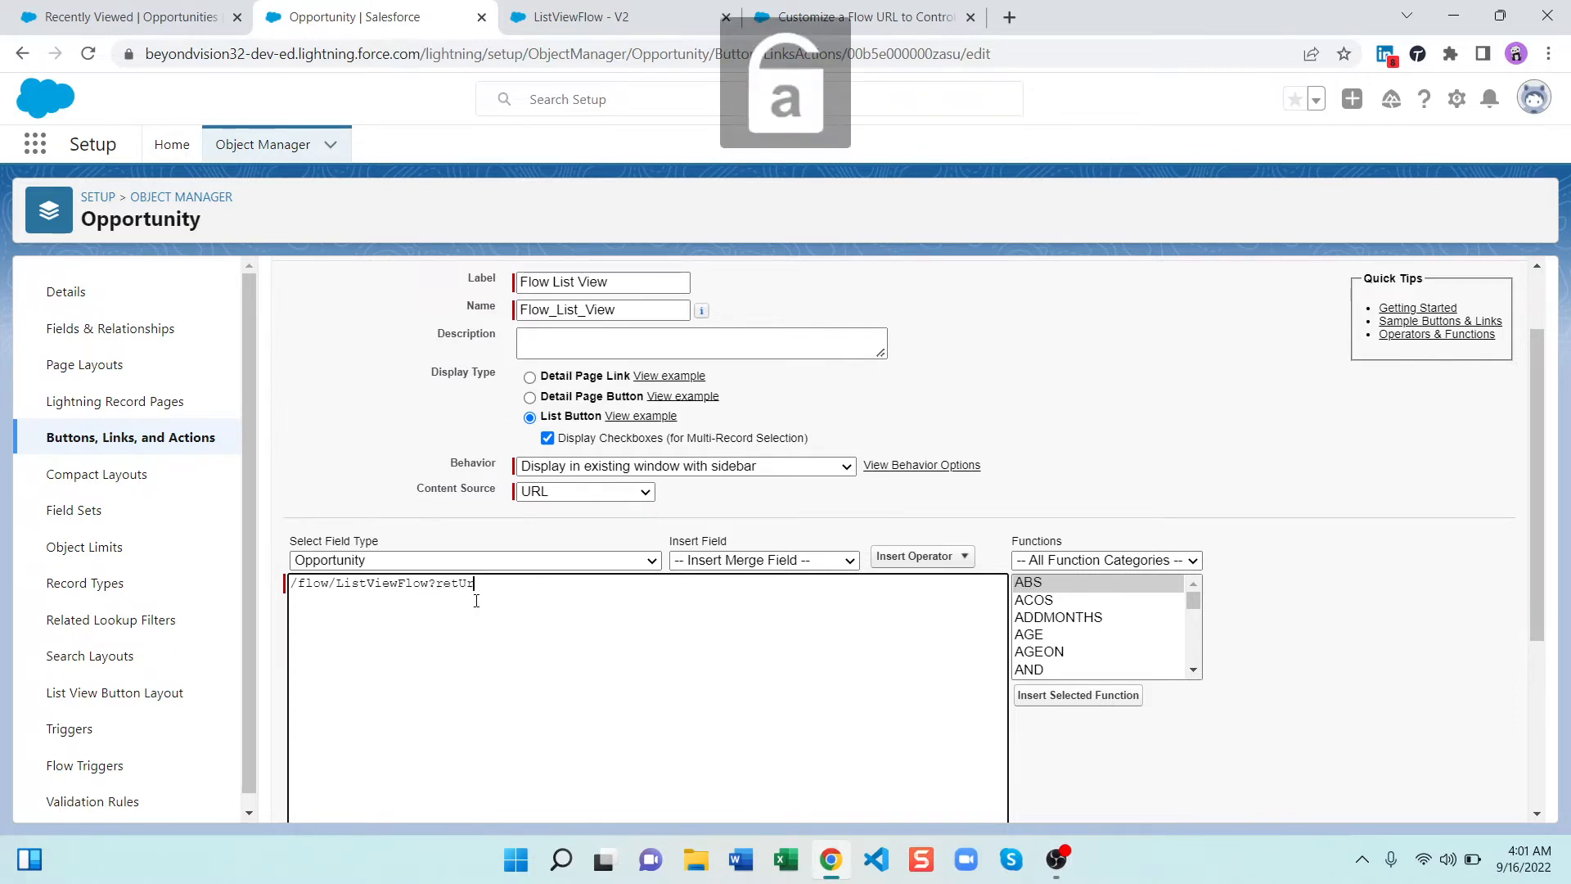
text(l=)
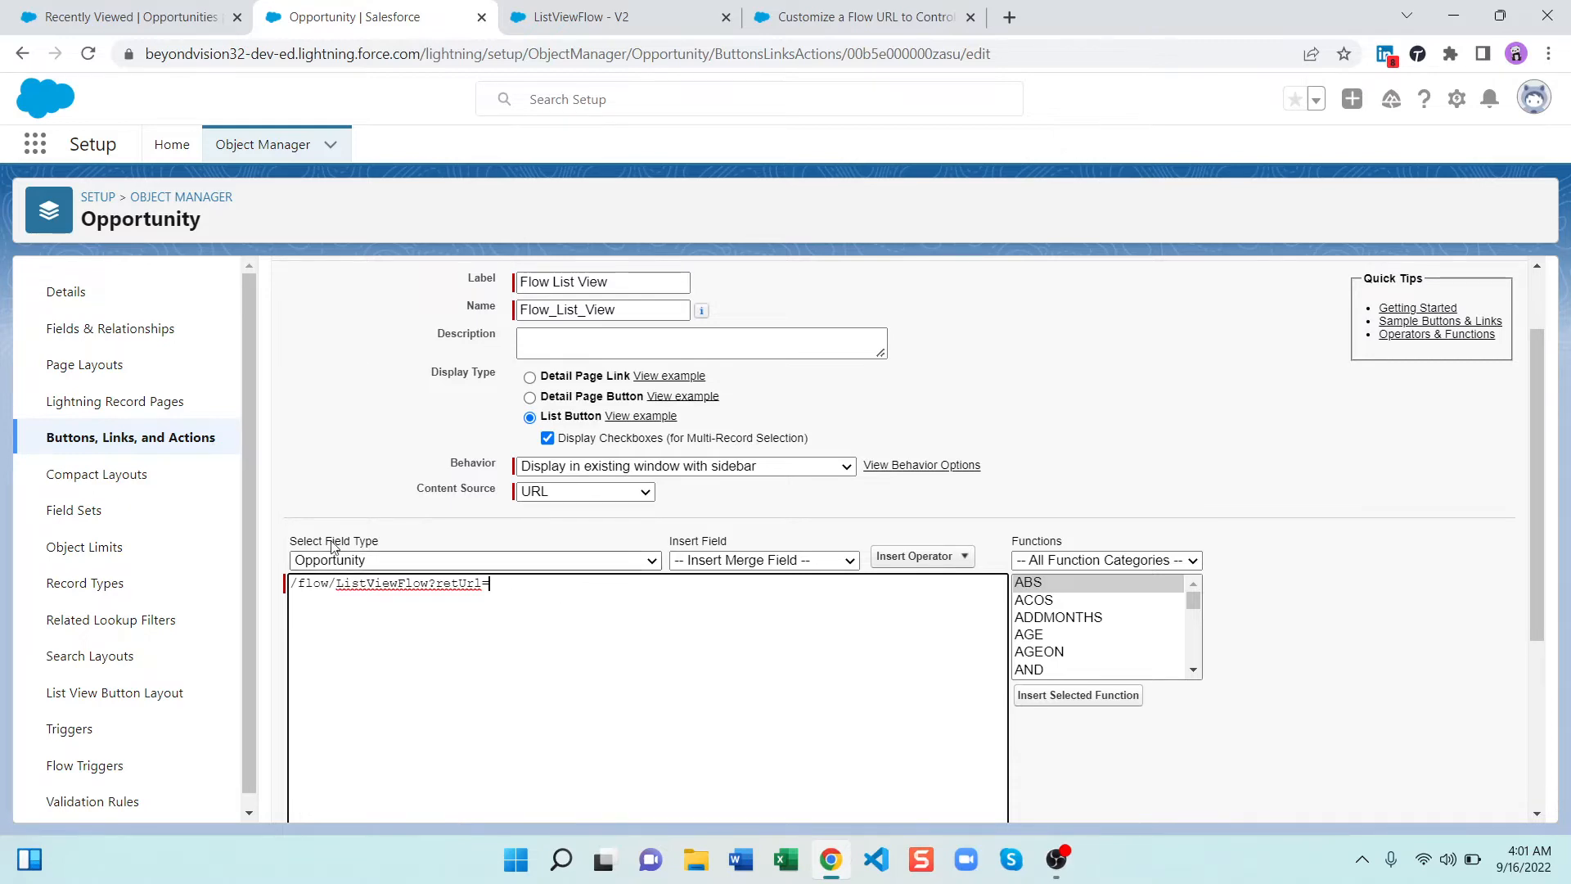
click(861, 17)
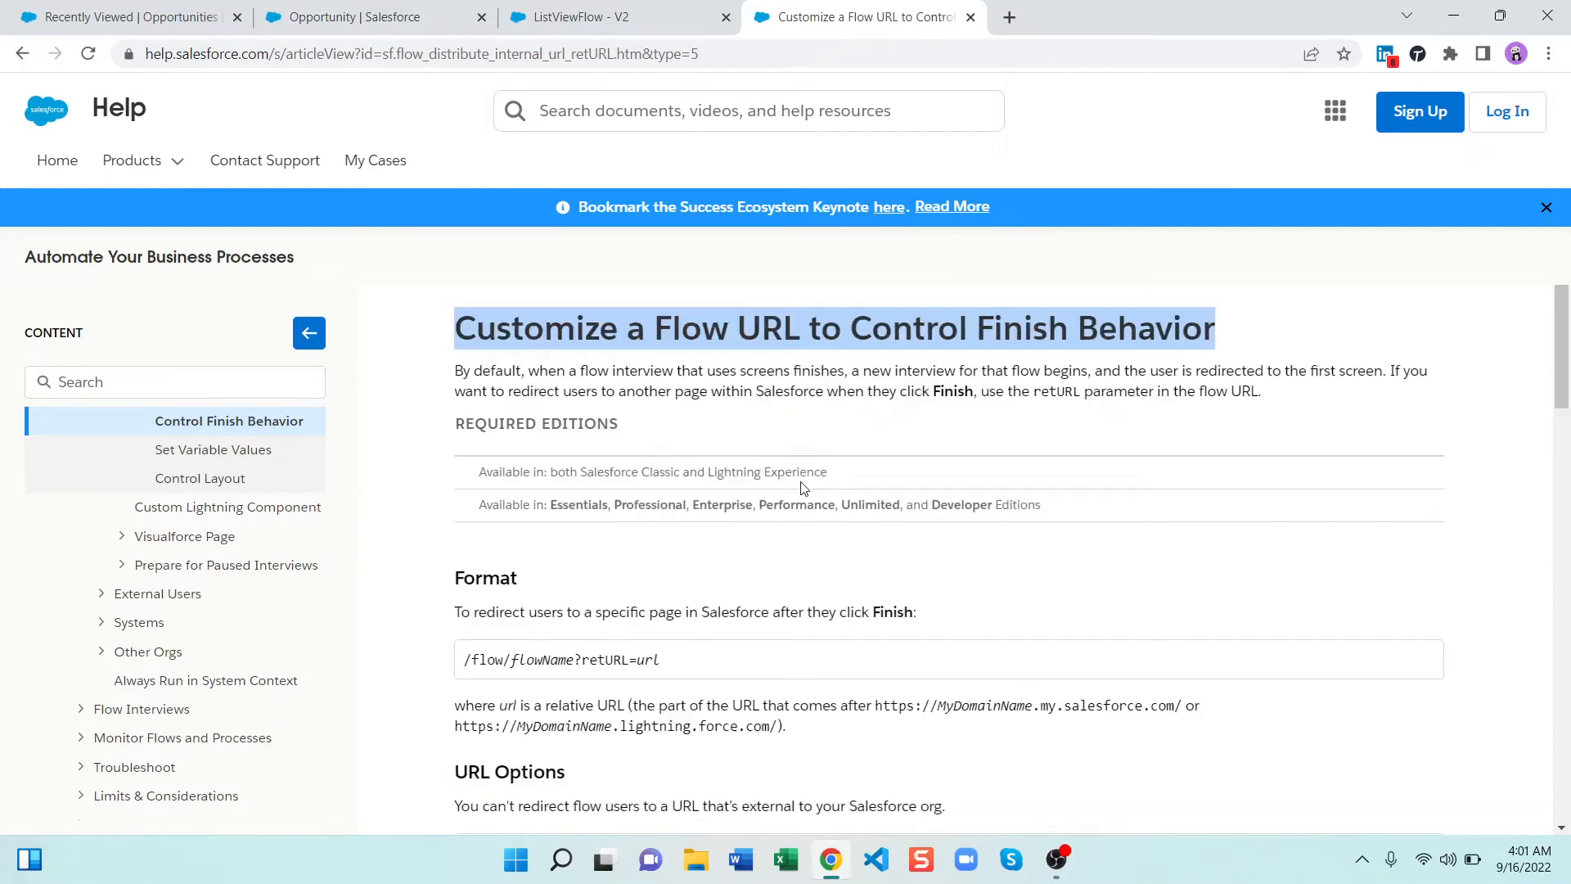
Locate the object home page redirect format, example 001/o, in the help article's redirect table
scroll(down, 3)
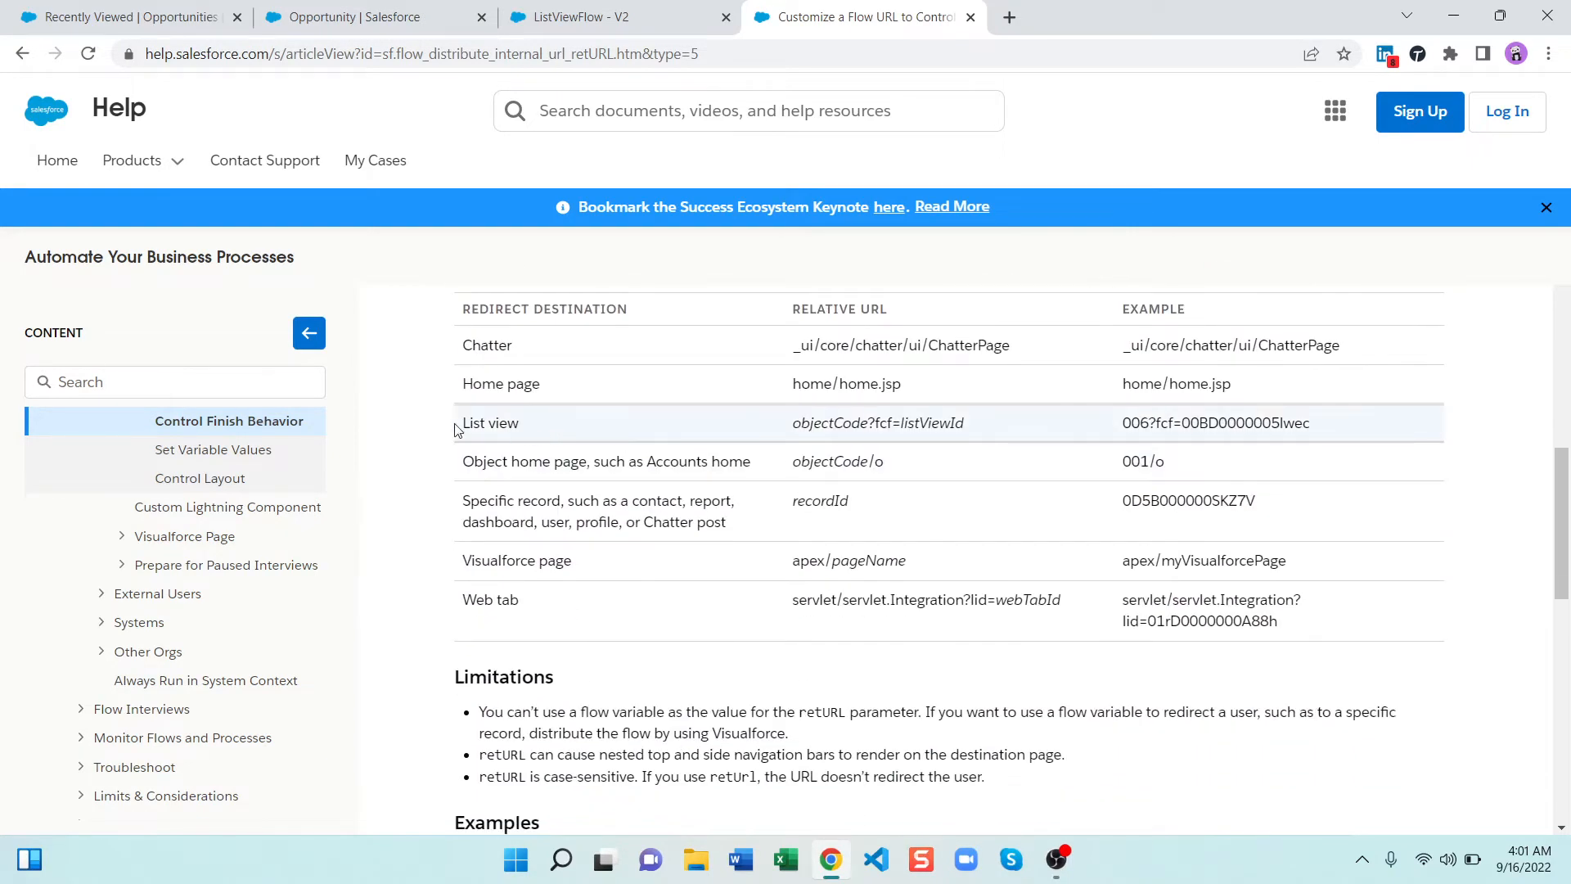
double_click(490, 422)
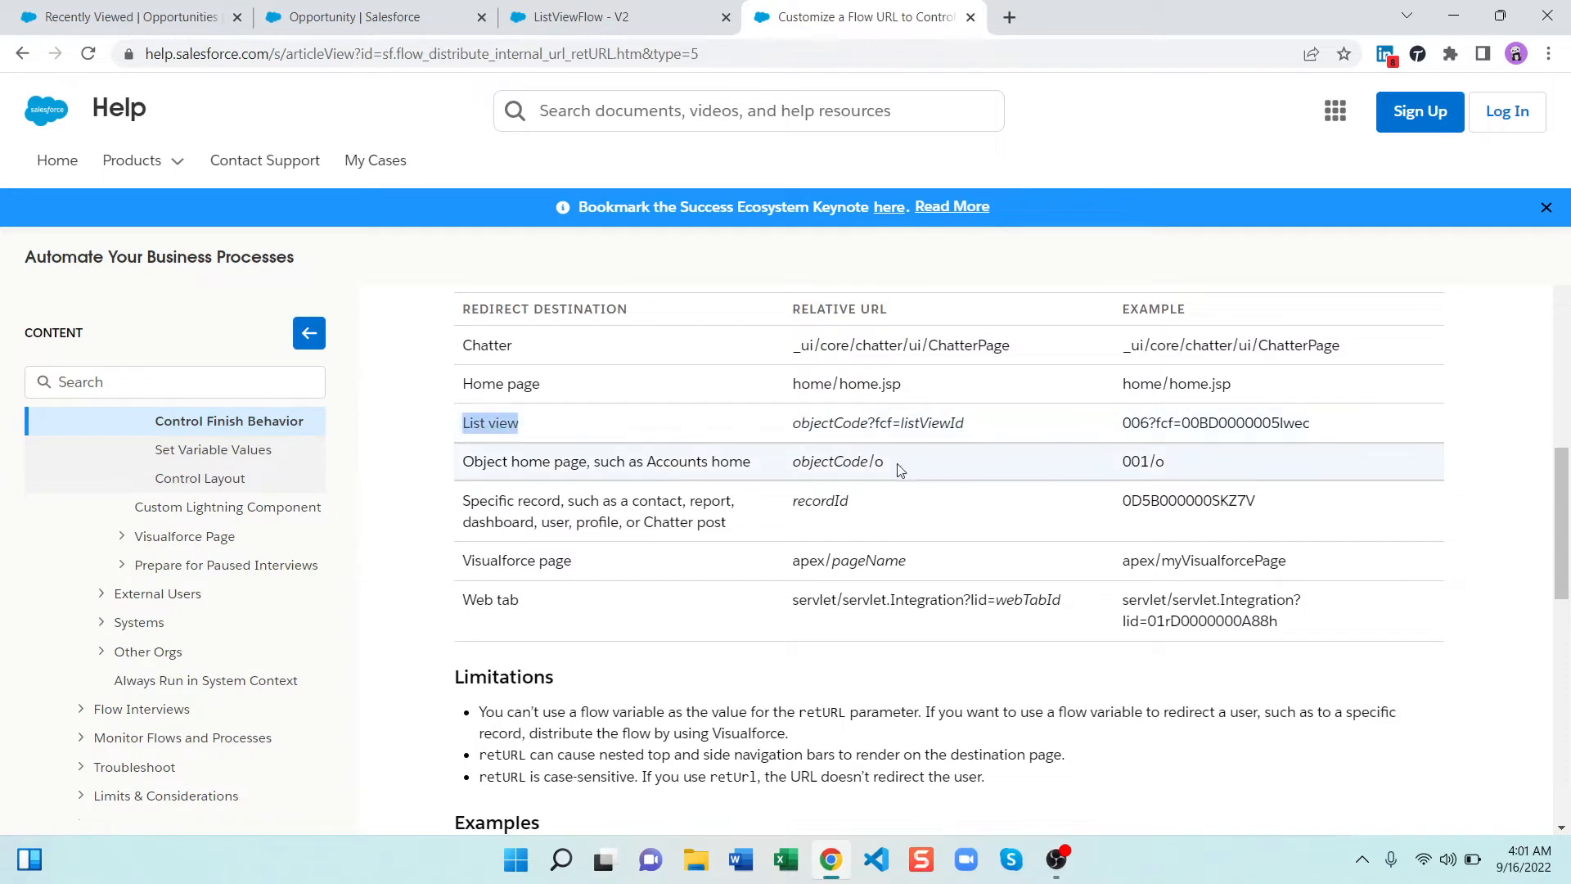
double_click(605, 460)
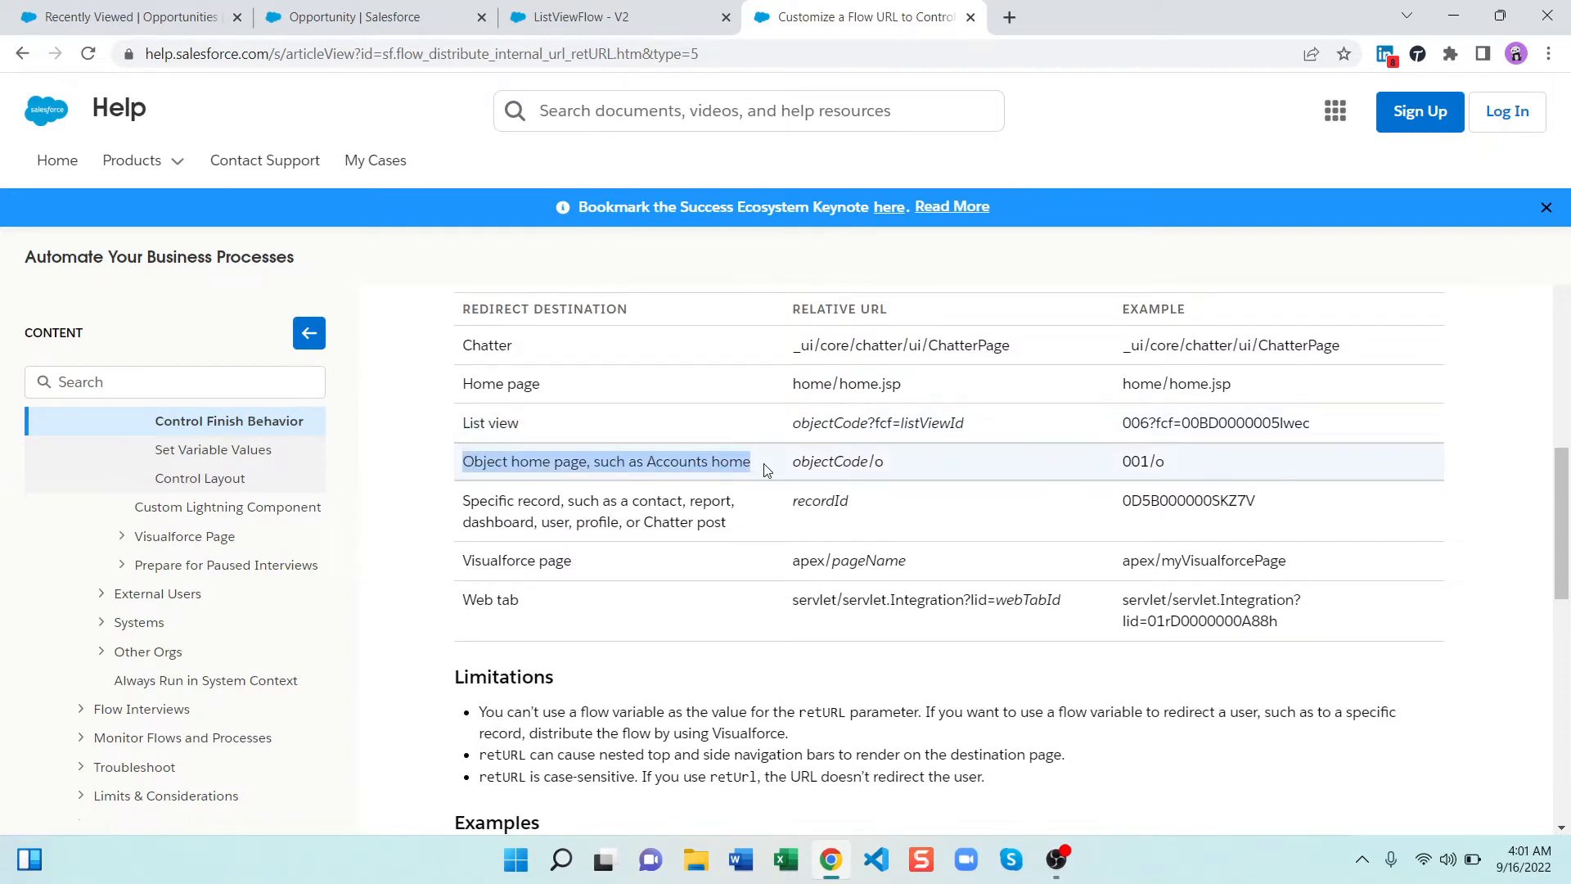
double_click(1142, 461)
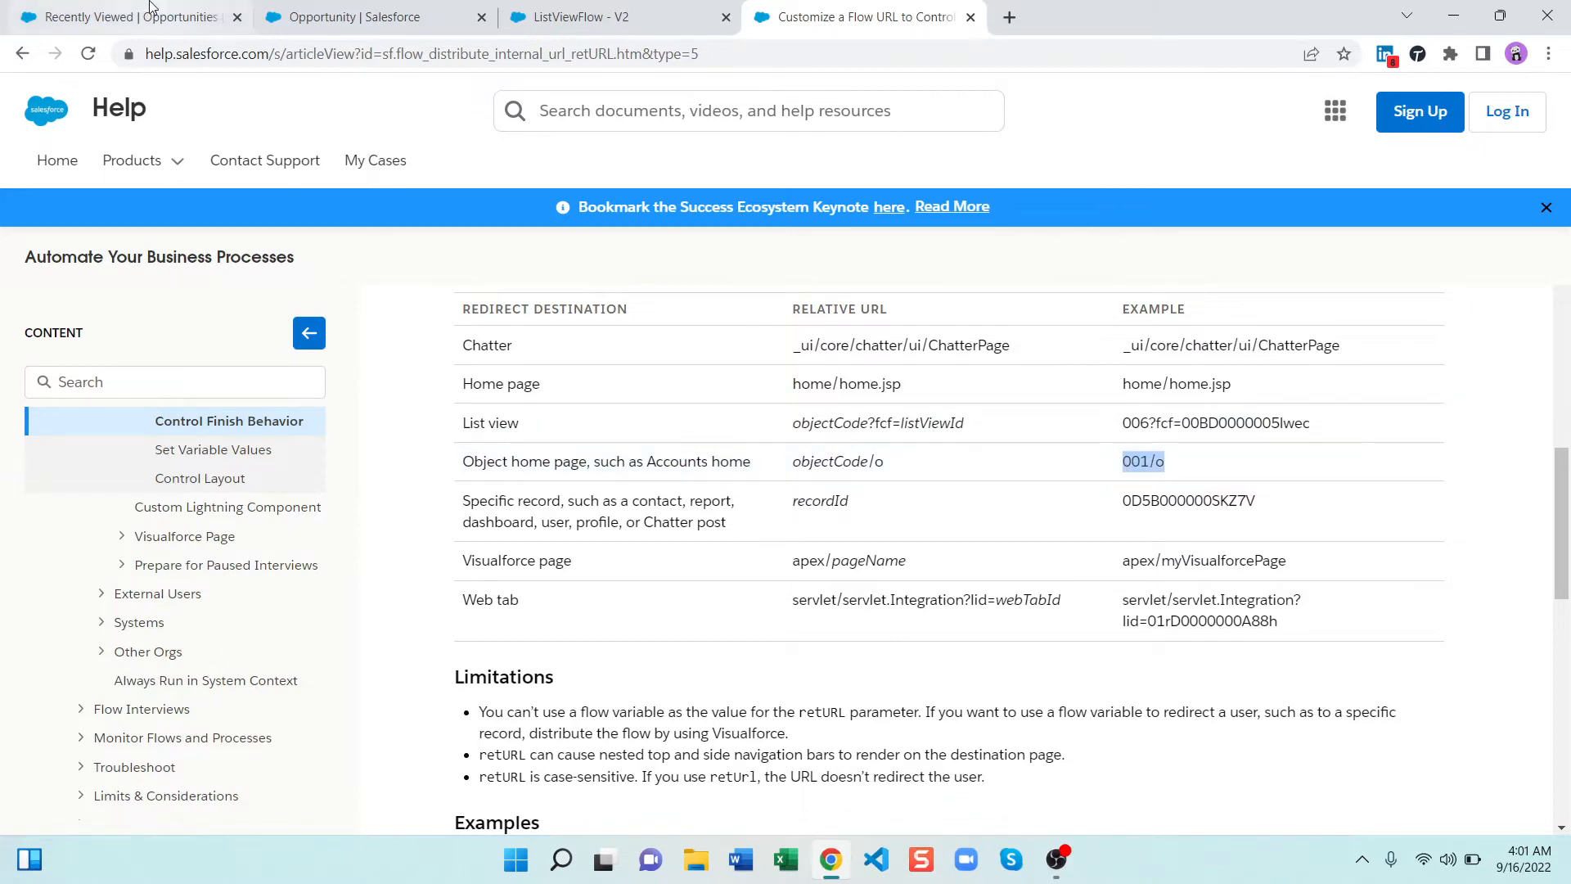
click(120, 17)
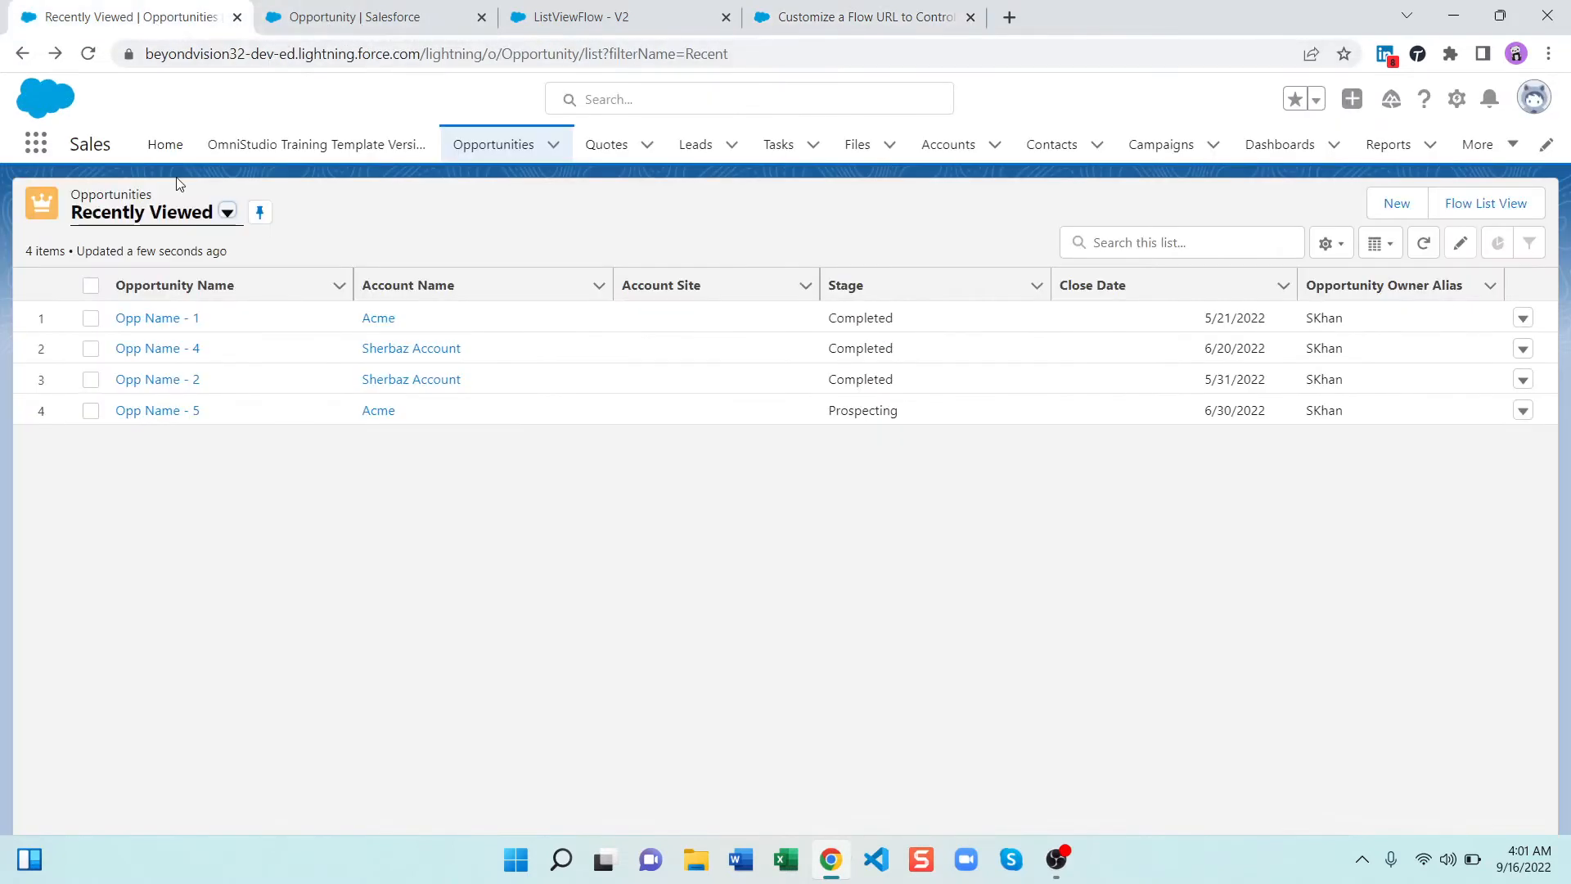
mouse_move(334, 30)
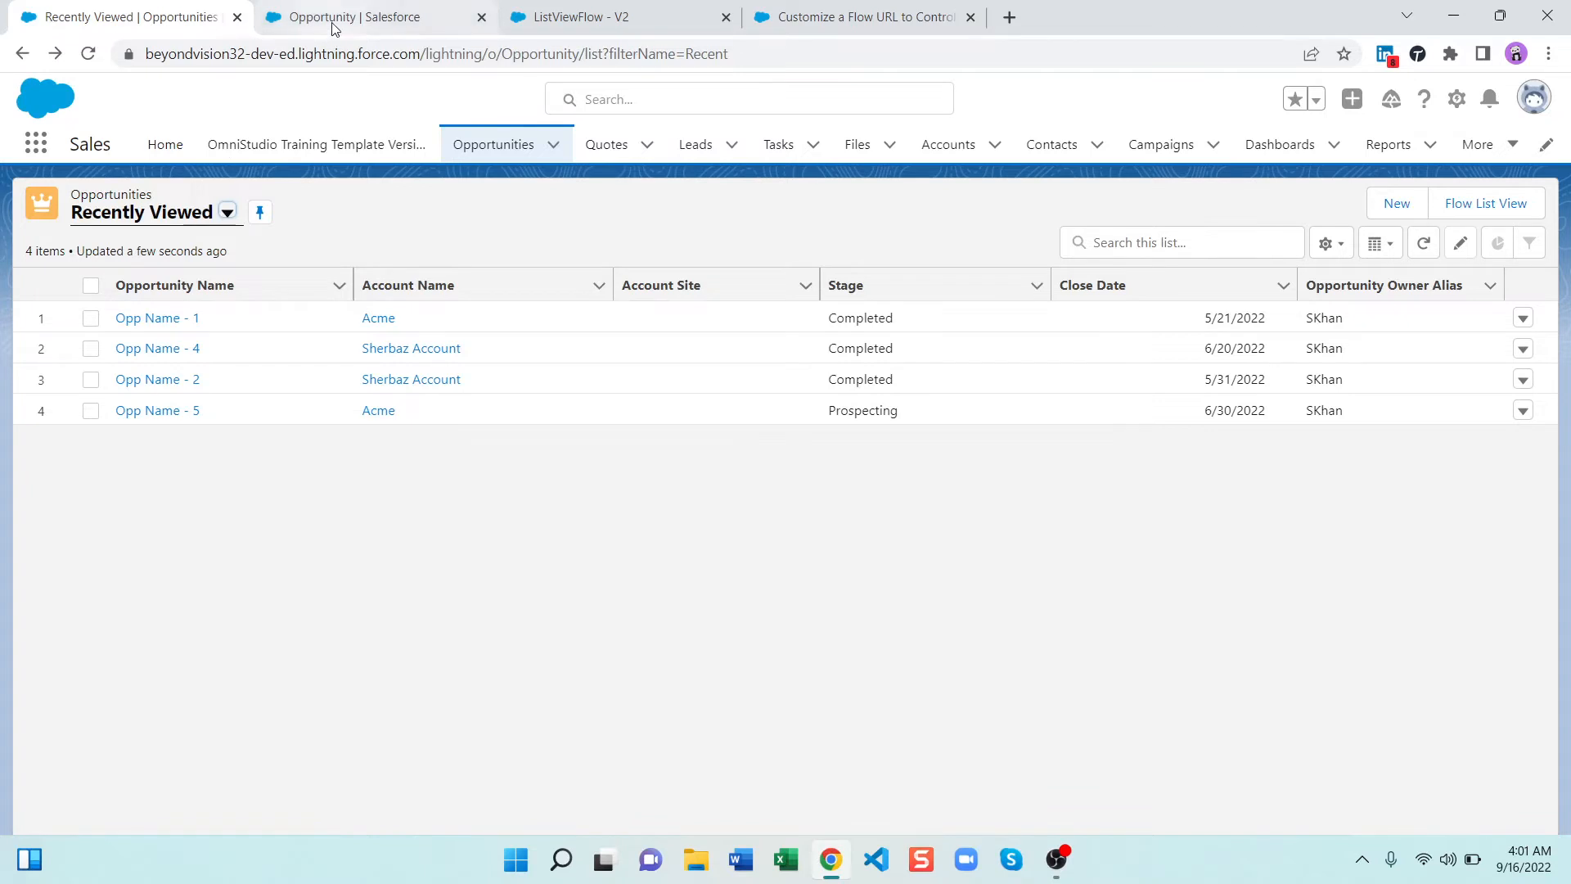
Add /006/o after retUrl= so the button returns to the Opportunities home
click(371, 17)
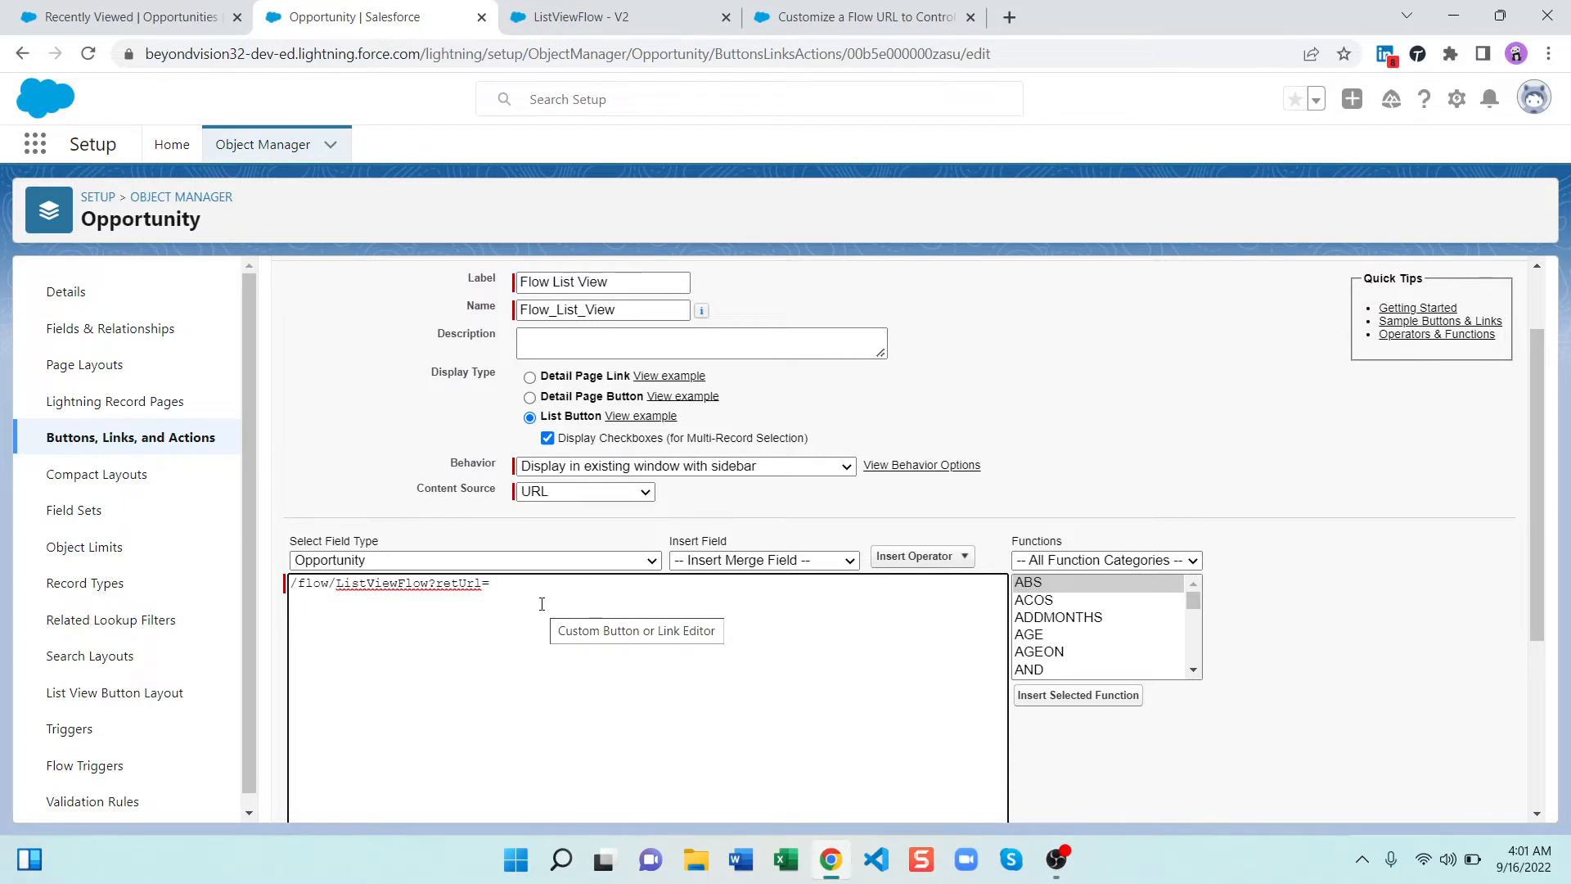
text(/0)
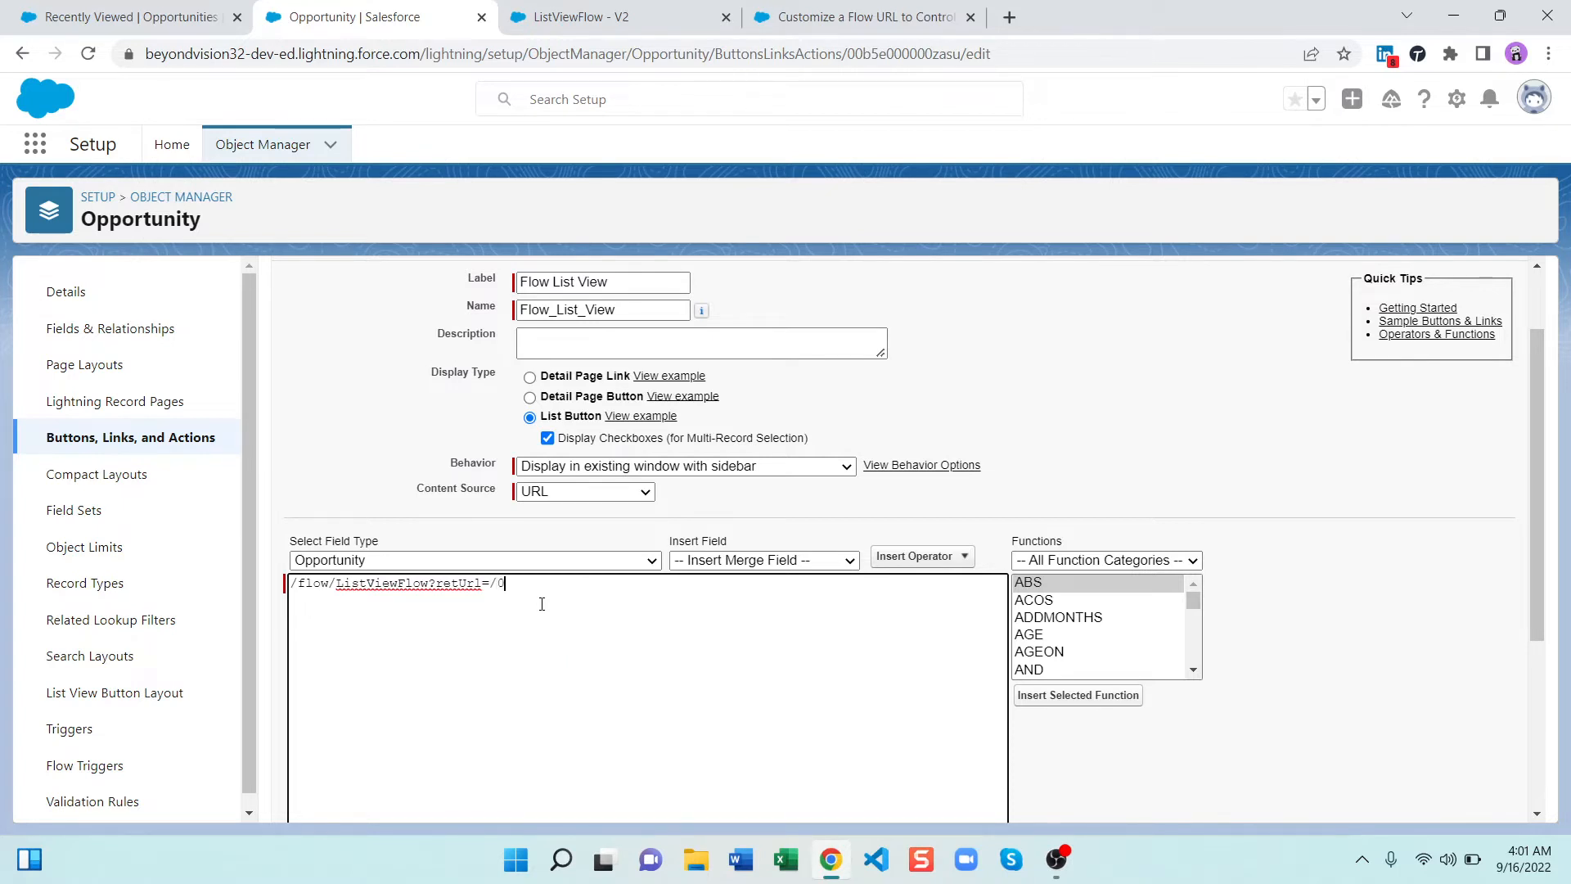
text(06/c)
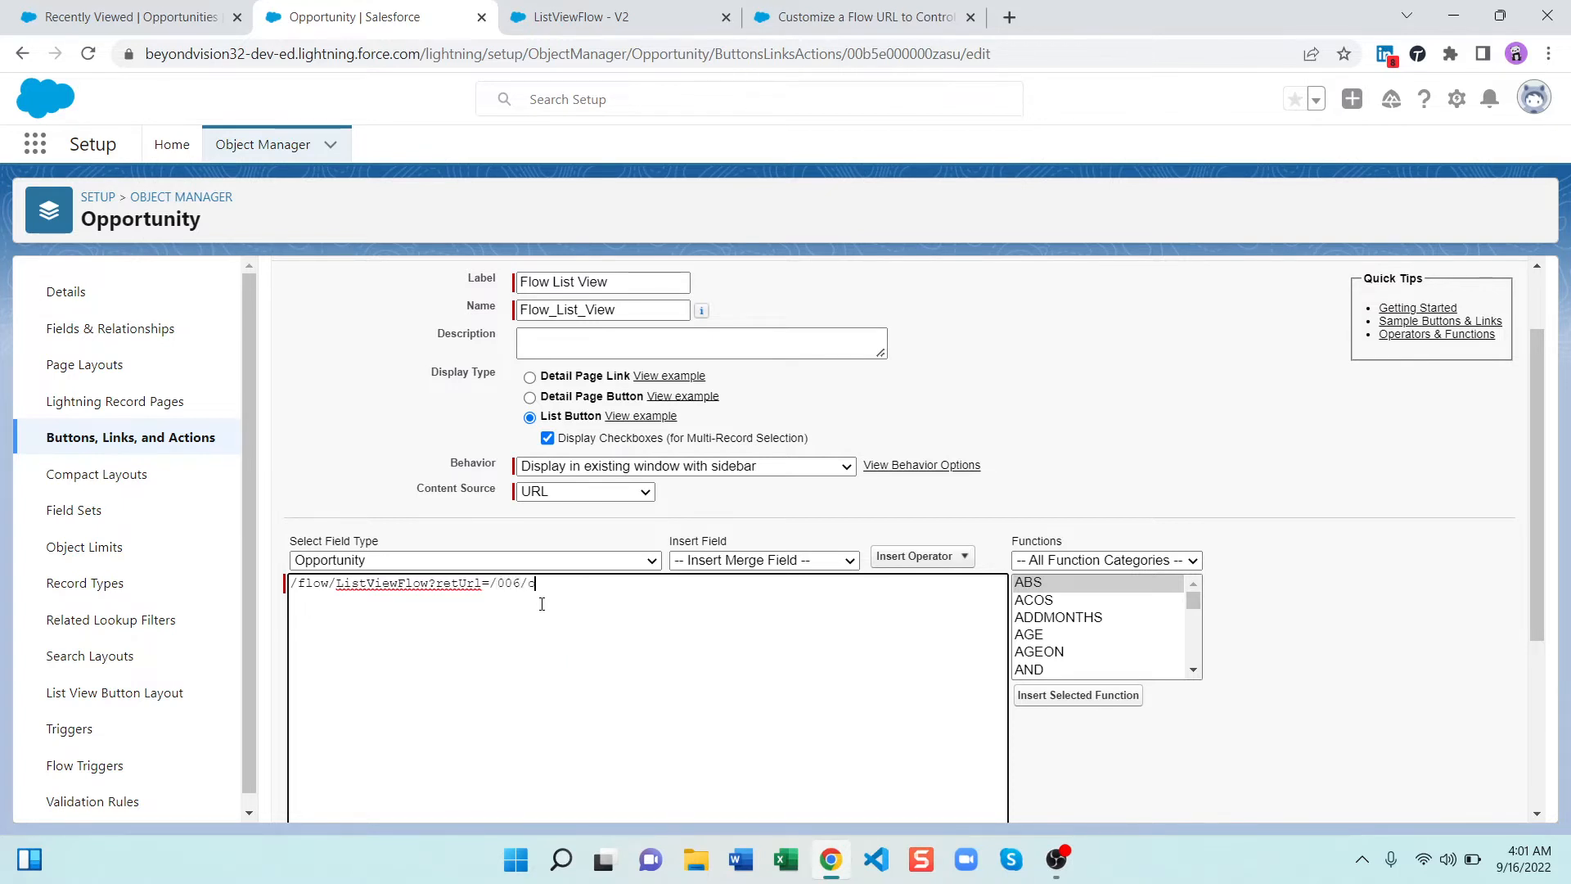
double_click(528, 583)
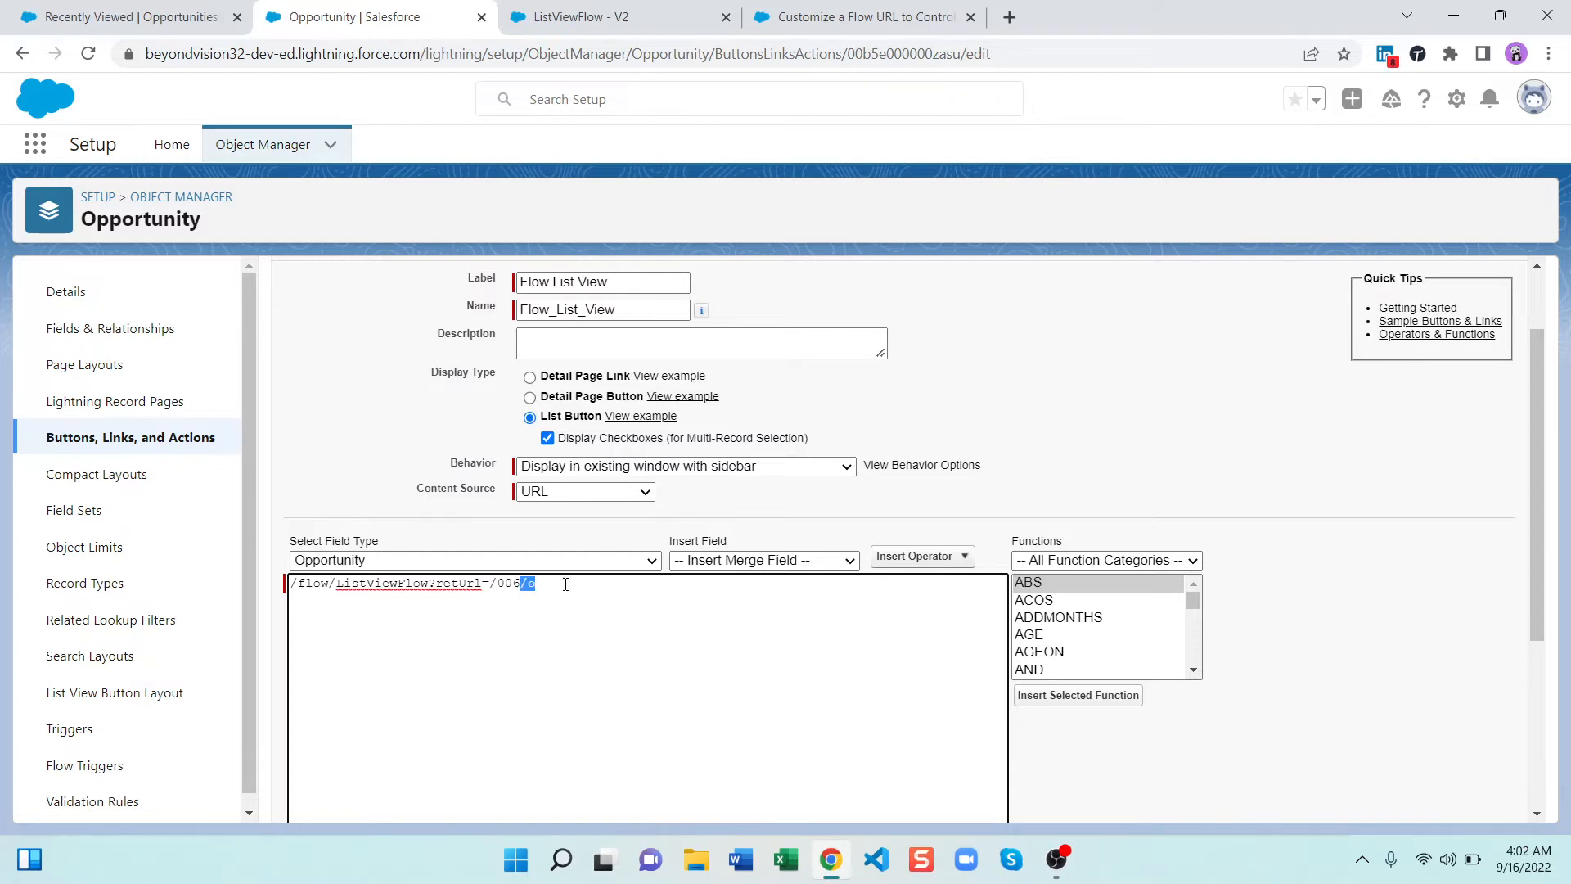
click(120, 17)
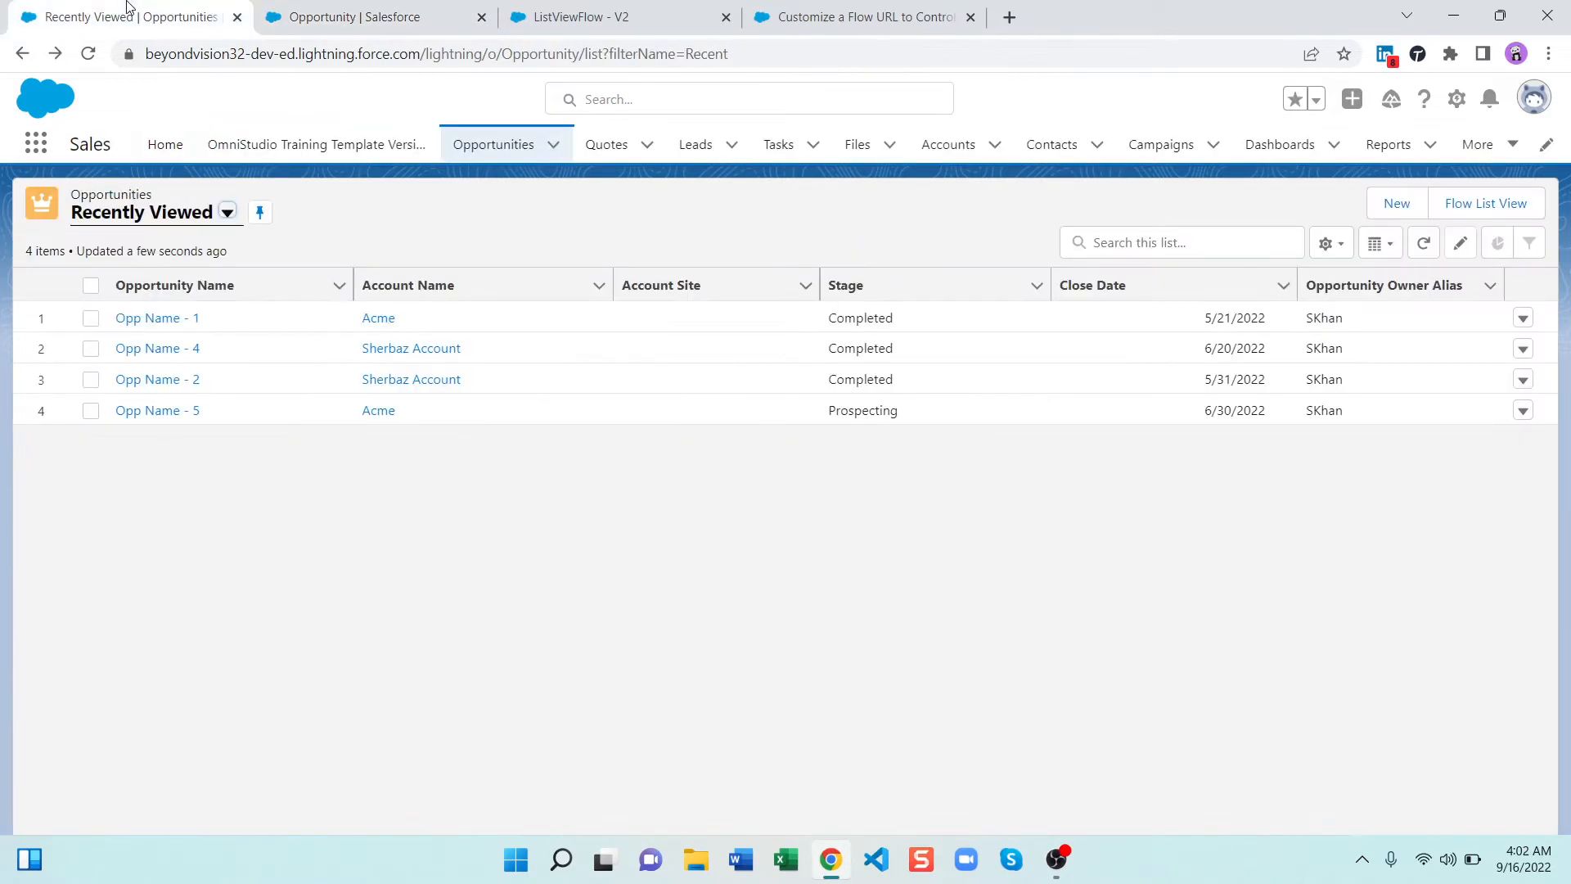
mouse_move(327, 331)
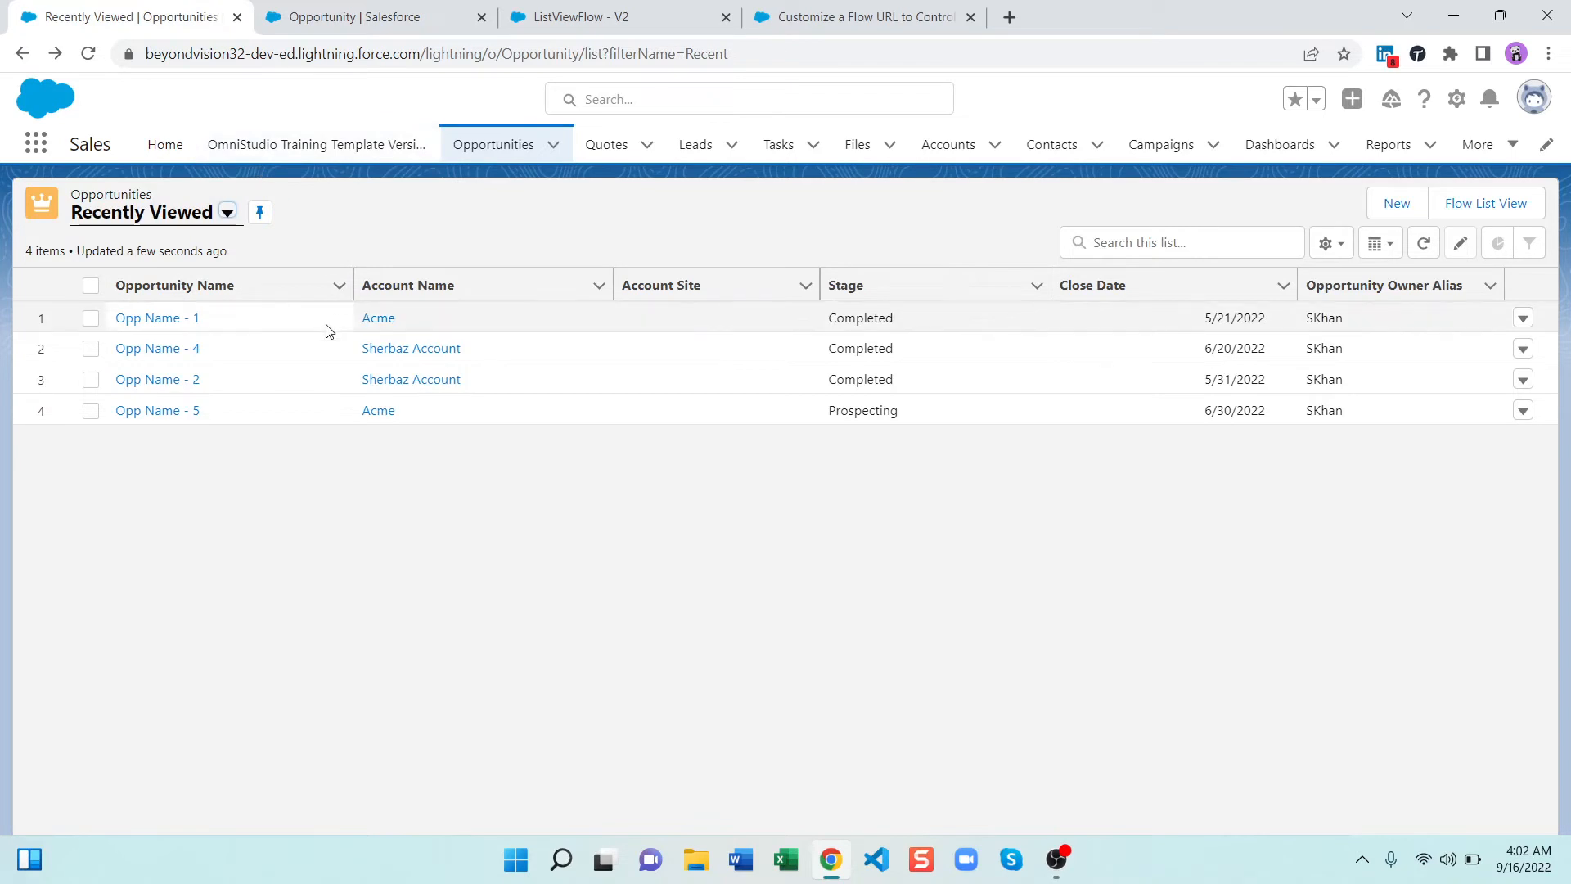
Save the Flow List View button with URL /flow/ListViewFlow?retUrl=/006/o
click(371, 17)
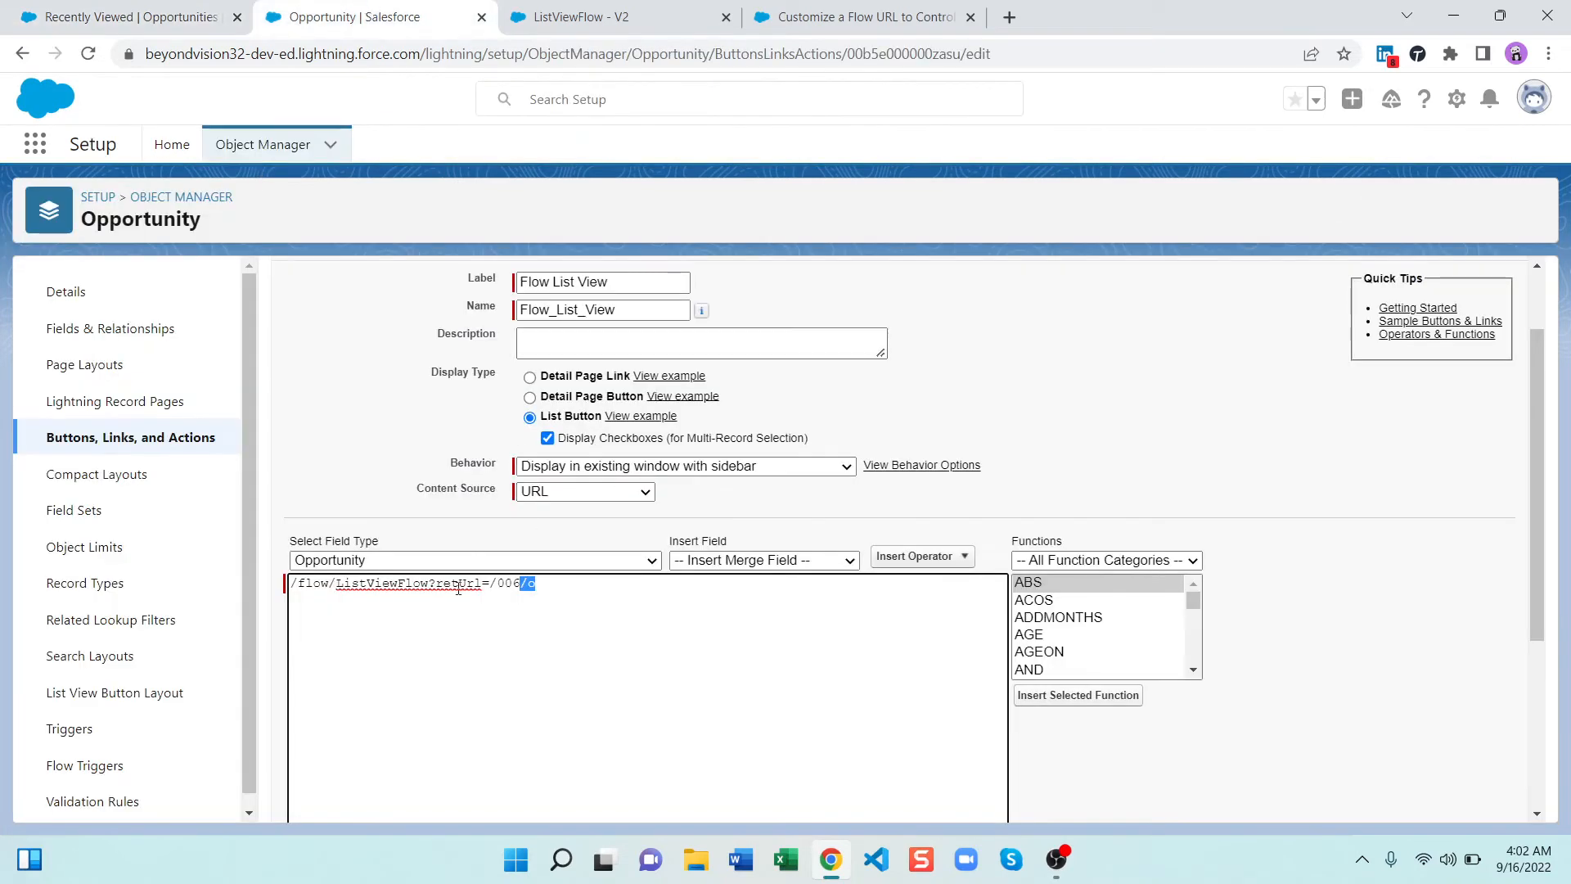
scroll(up, 3)
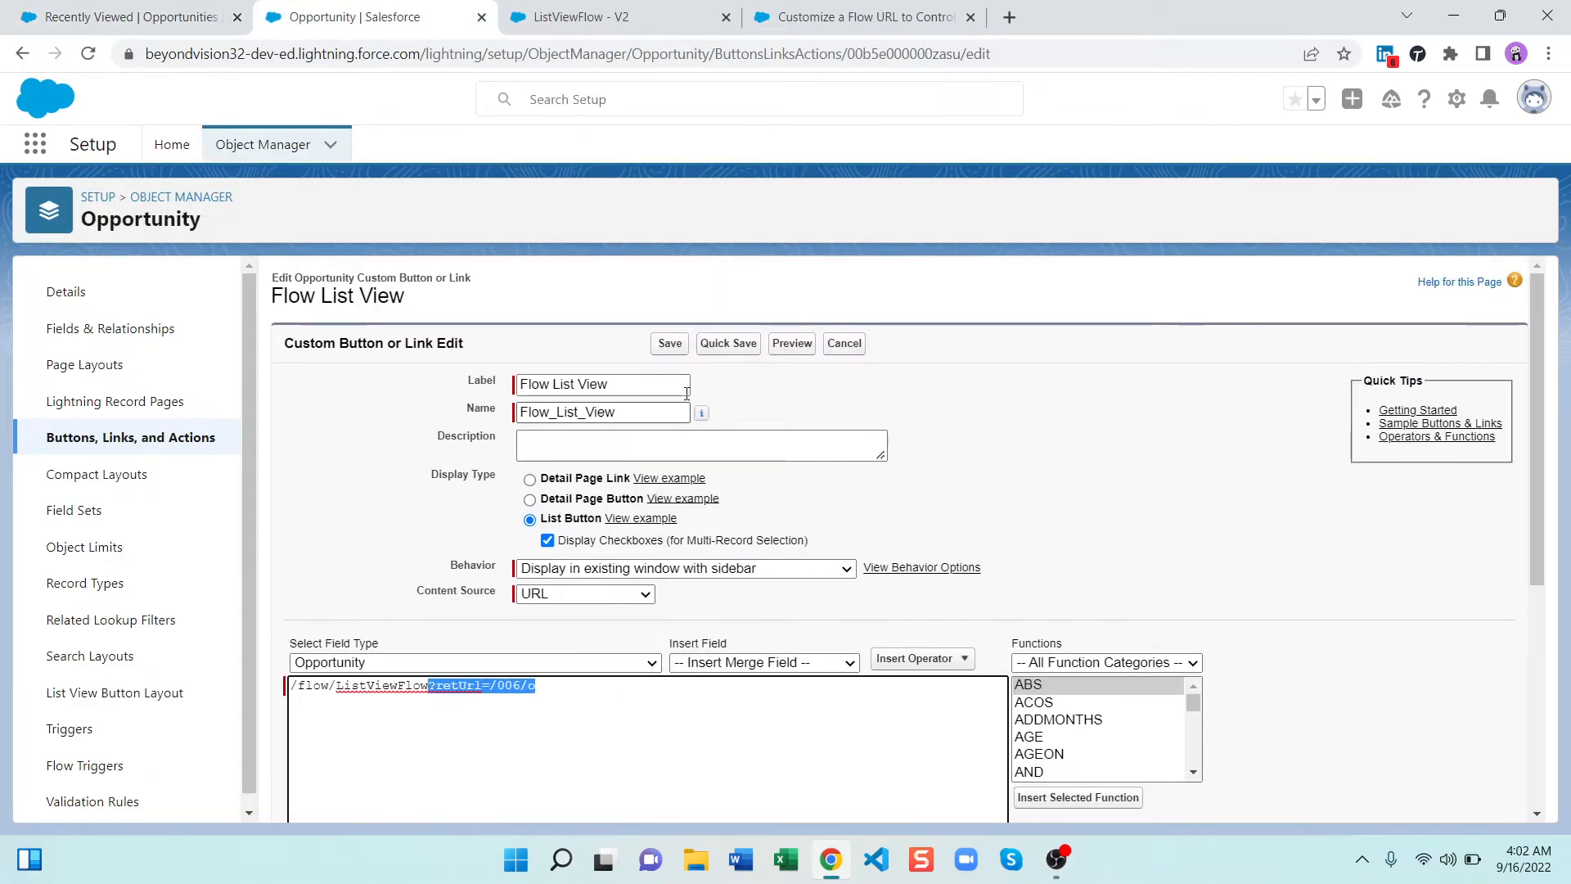
click(668, 343)
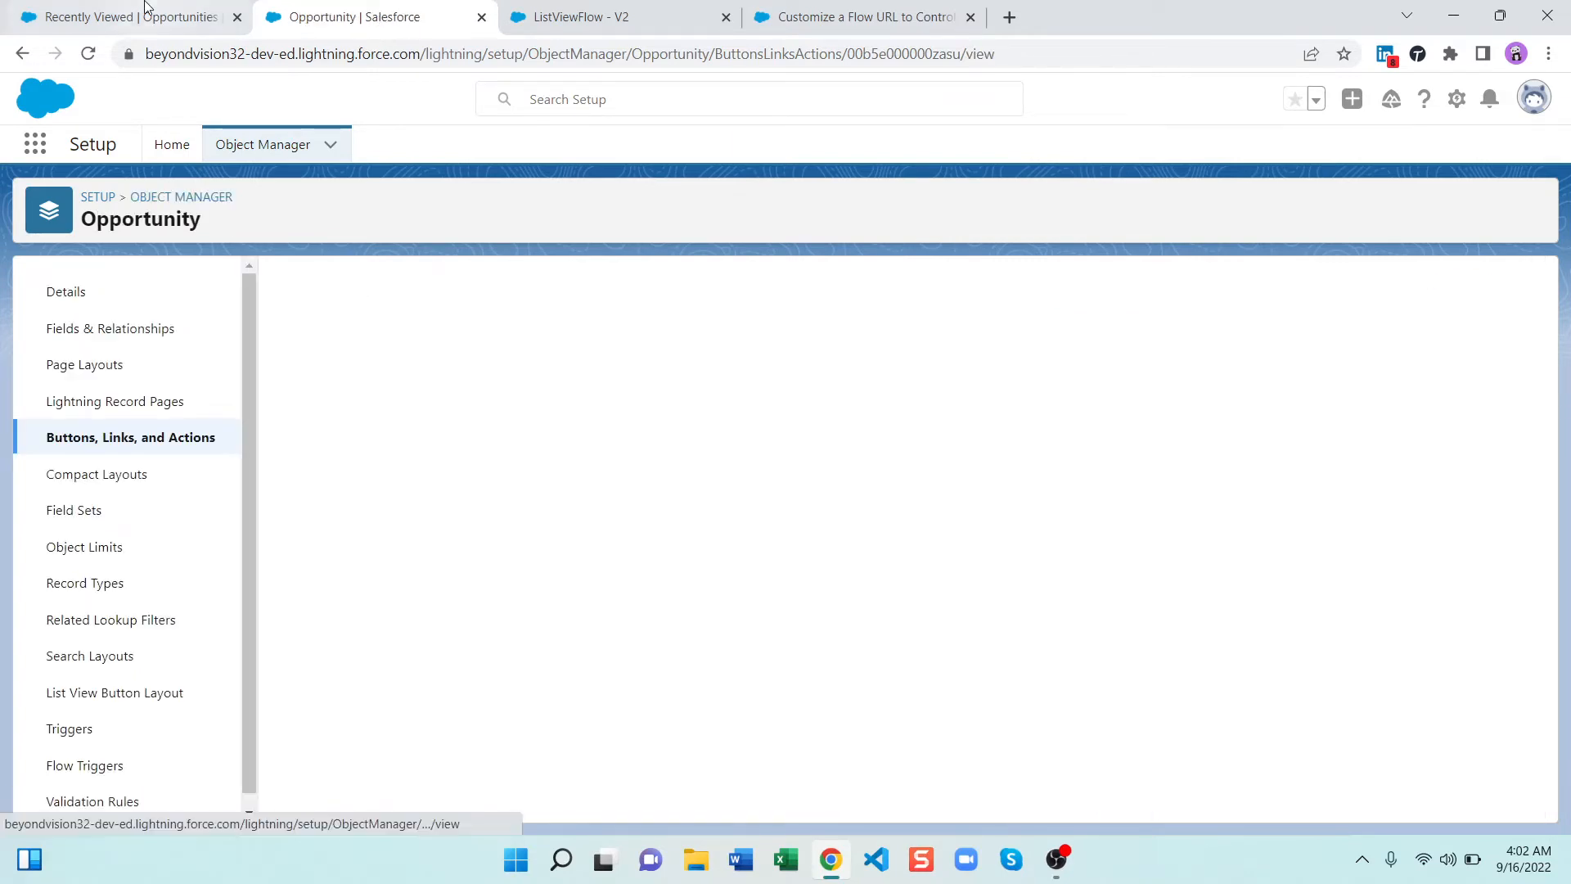
Refresh the Opportunities list, launch Flow List View, and finish the flow back to the list
click(121, 17)
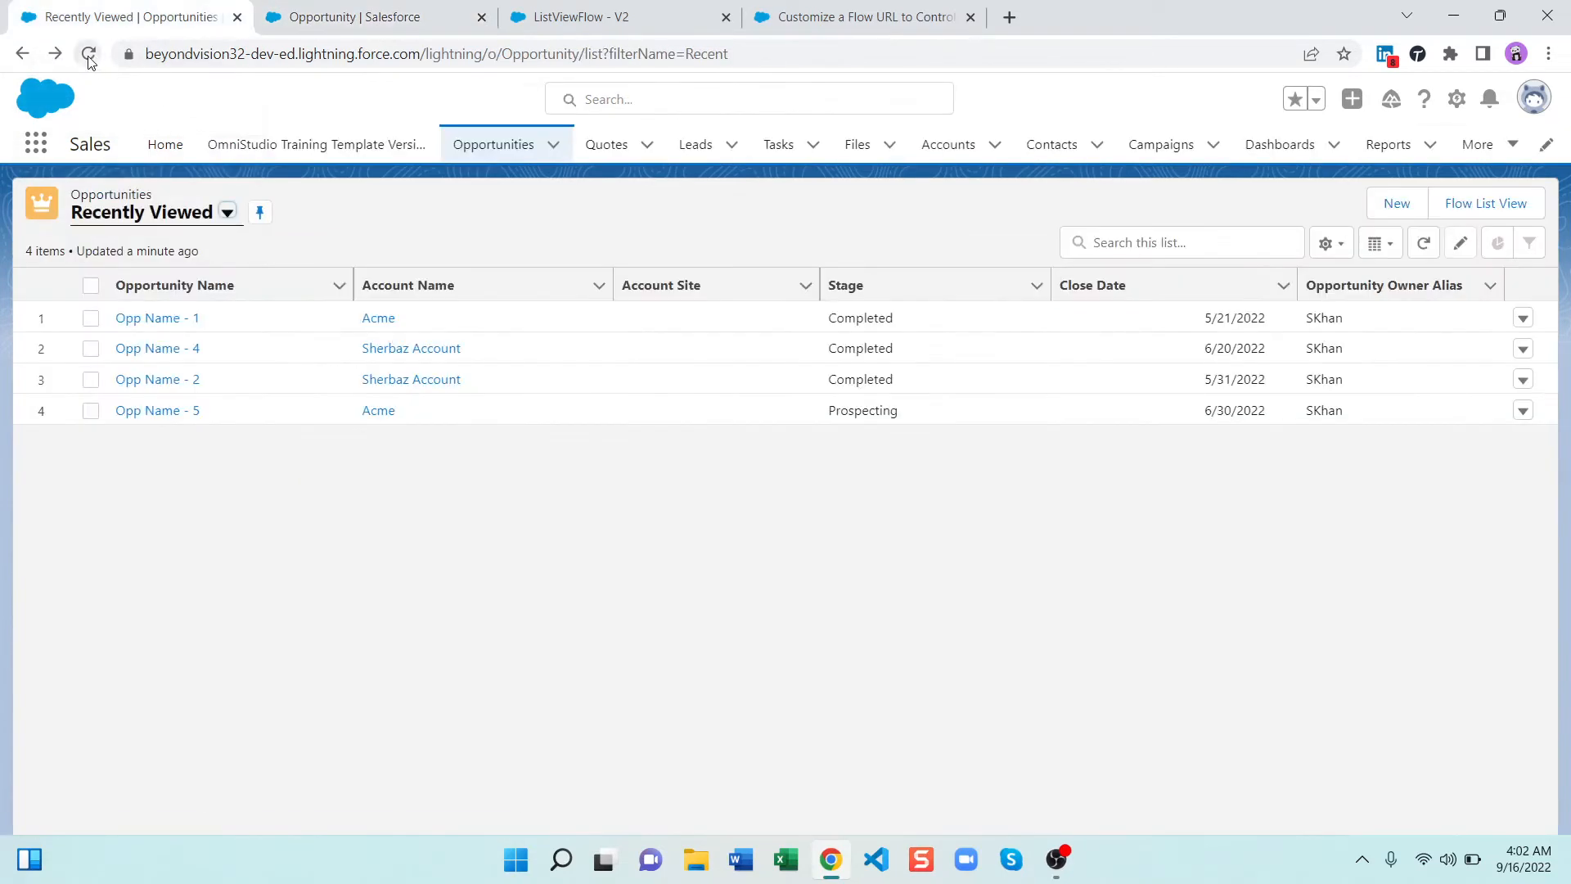
click(87, 54)
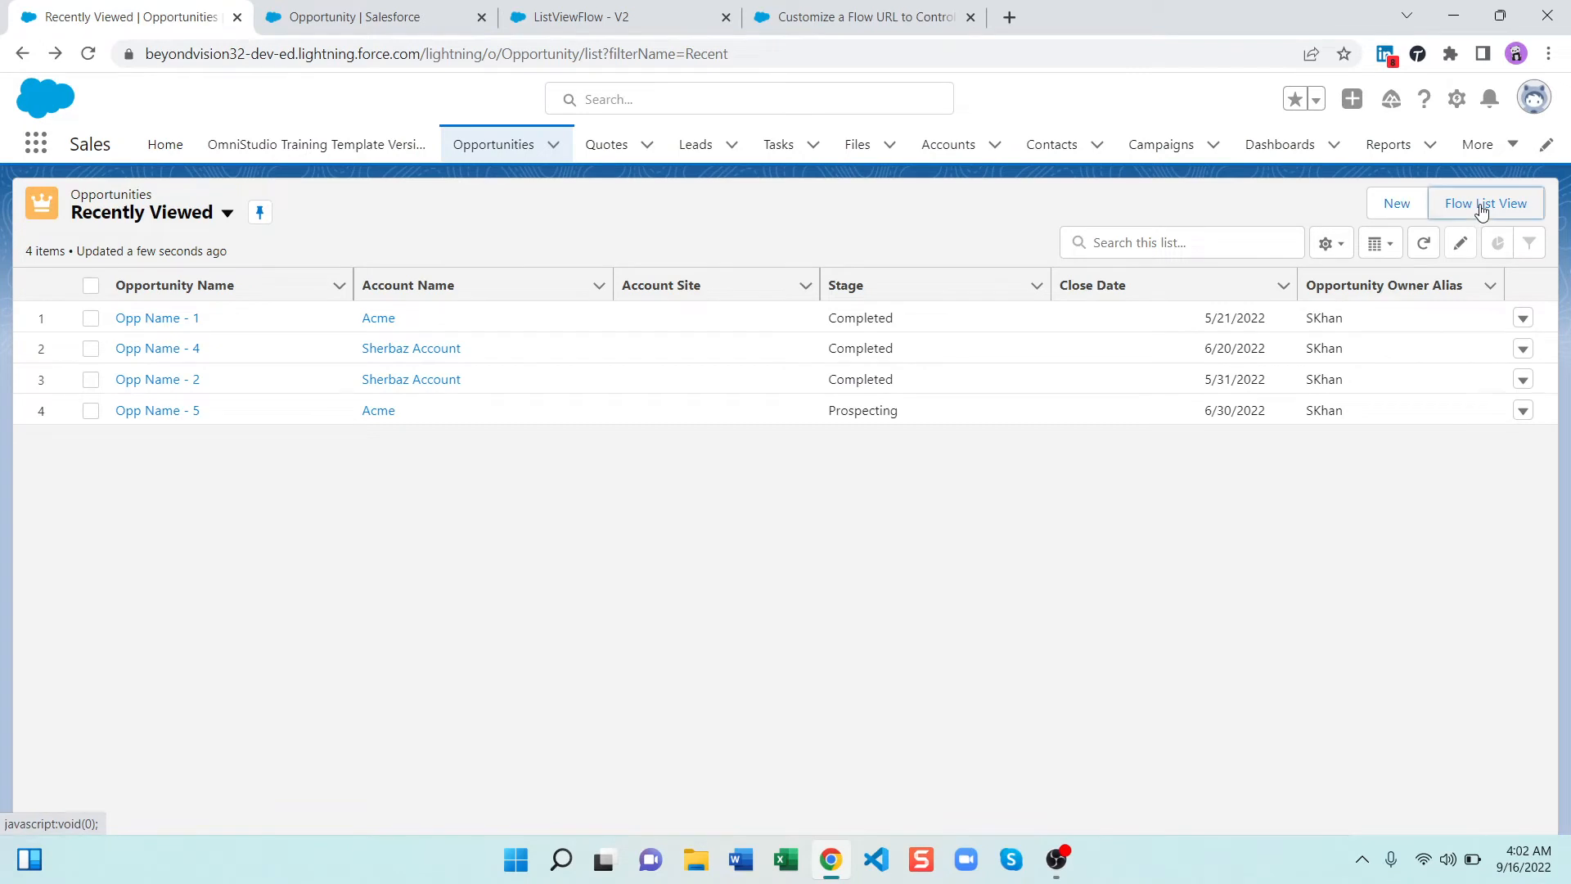
click(1486, 202)
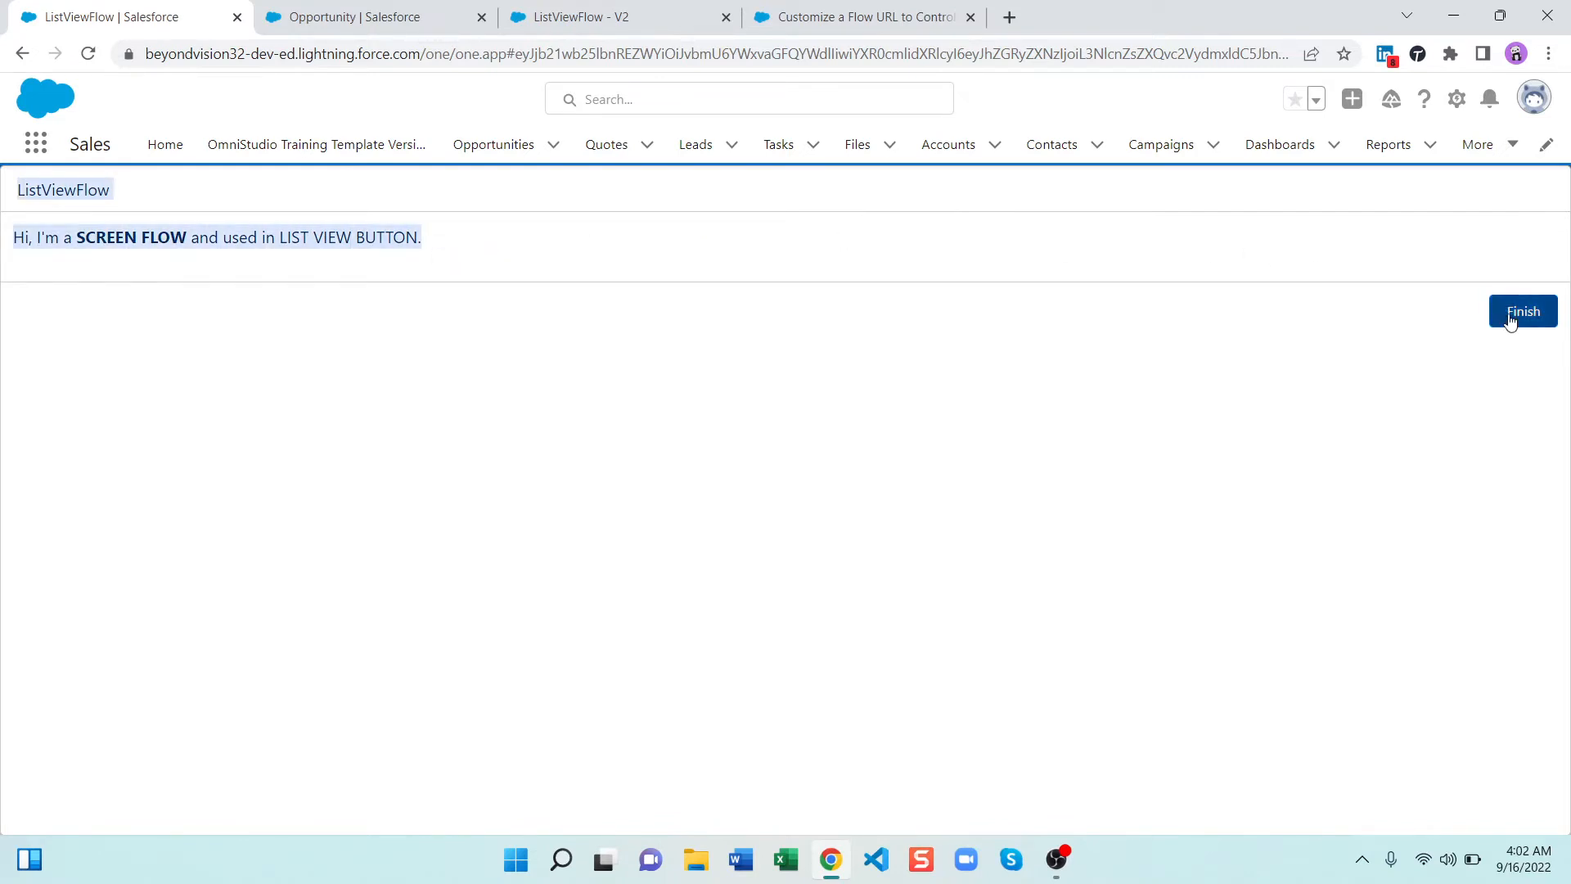
click(1521, 311)
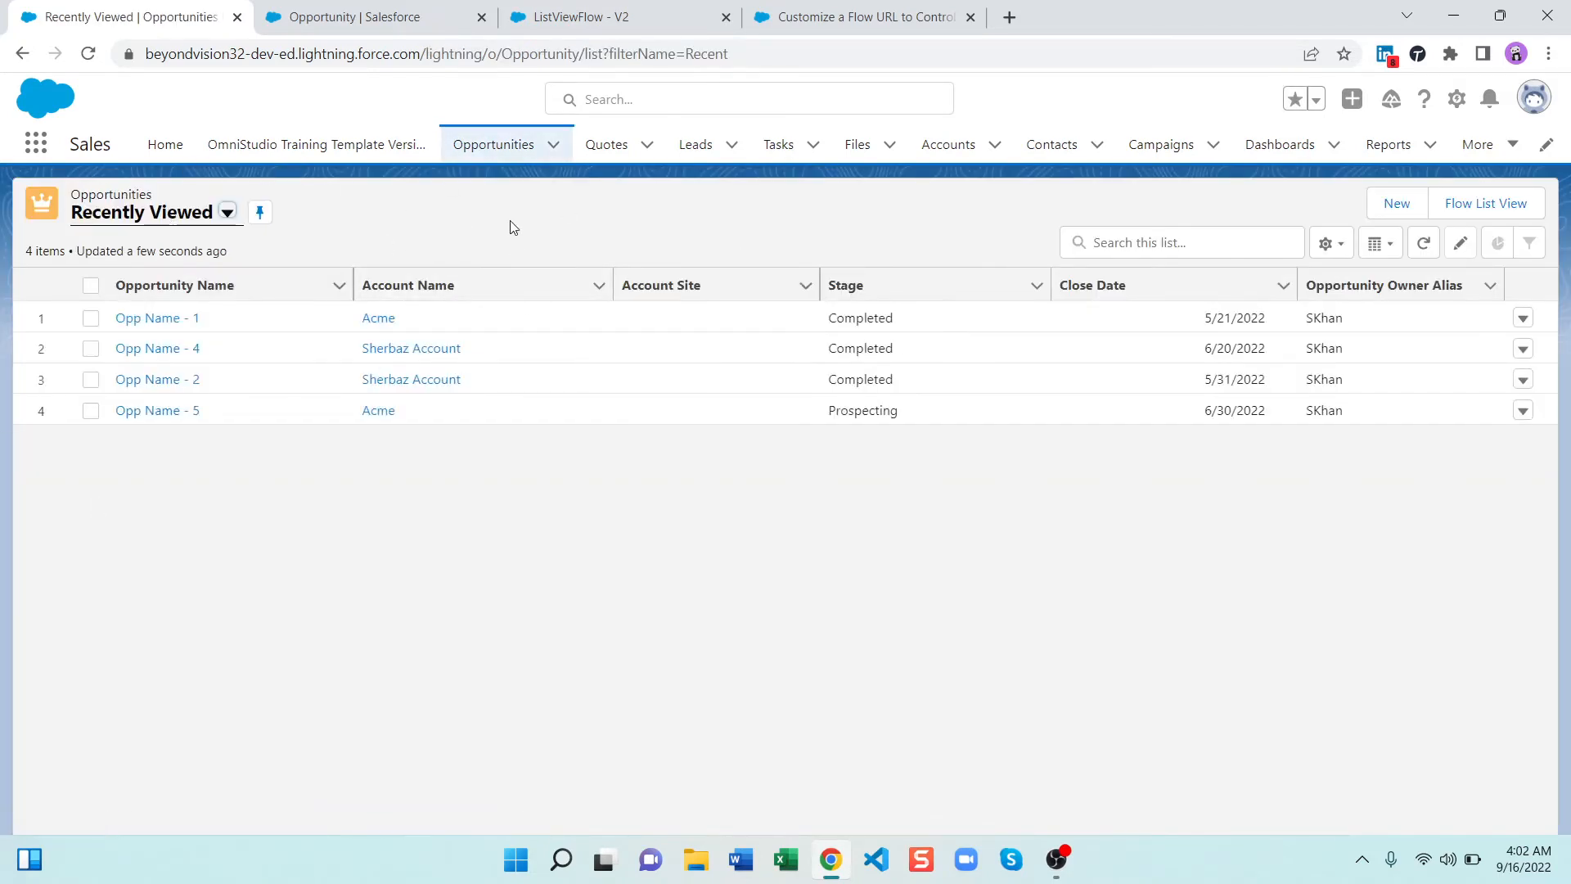
mouse_move(430, 219)
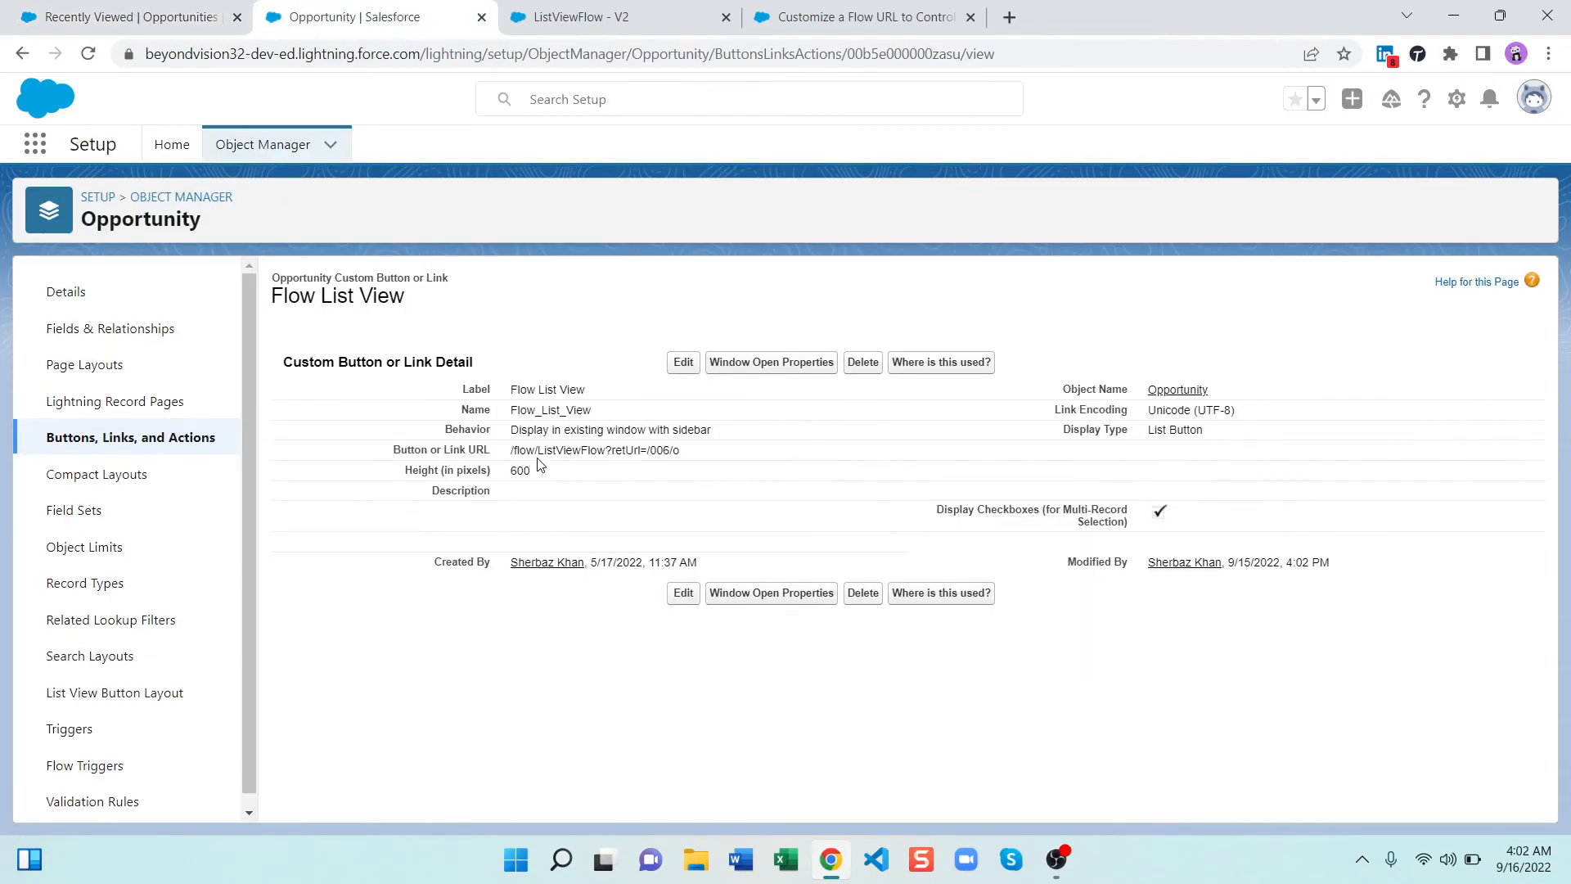
Select opportunity records, run Flow List View, and inspect the two record IDs shown
click(120, 18)
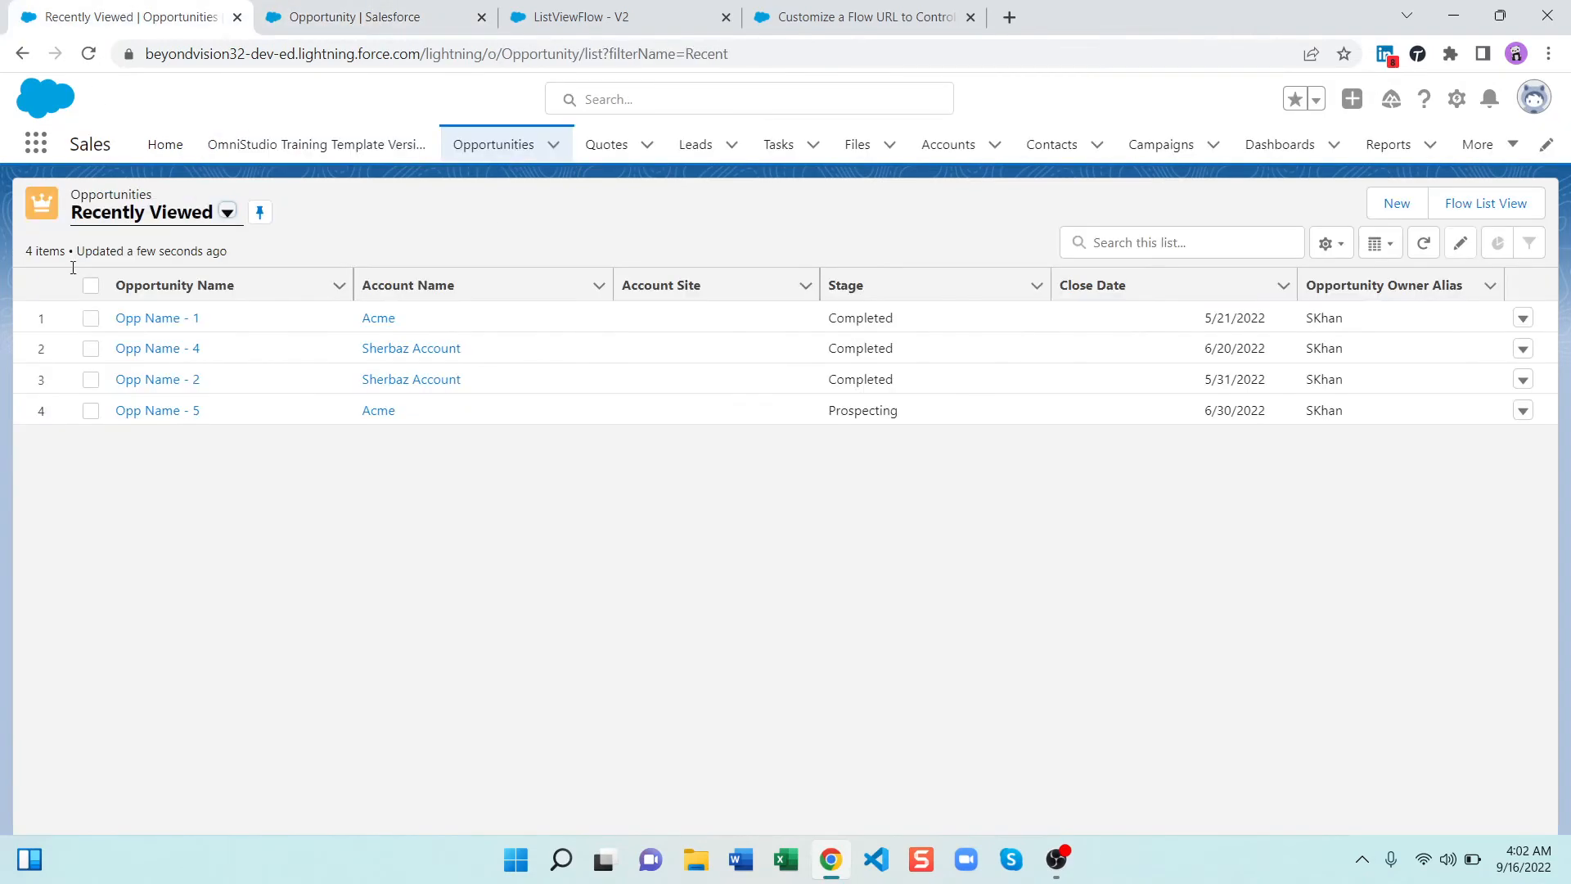
click(90, 348)
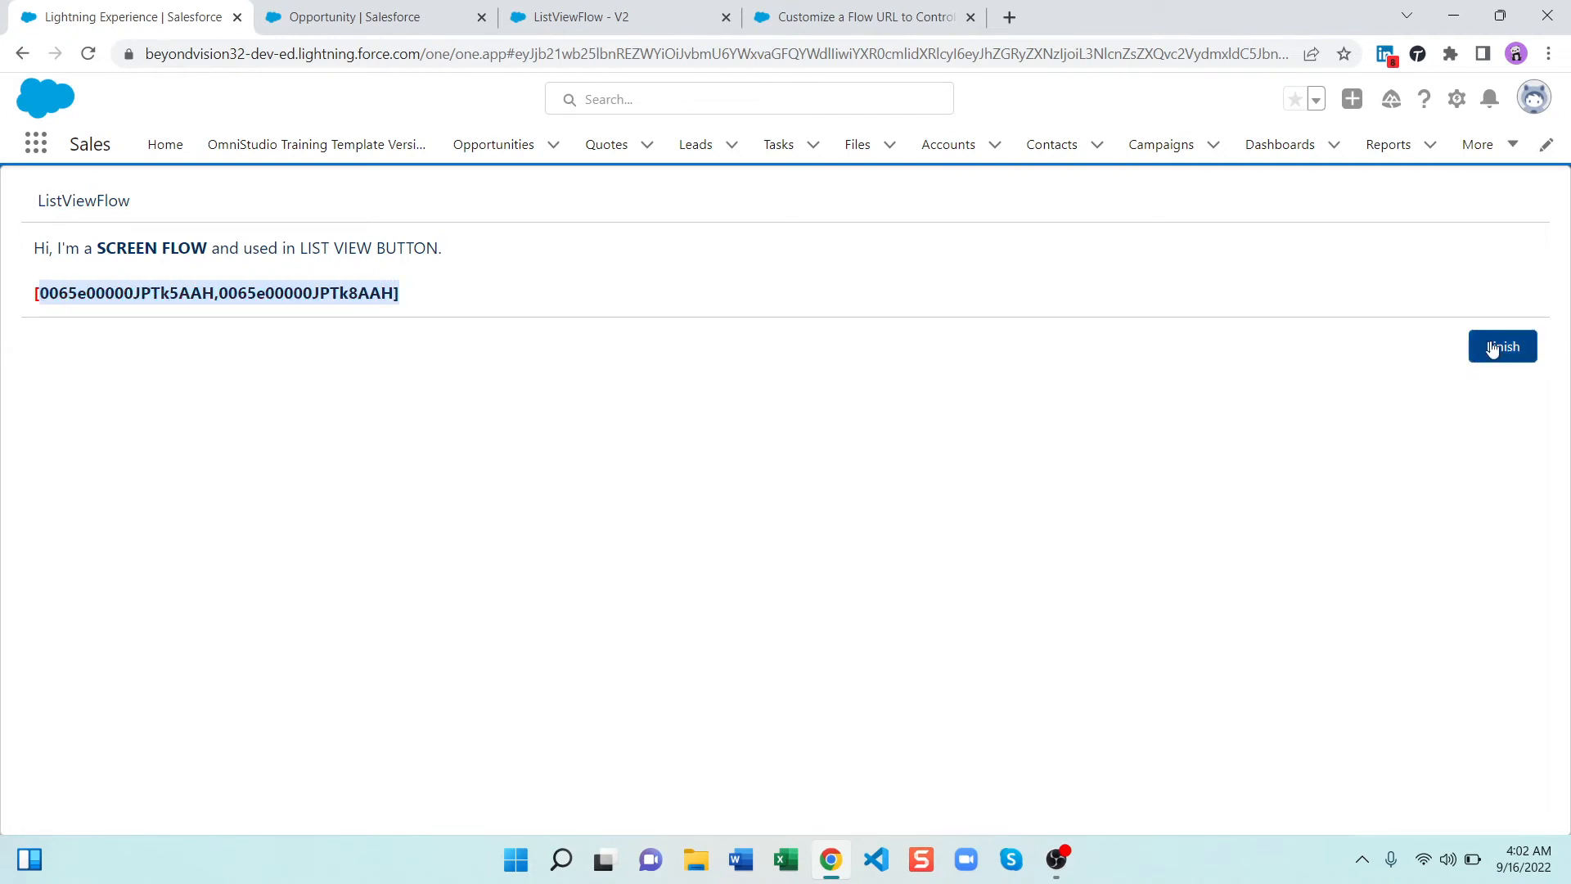
mouse_move(1513, 387)
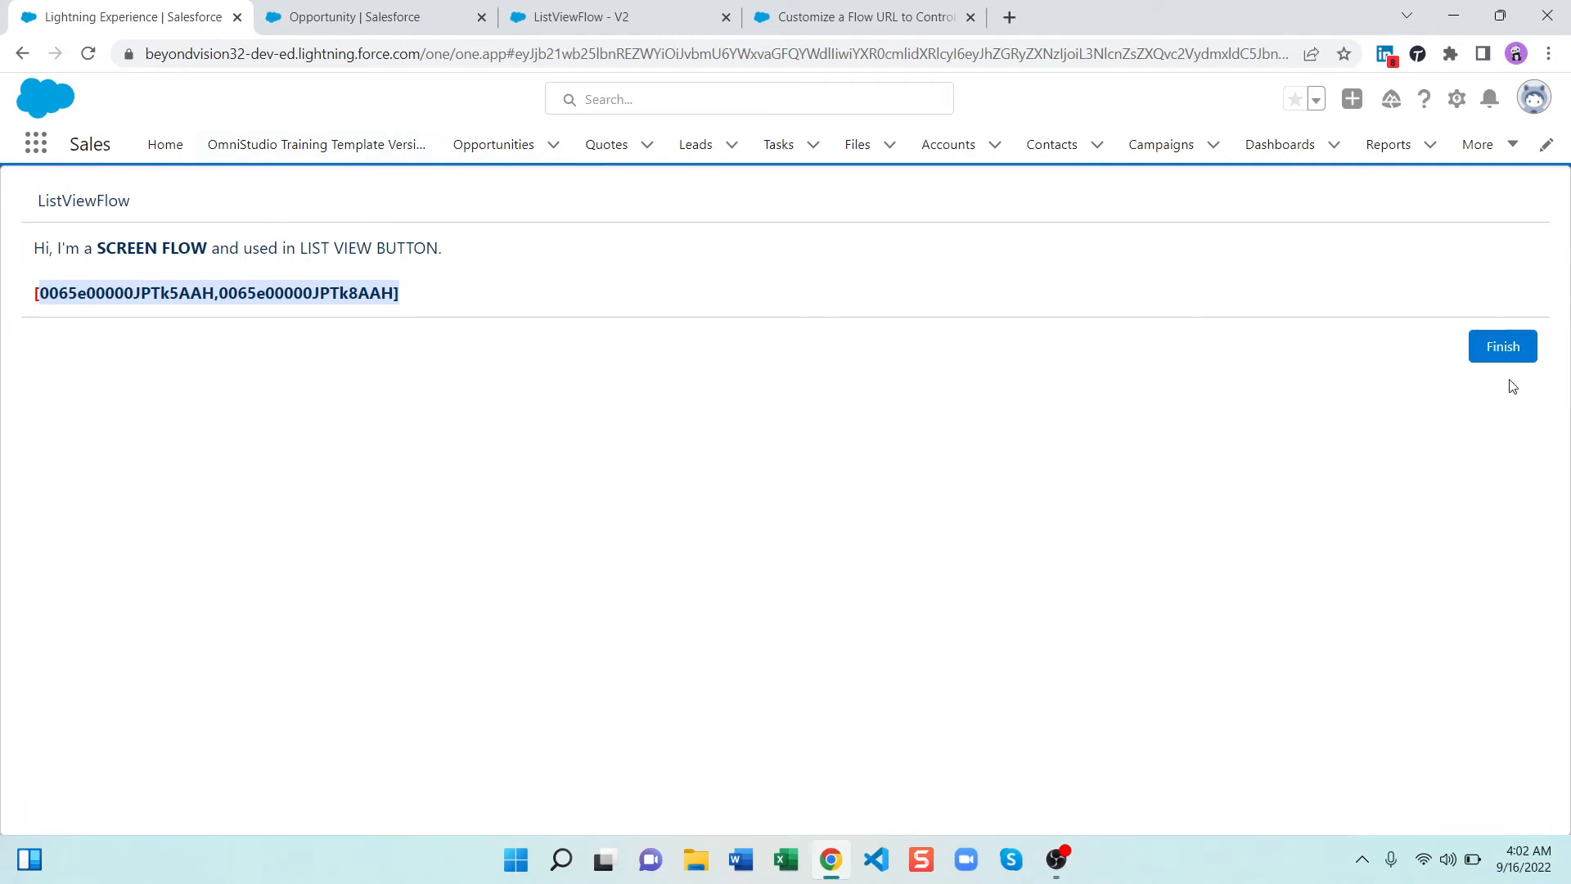
click(1502, 346)
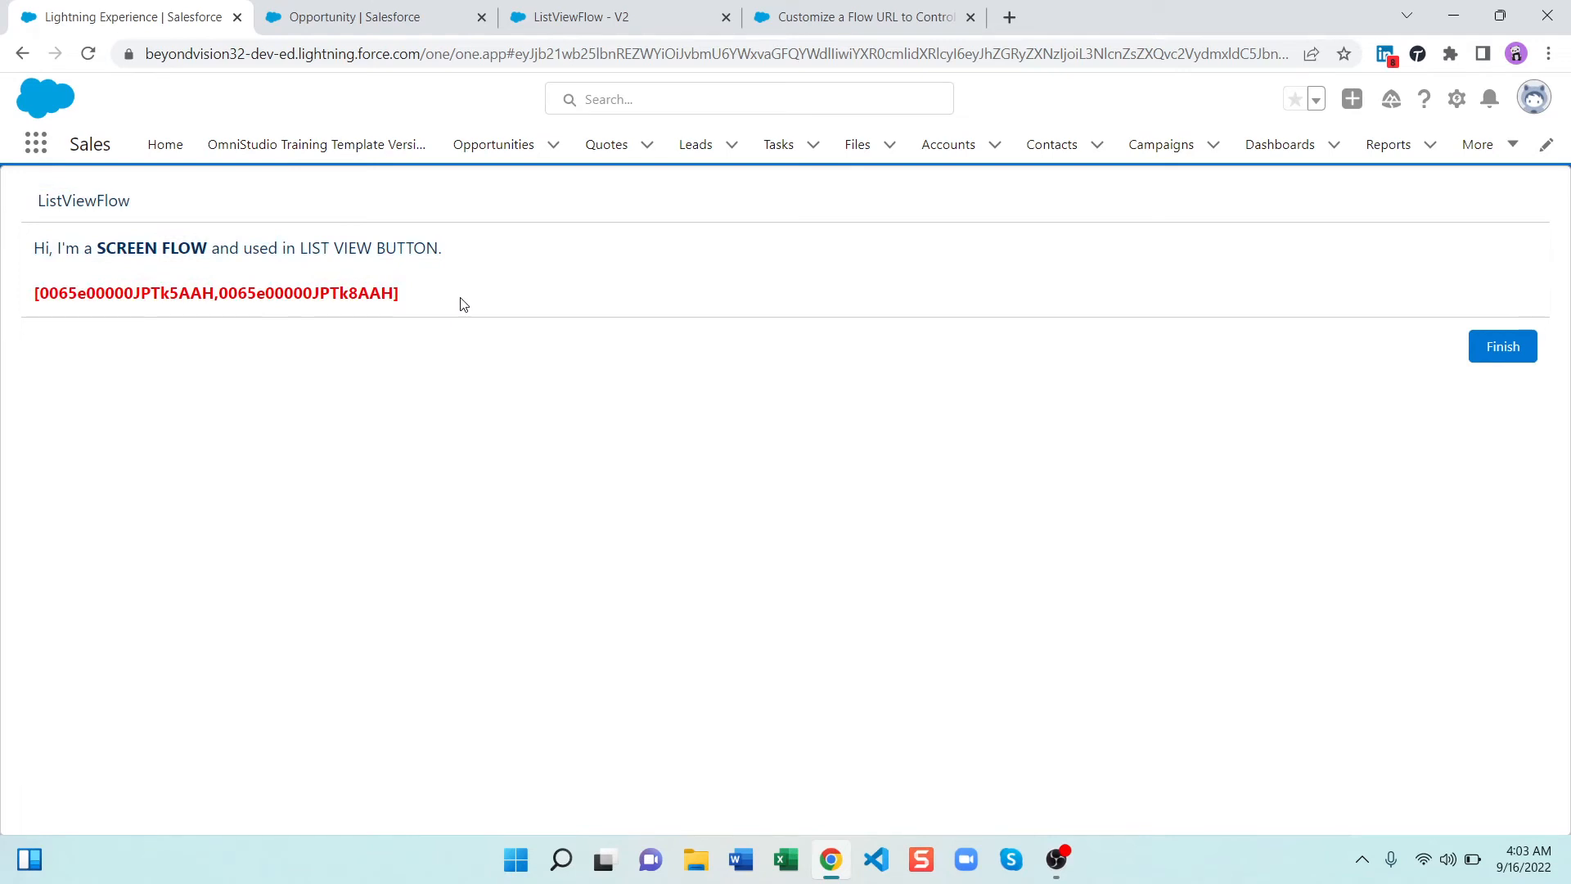
mouse_move(1440, 333)
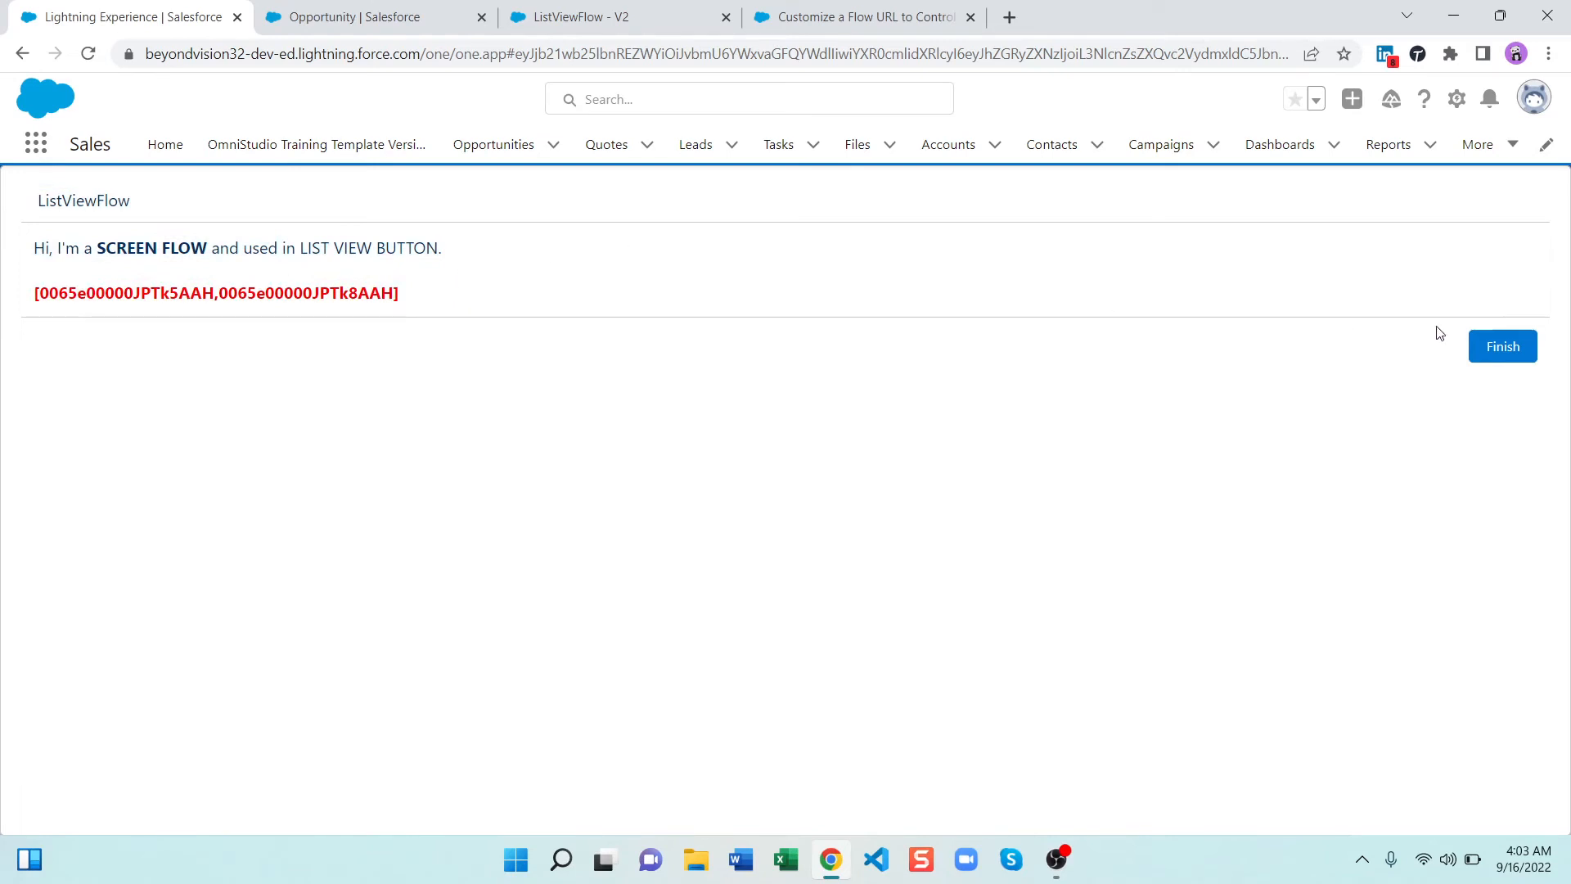
mouse_move(1465, 351)
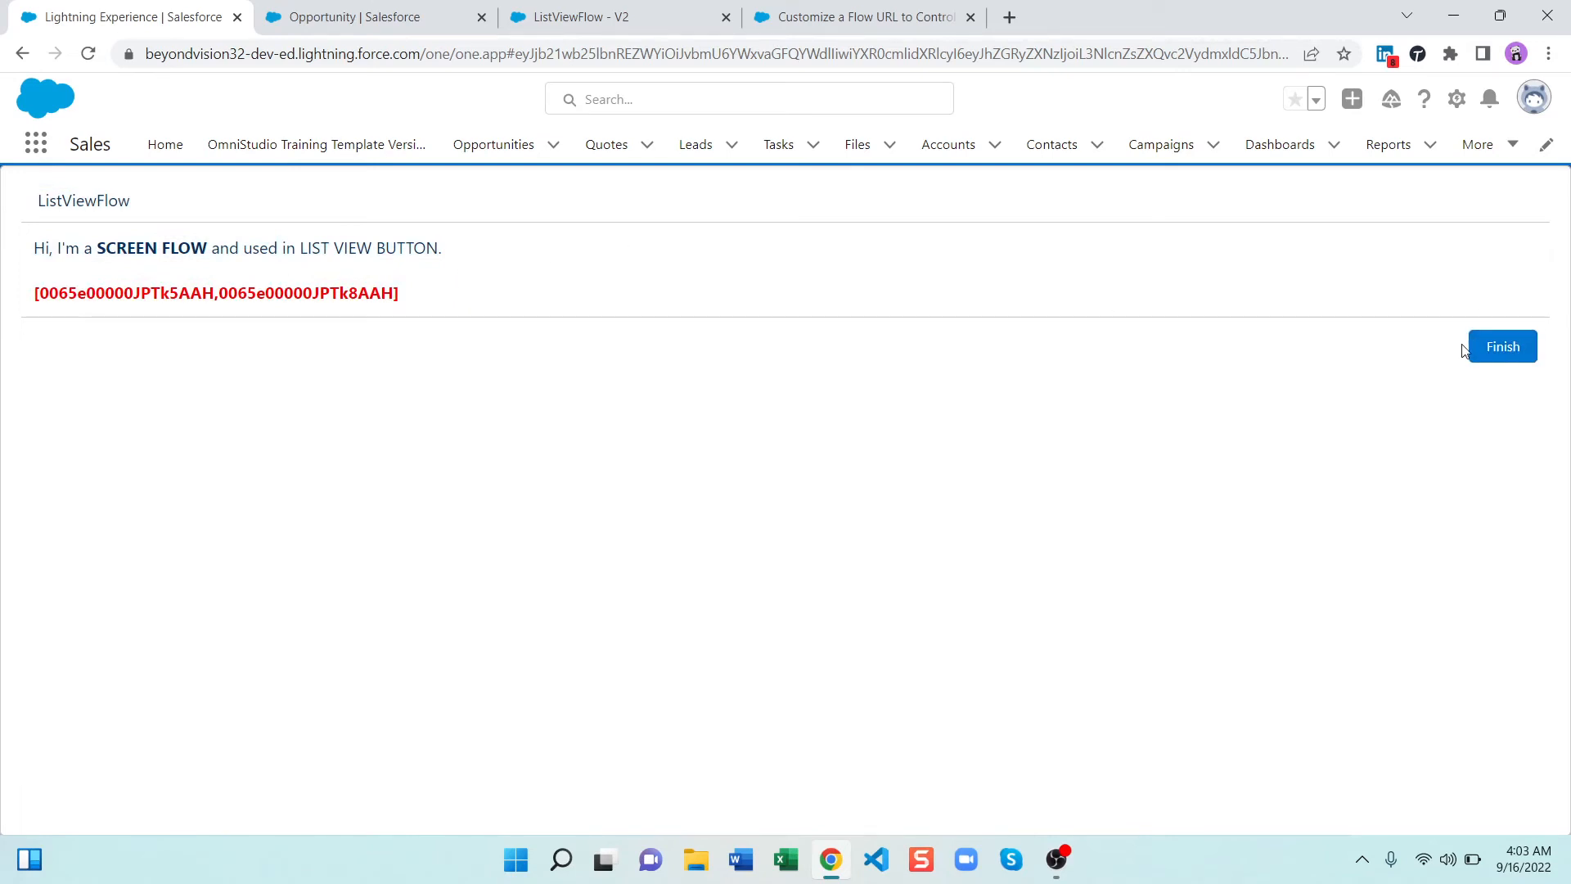
mouse_move(336, 219)
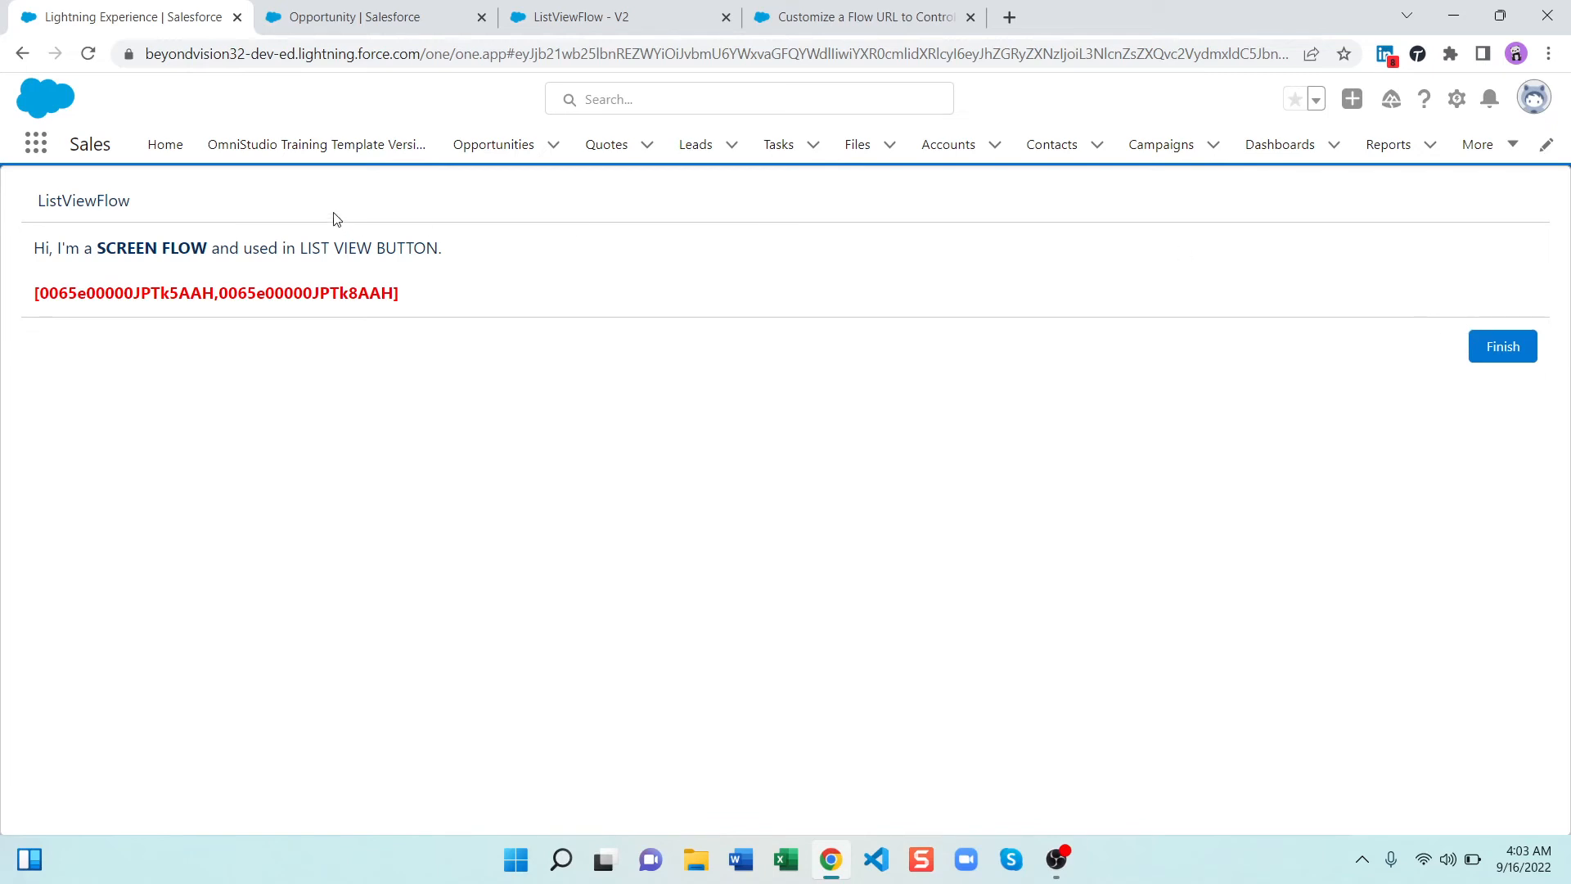
mouse_move(30, 200)
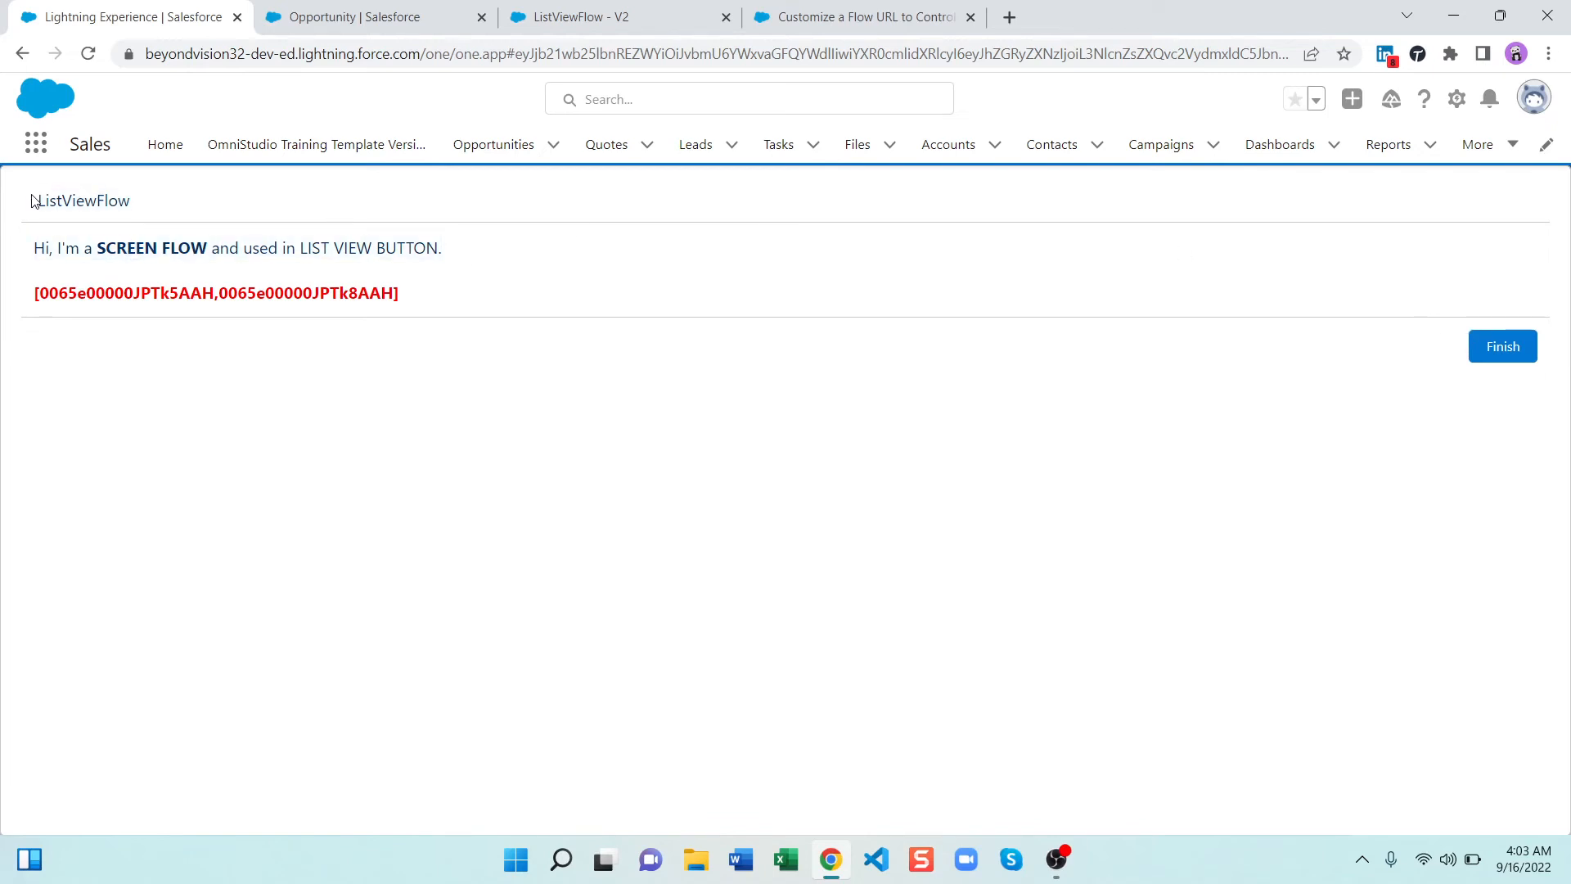
mouse_move(1523, 271)
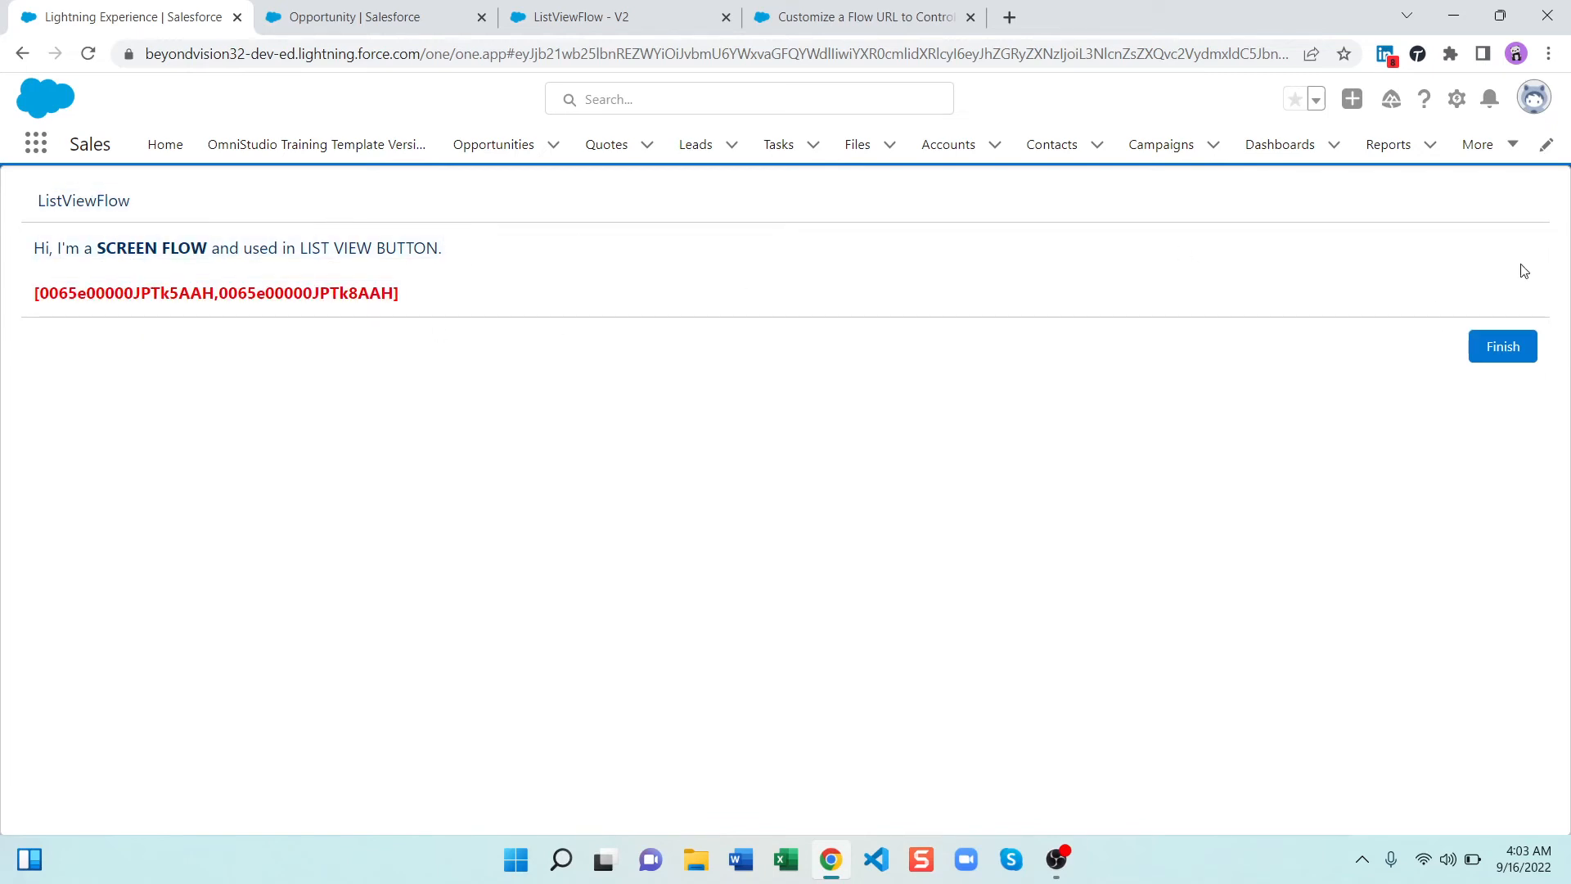
mouse_move(1543, 295)
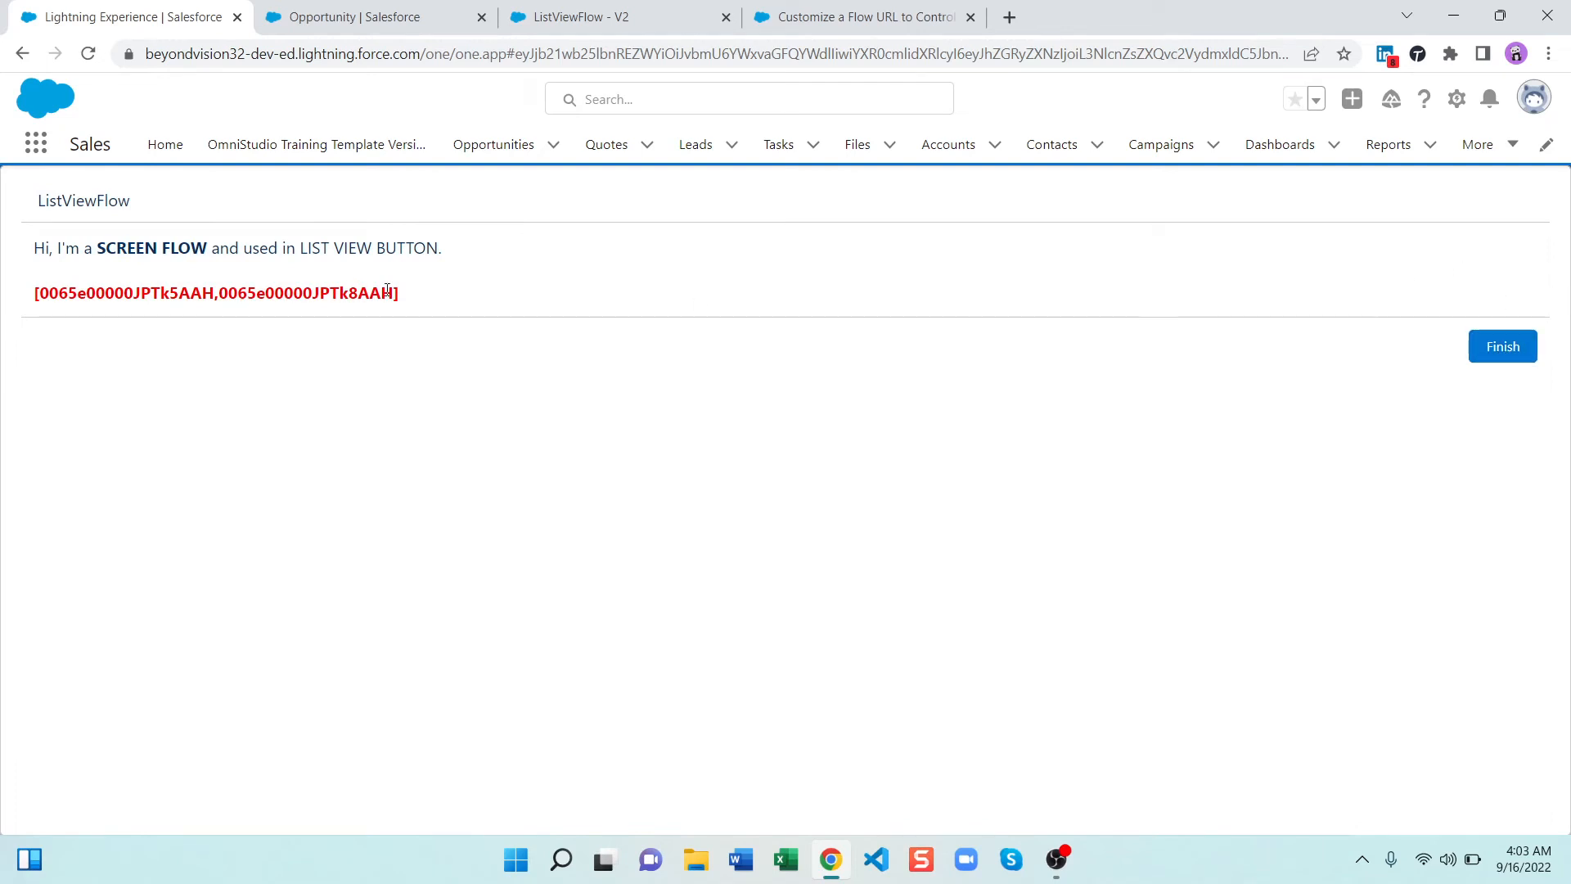
double_click(215, 292)
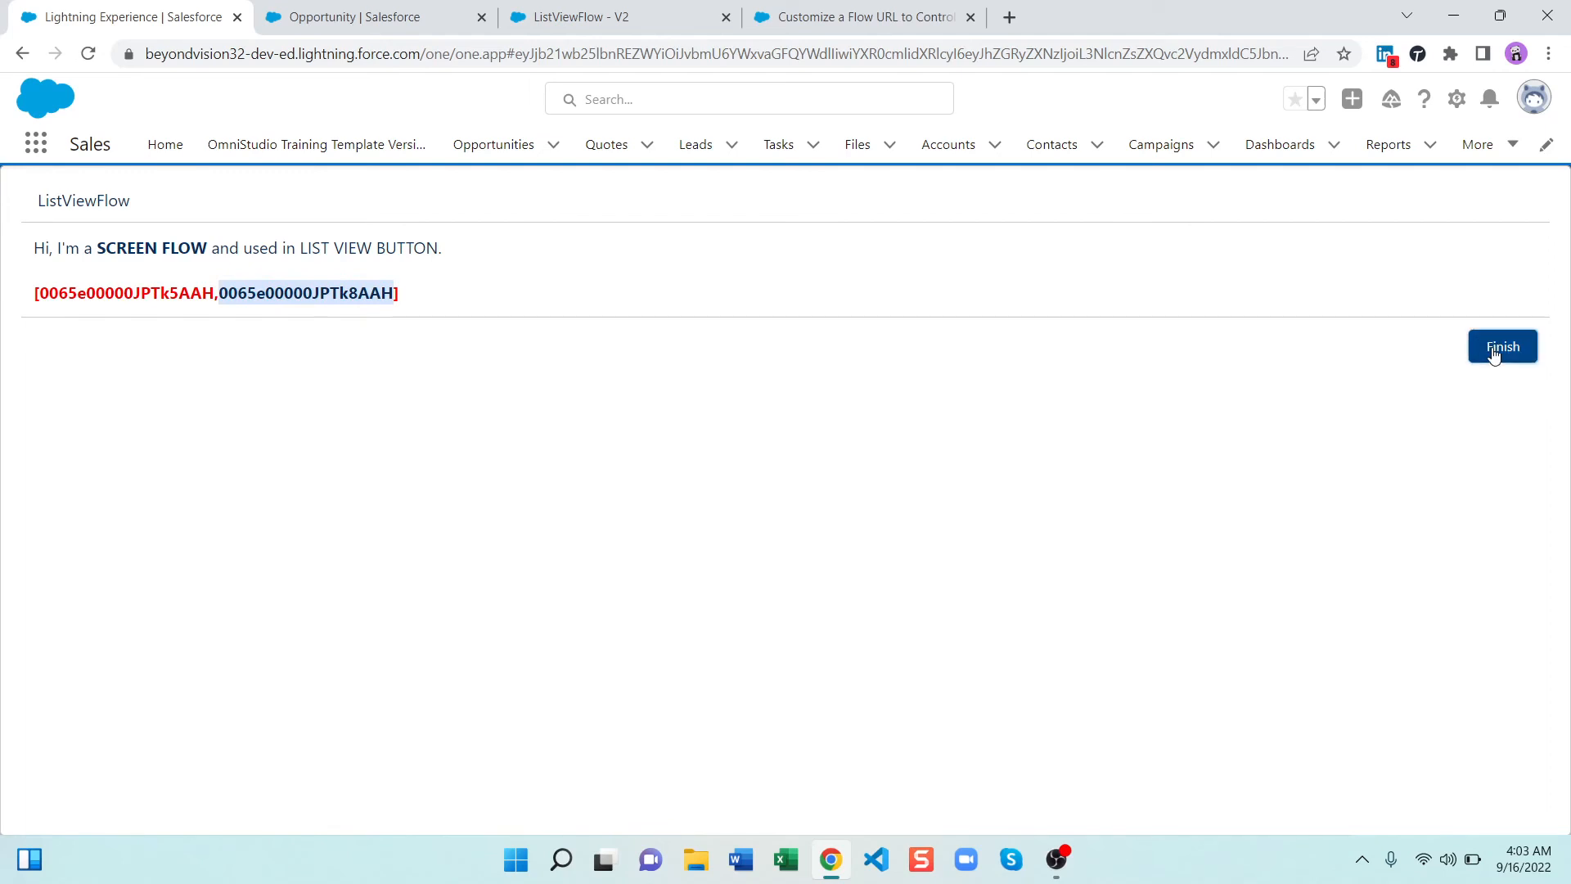
click(1502, 345)
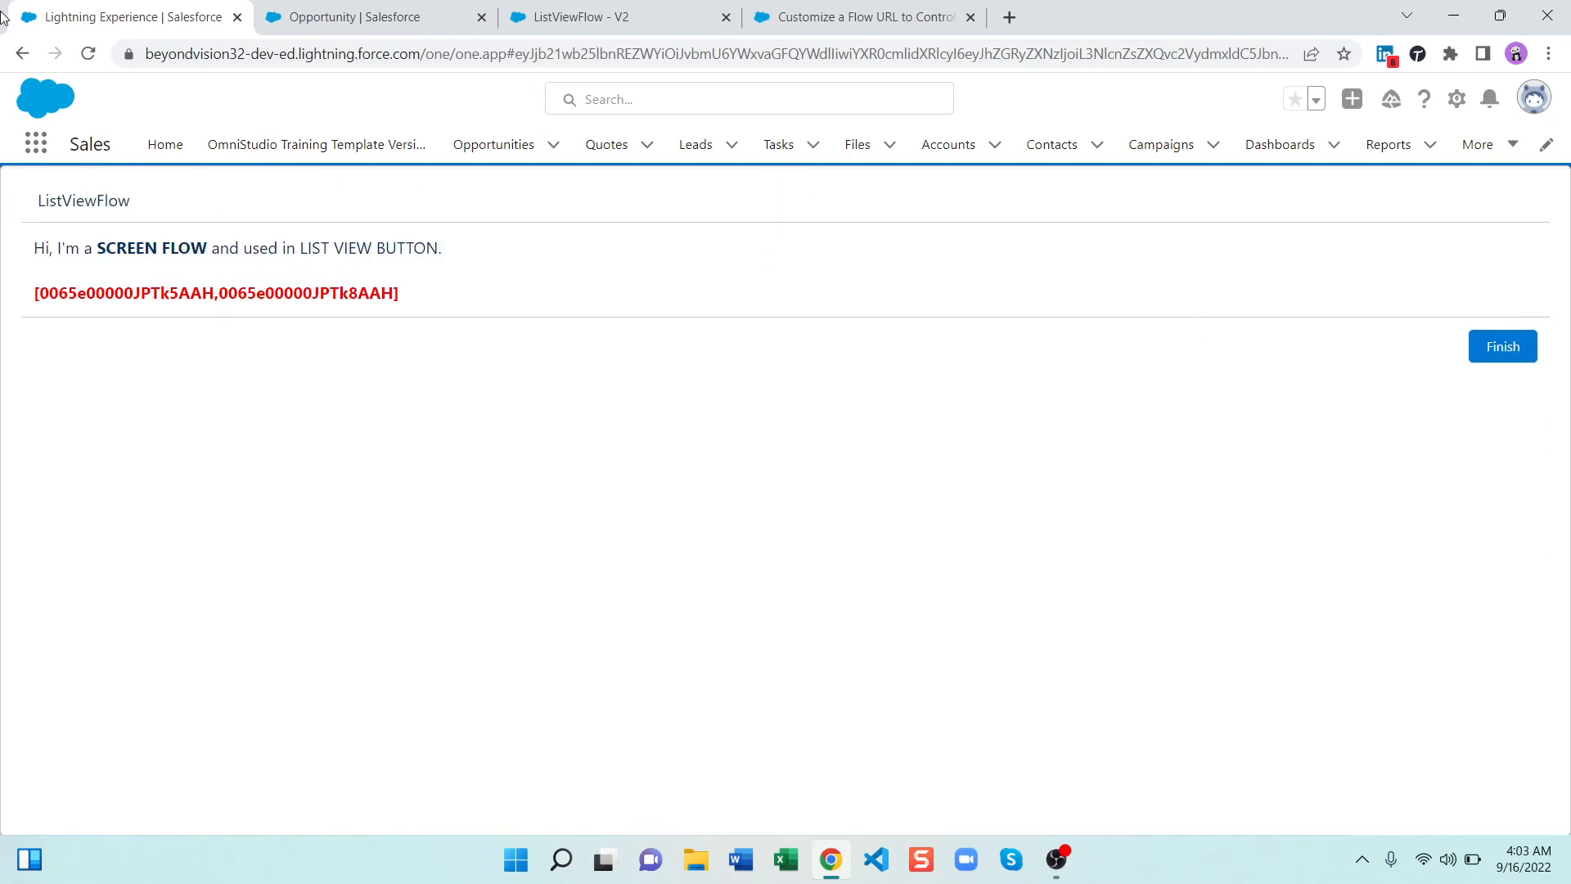
Rerun ListViewFlow with no records selected and finish back to Recently Viewed Opportunities
click(1502, 346)
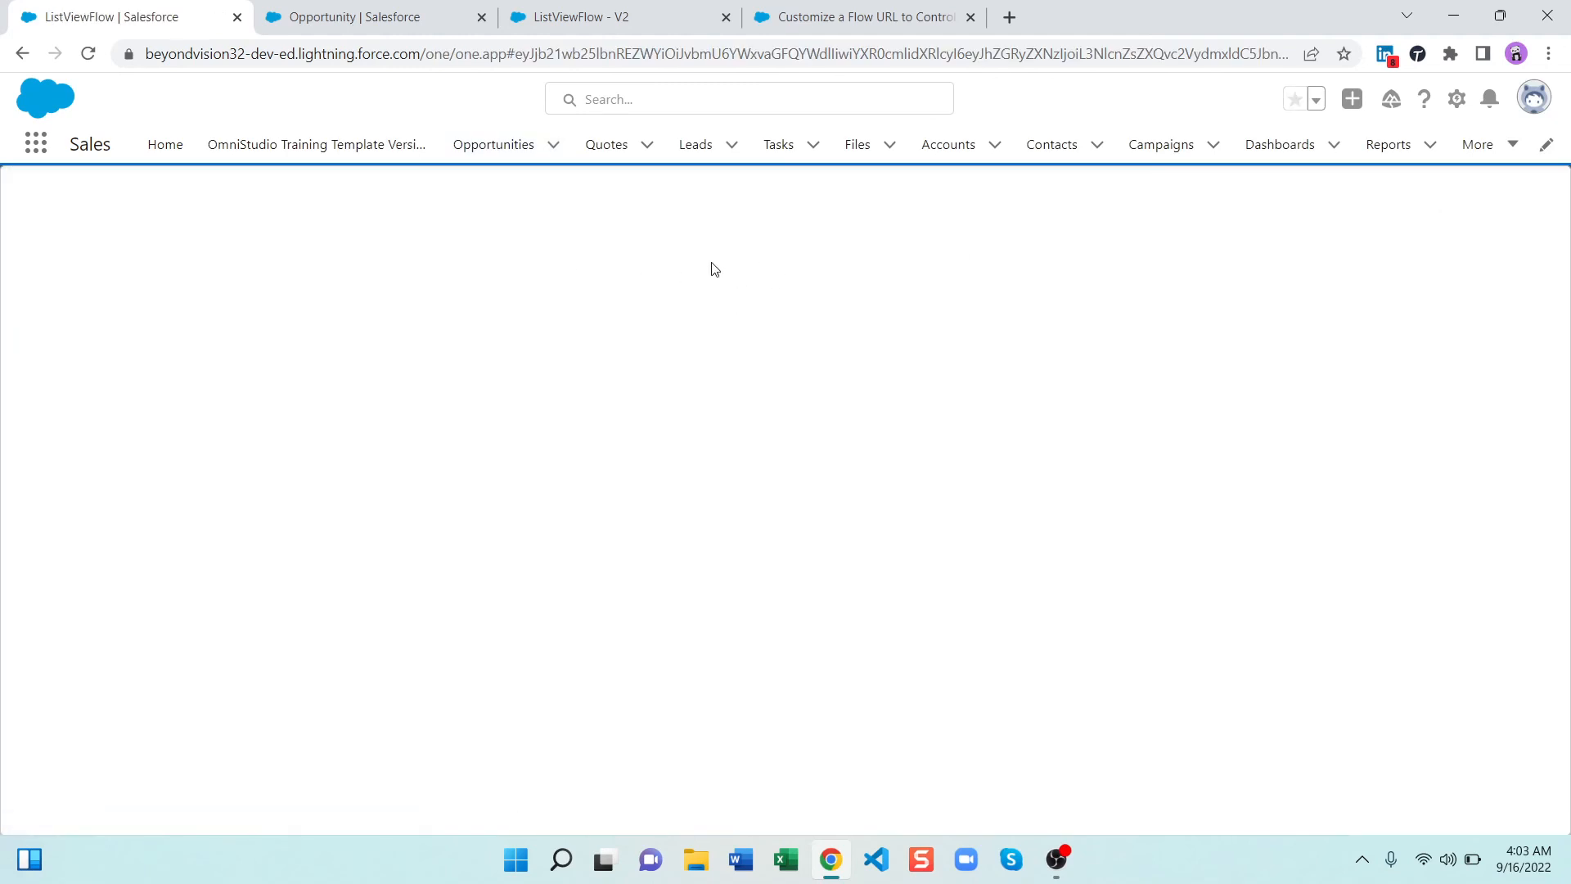
mouse_move(393, 255)
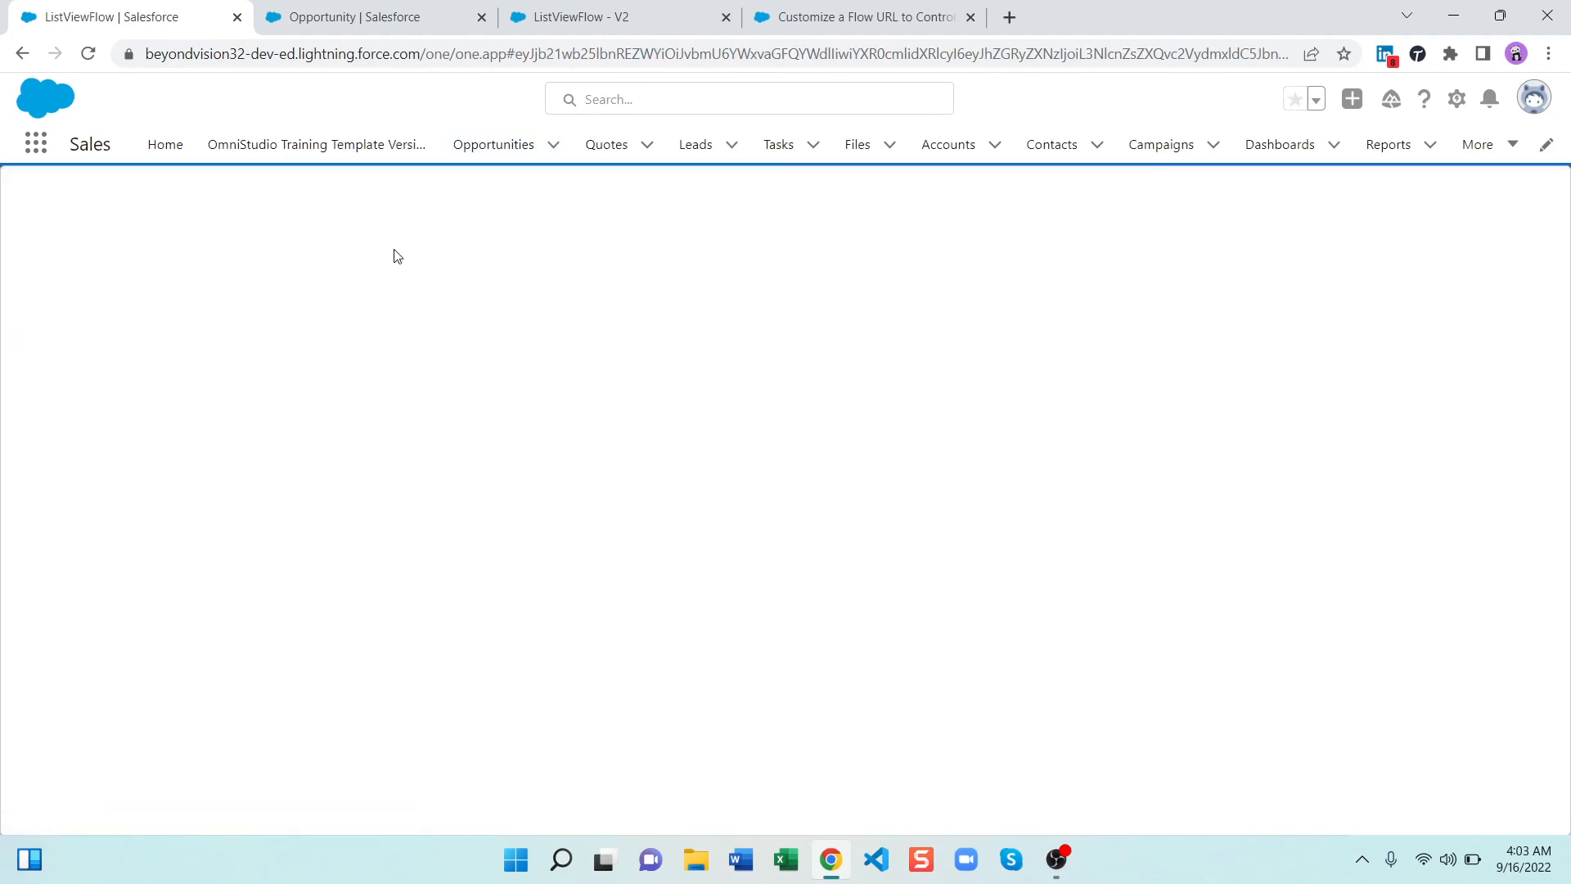
mouse_move(821, 272)
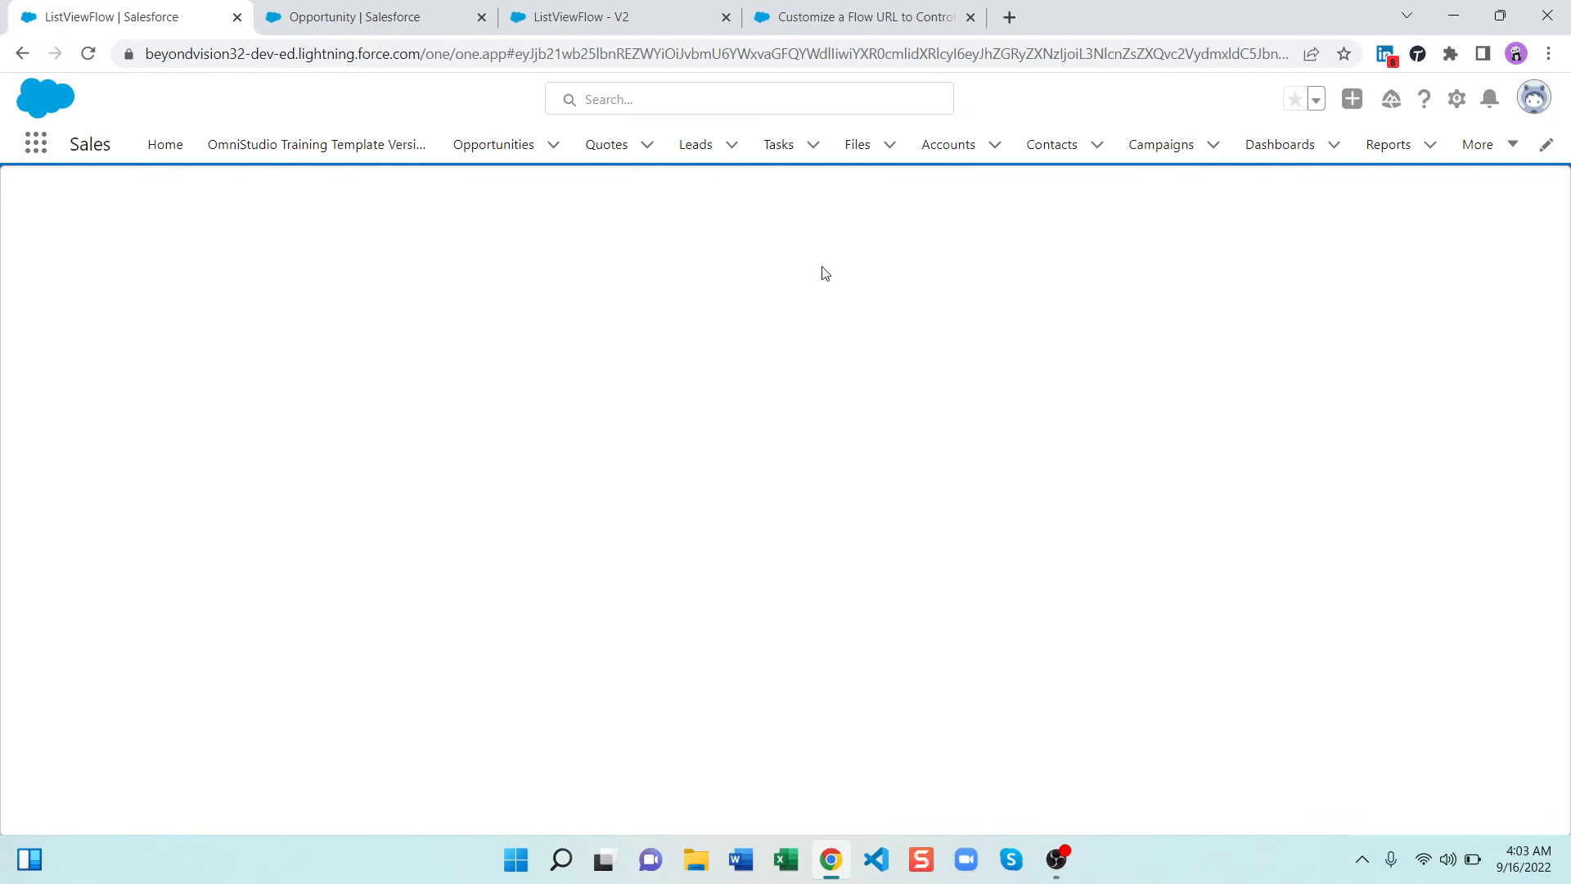
mouse_move(1491, 327)
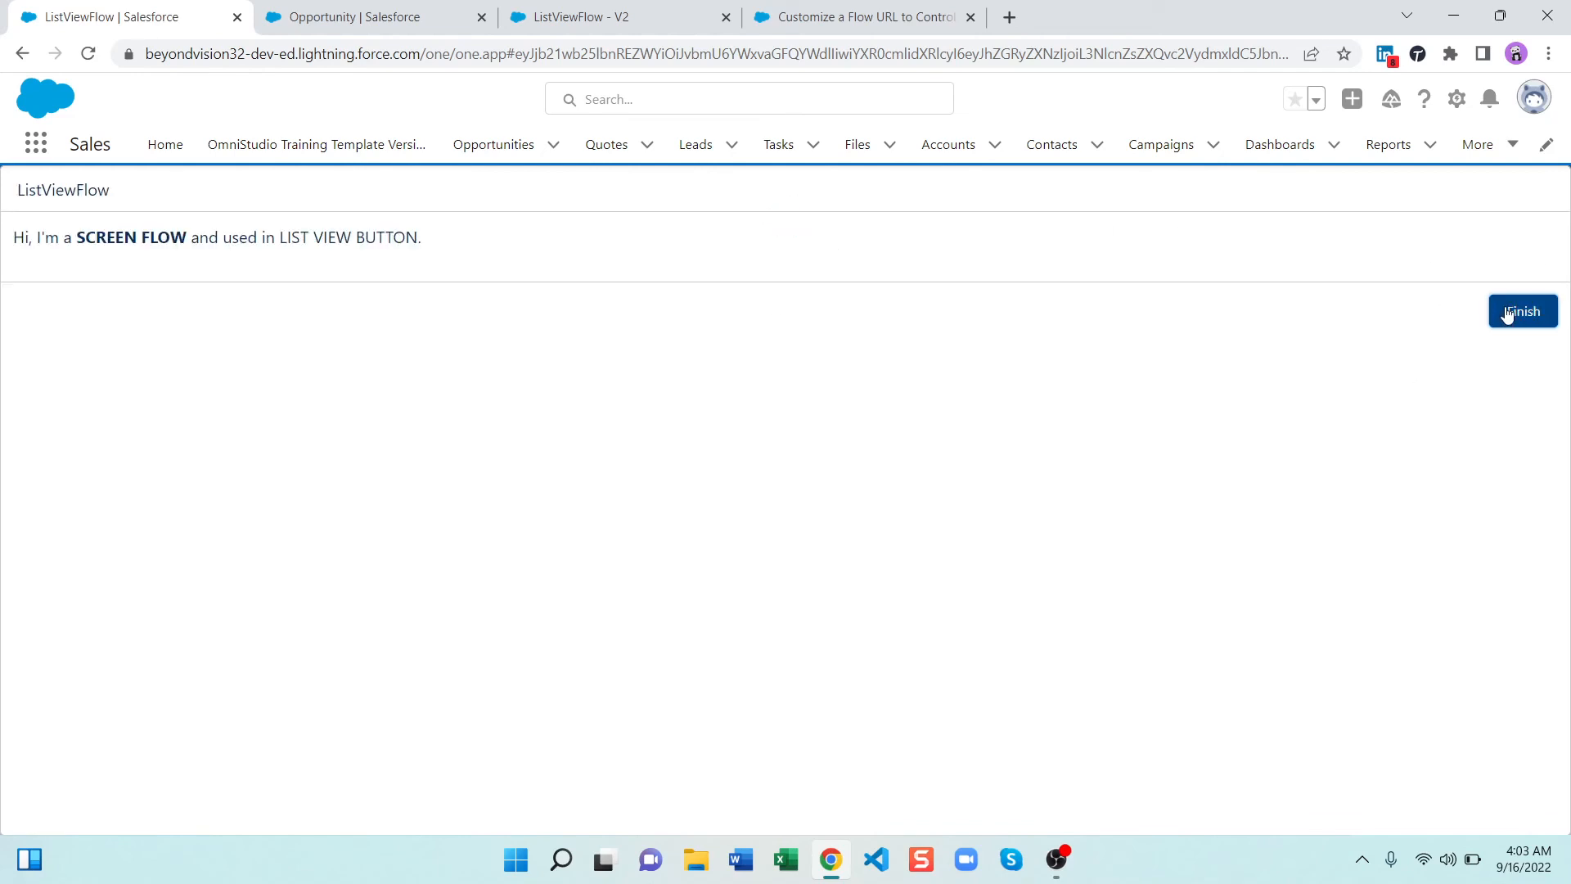
click(1522, 311)
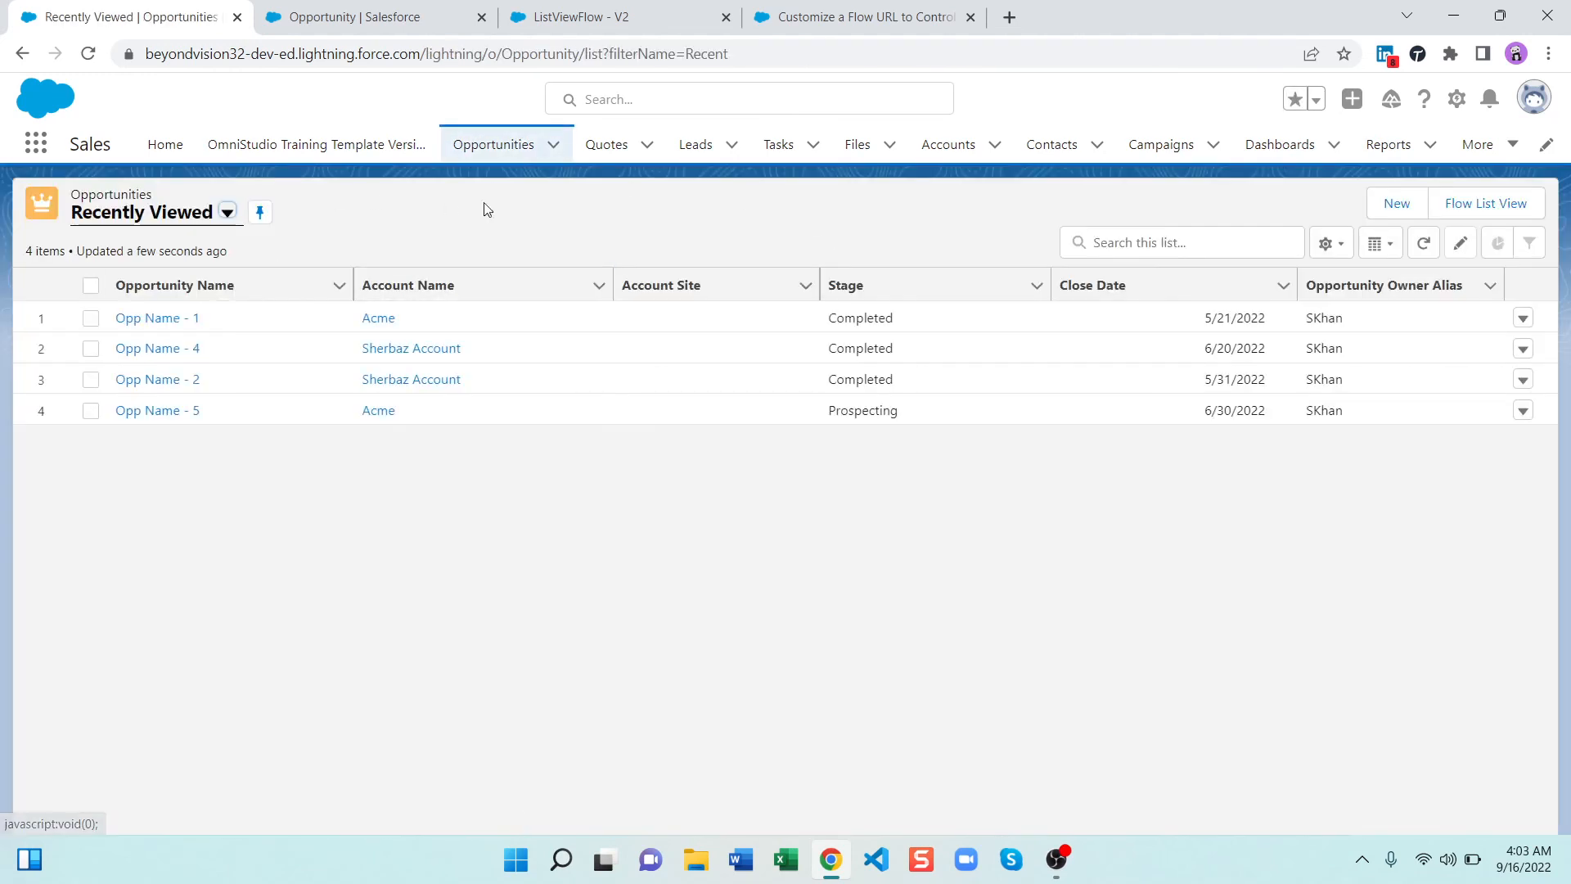
mouse_move(324, 227)
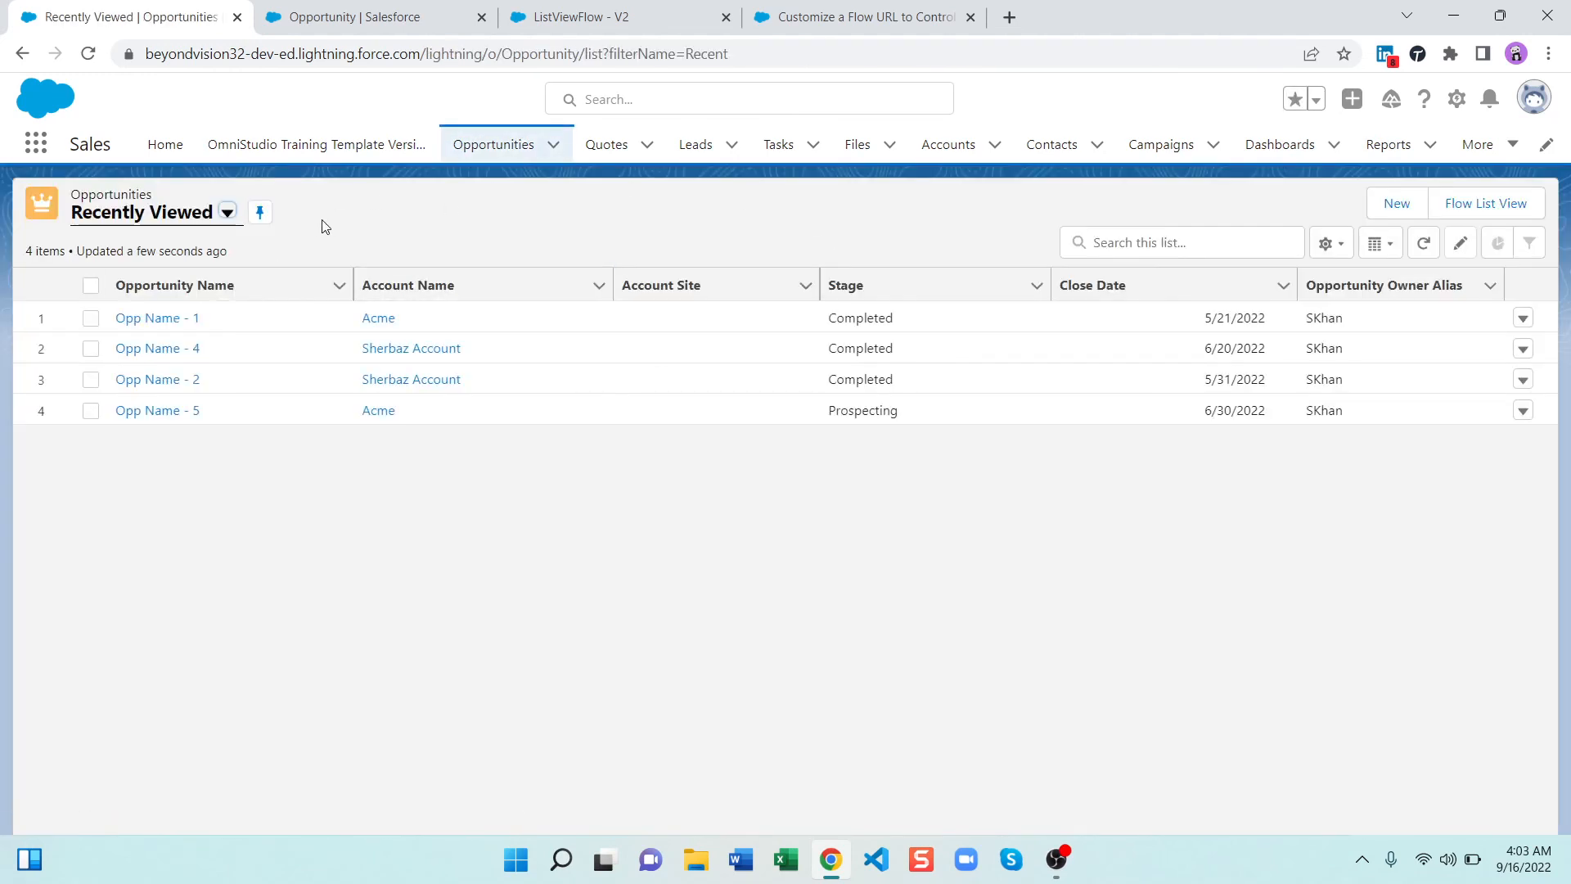
click(174, 285)
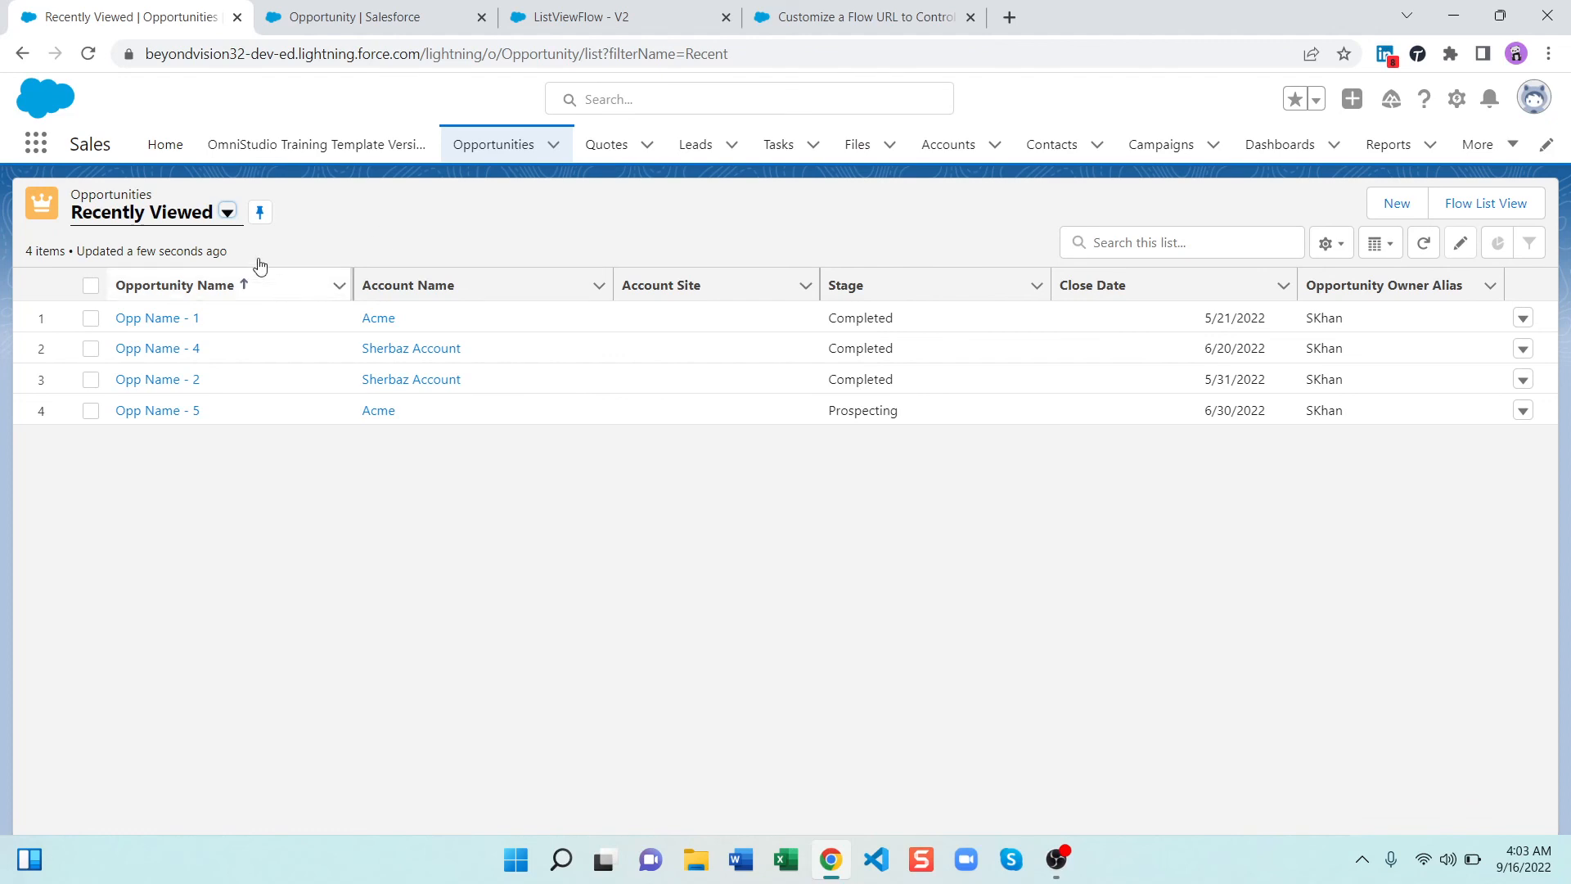
mouse_move(1487, 203)
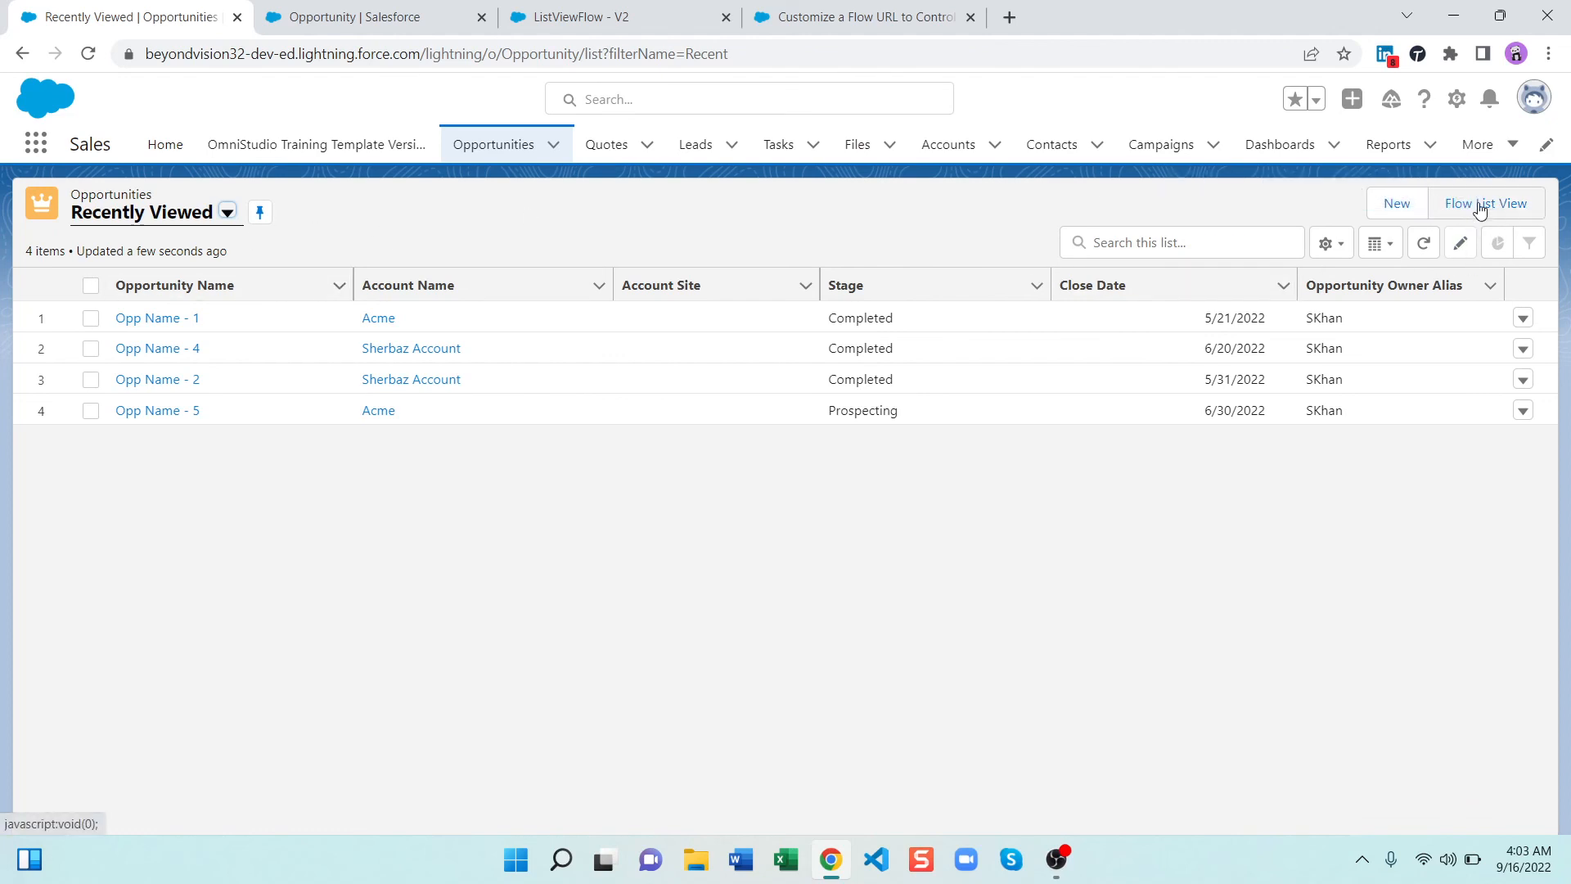
mouse_move(1486, 203)
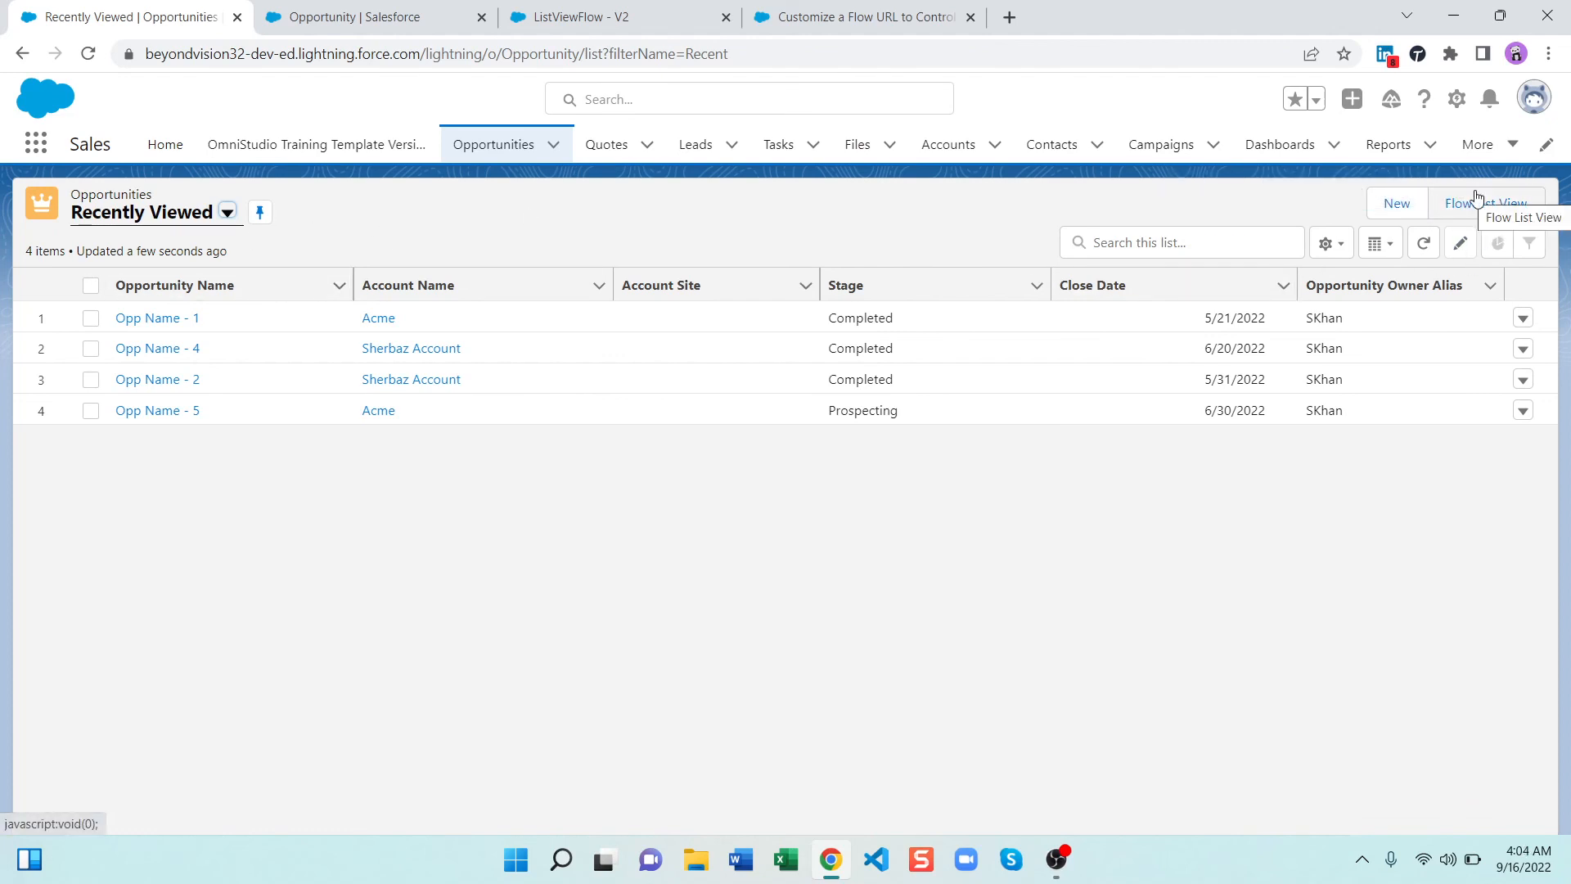
mouse_move(751, 229)
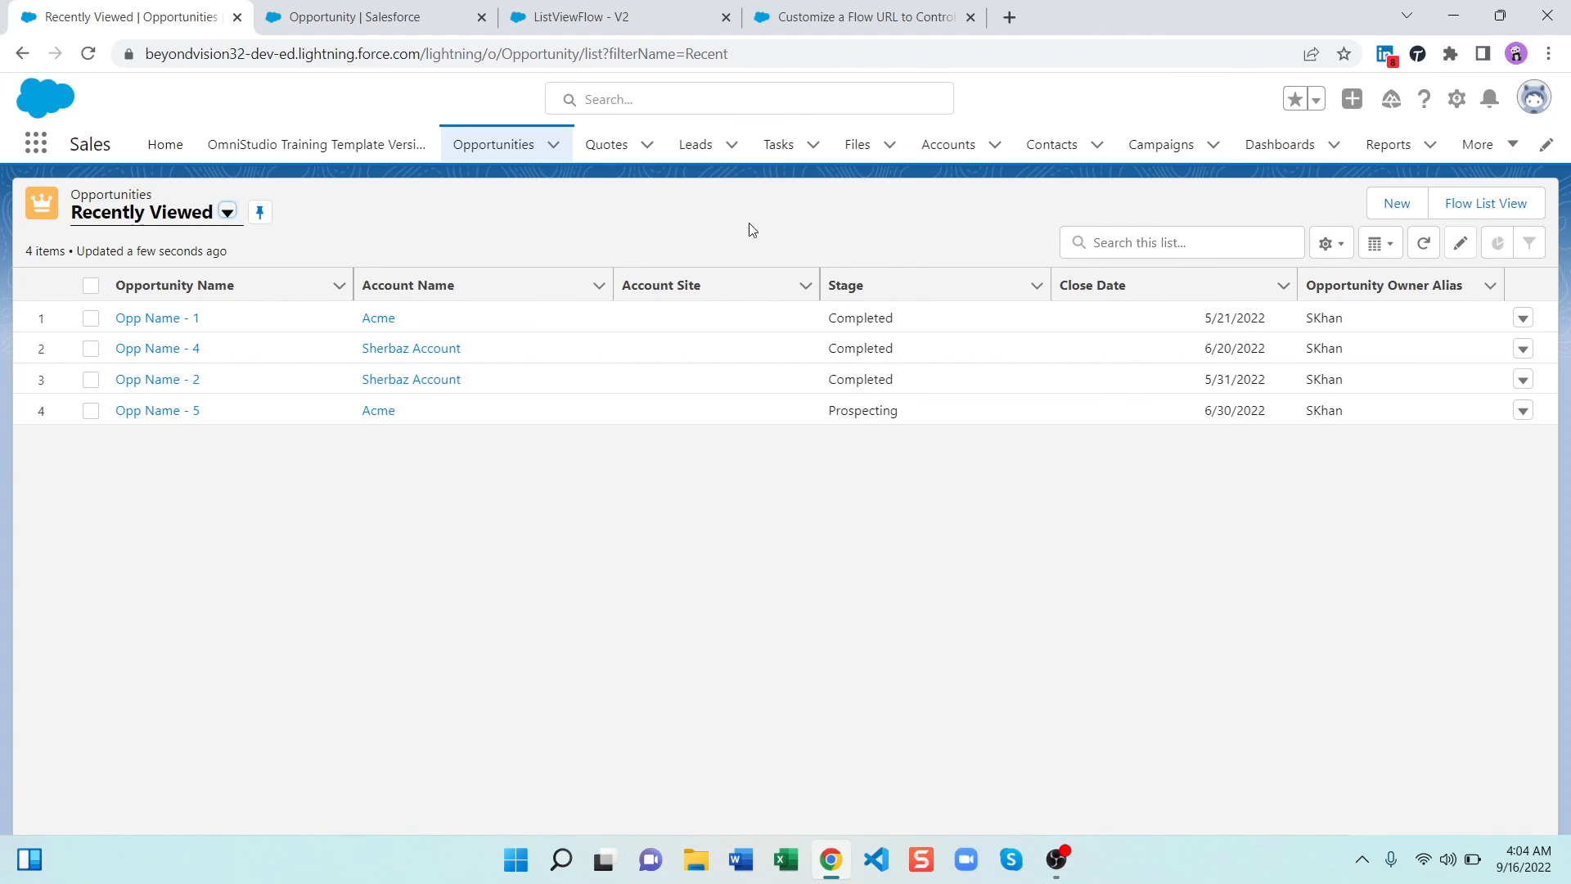